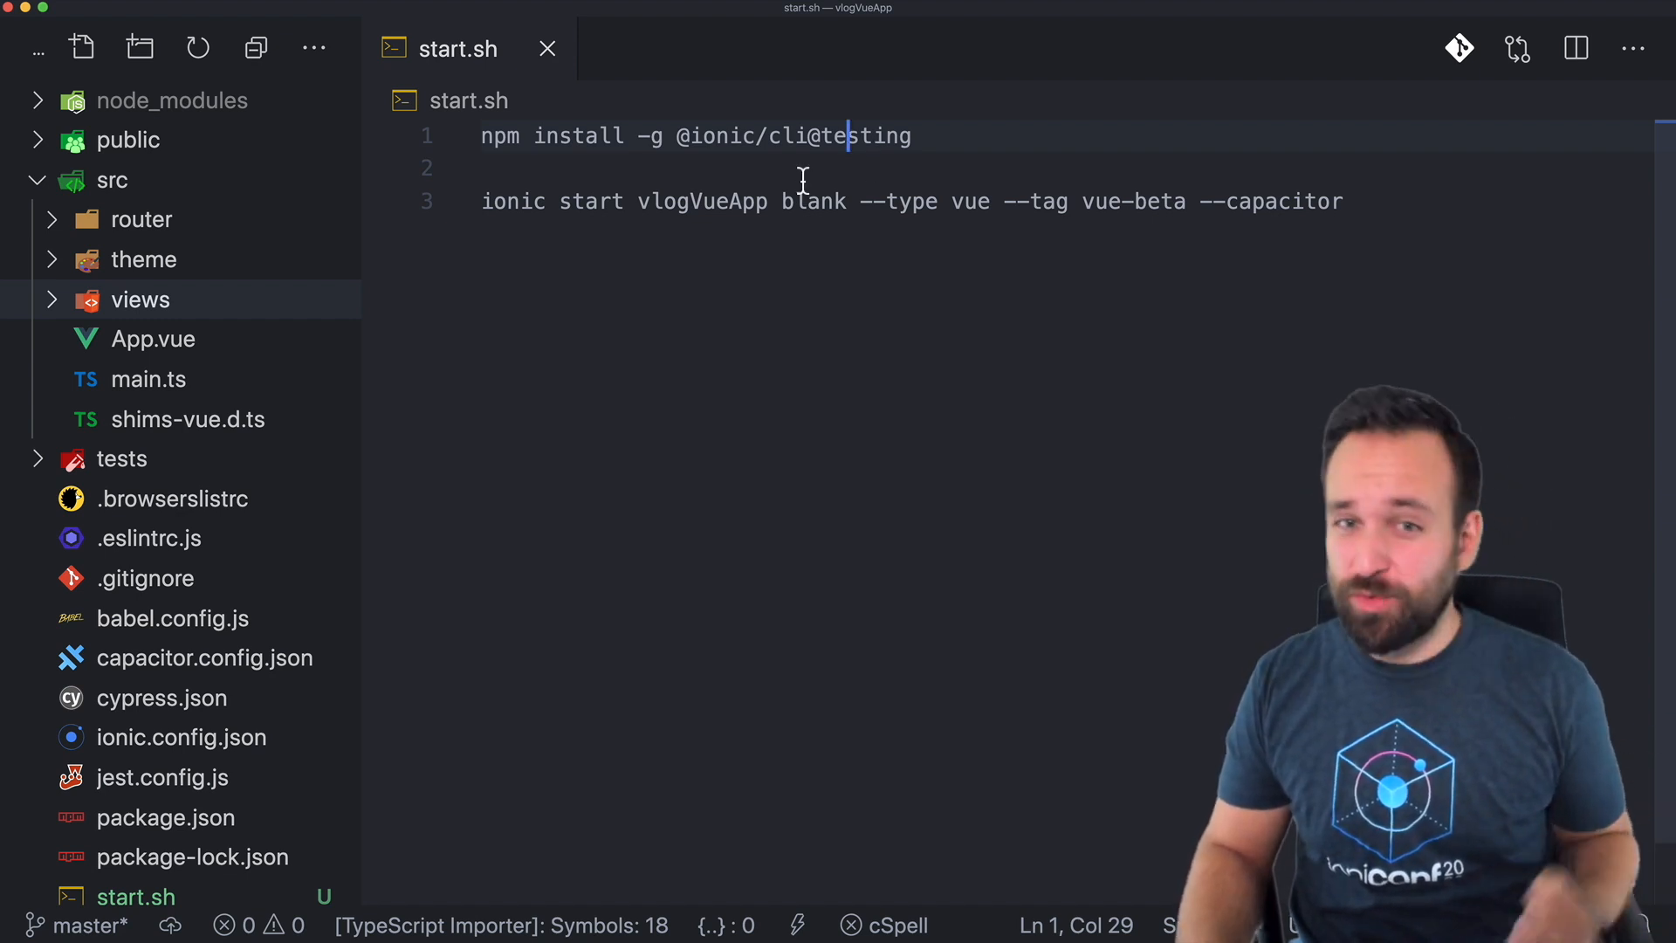
Select the 'testing' and 'beta' words in the install and start commands.
double_click(702, 203)
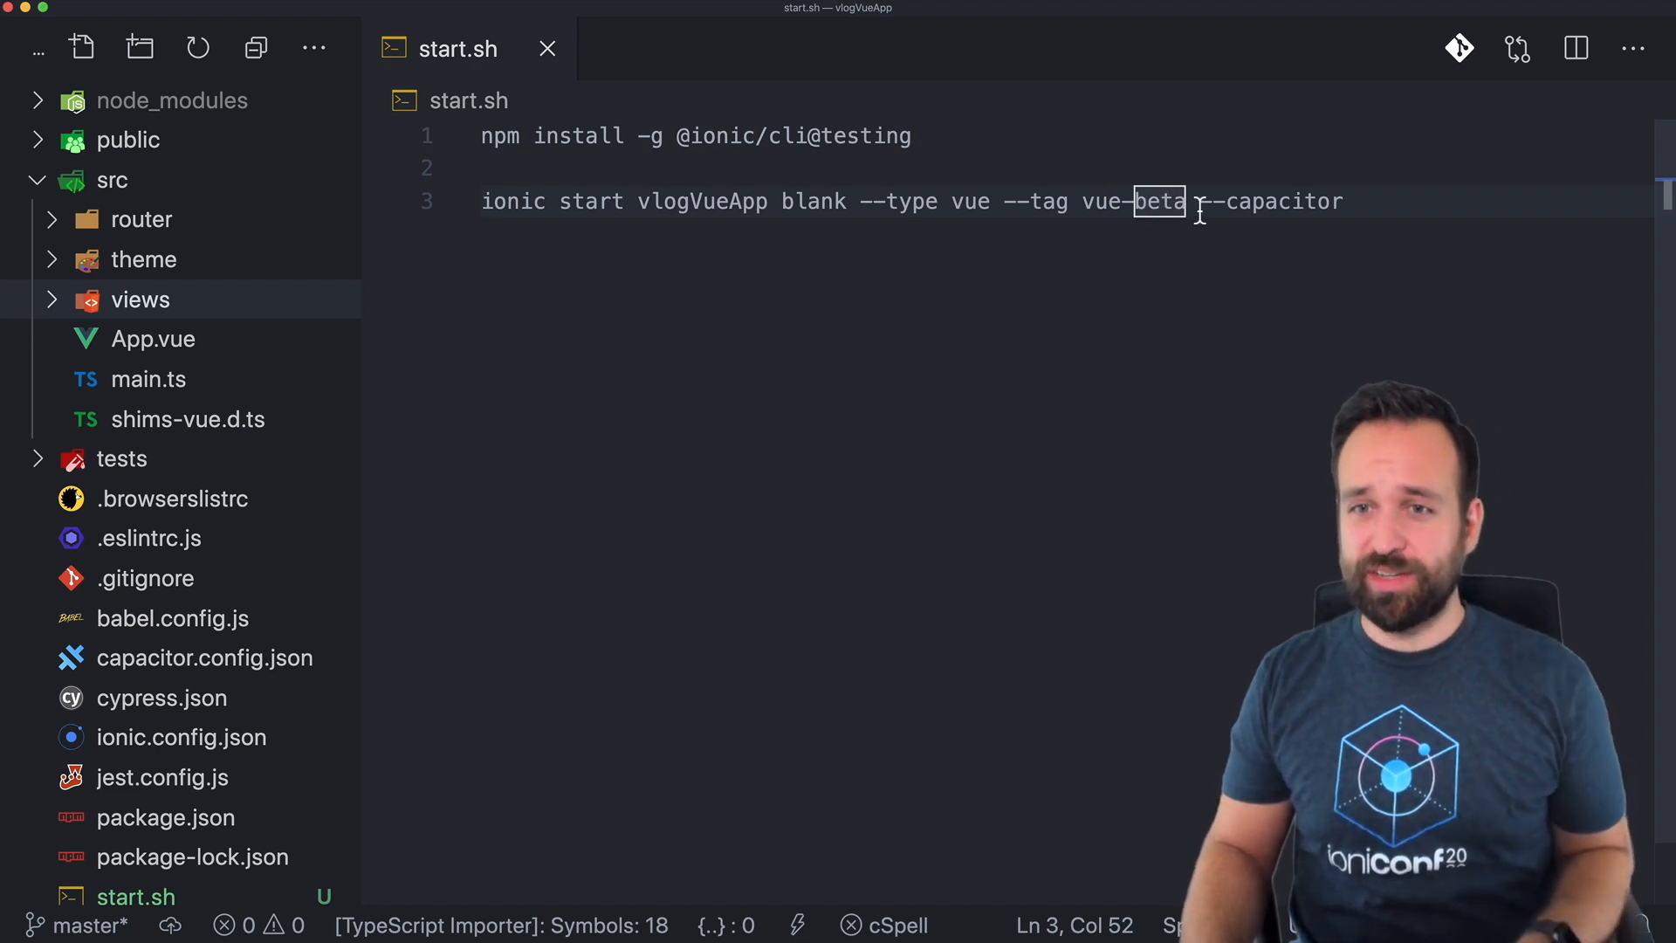
double_click(1285, 202)
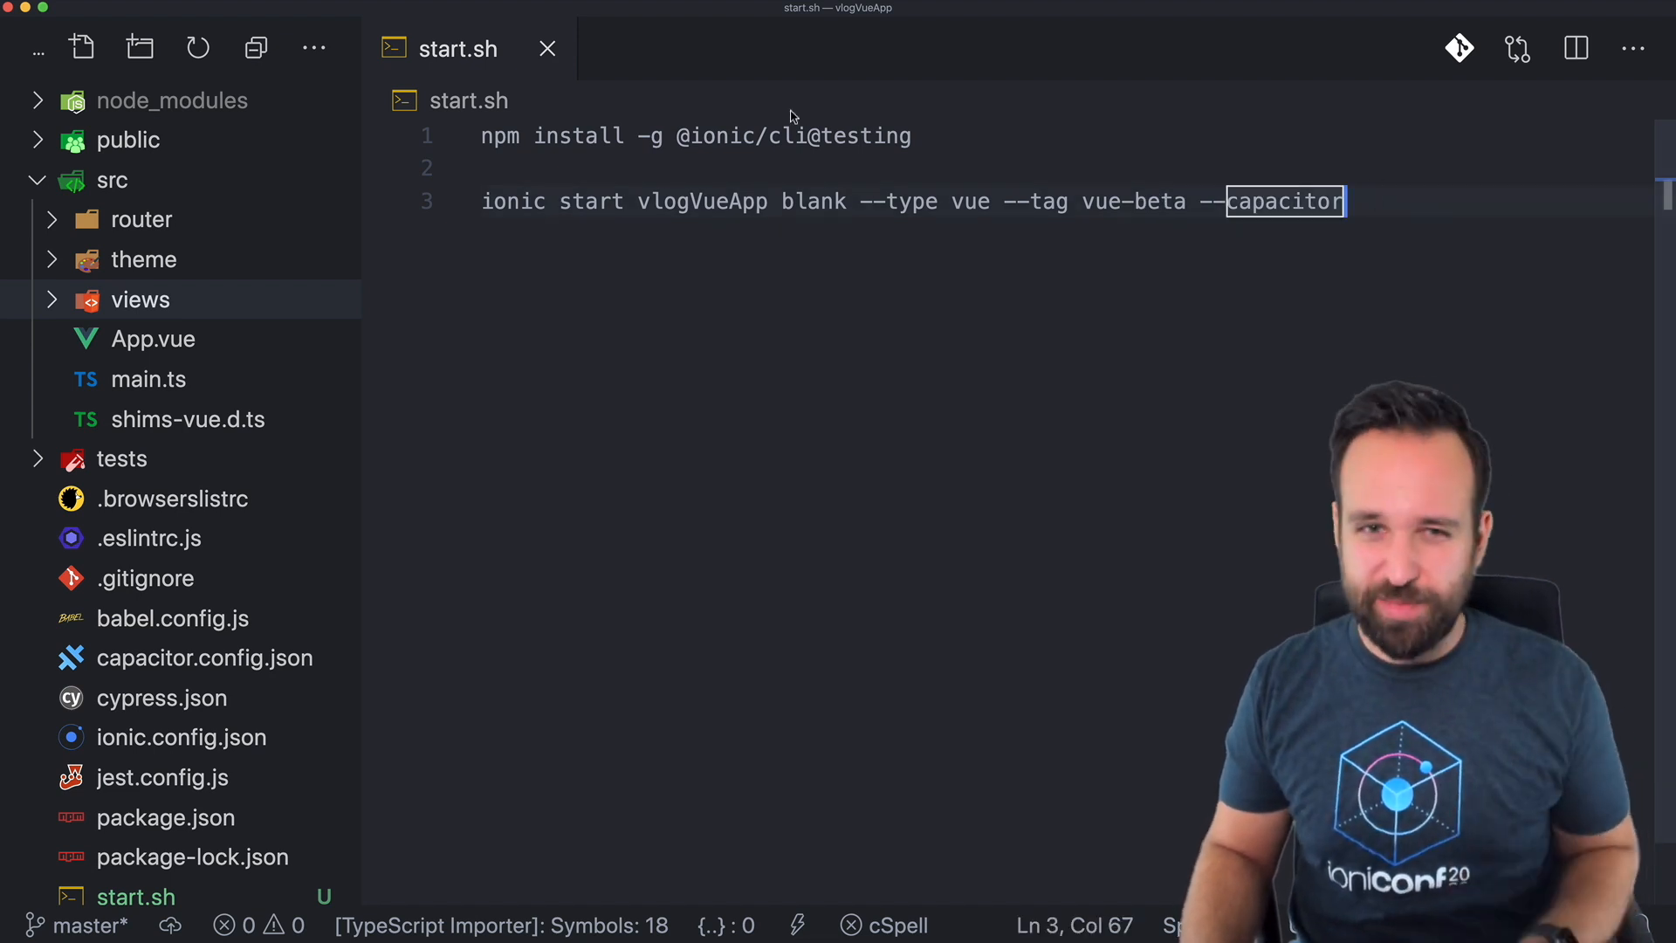
click(545, 49)
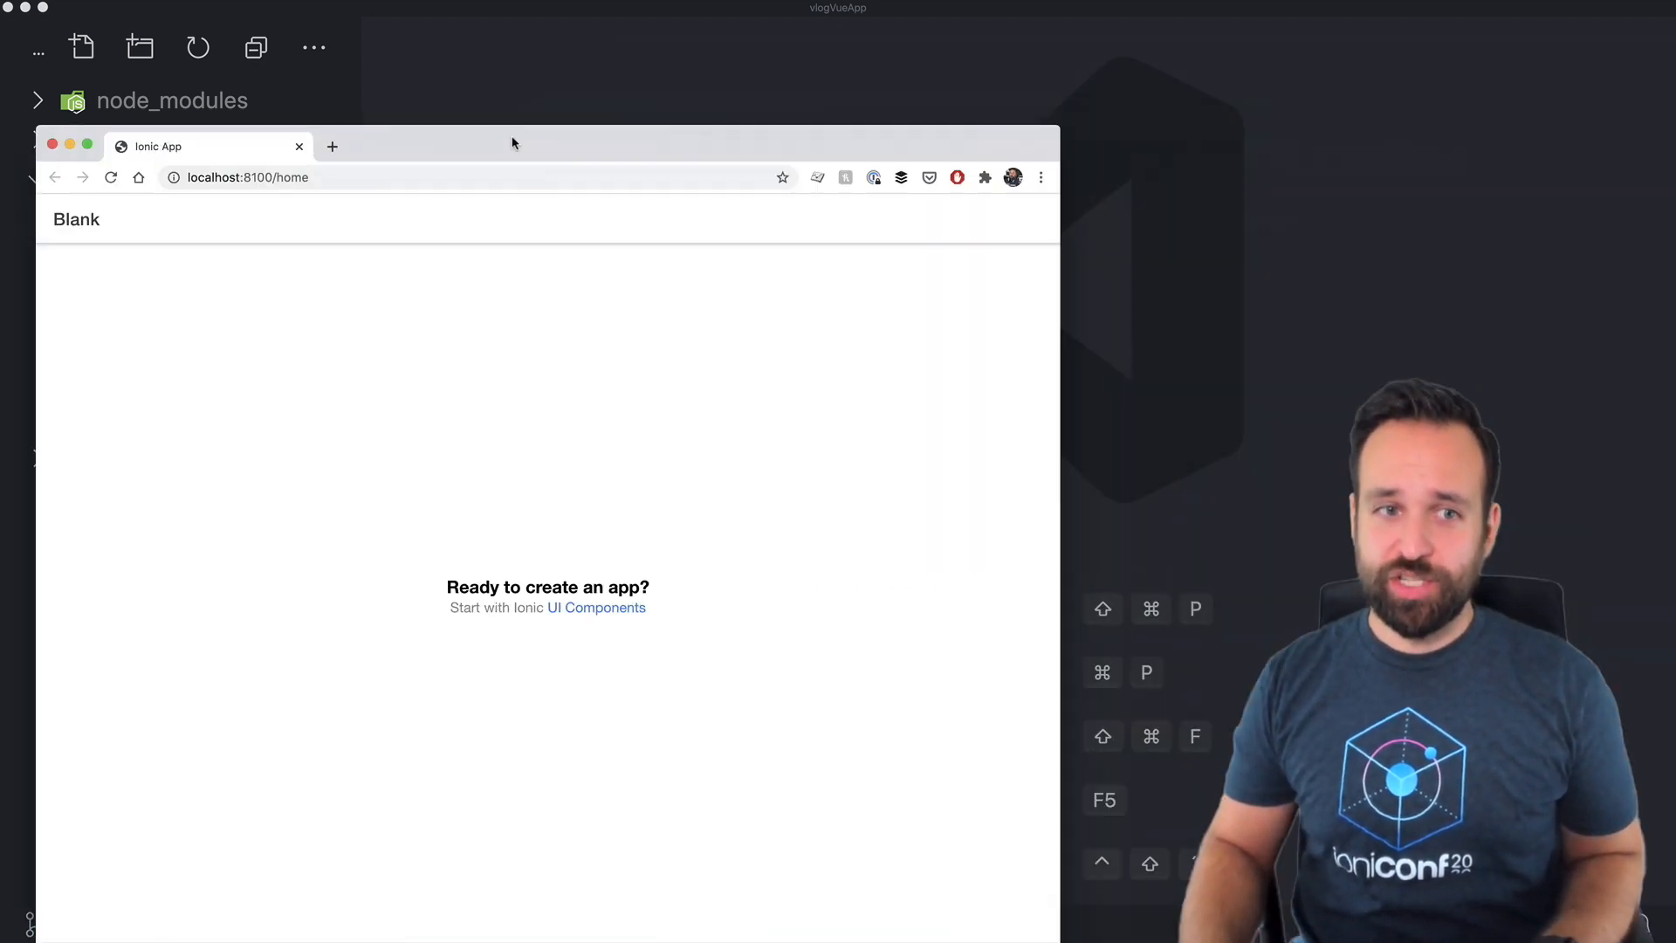
Inspect the blank localhost:8100/home app with DevTools showing the Elements markup.
key(F12)
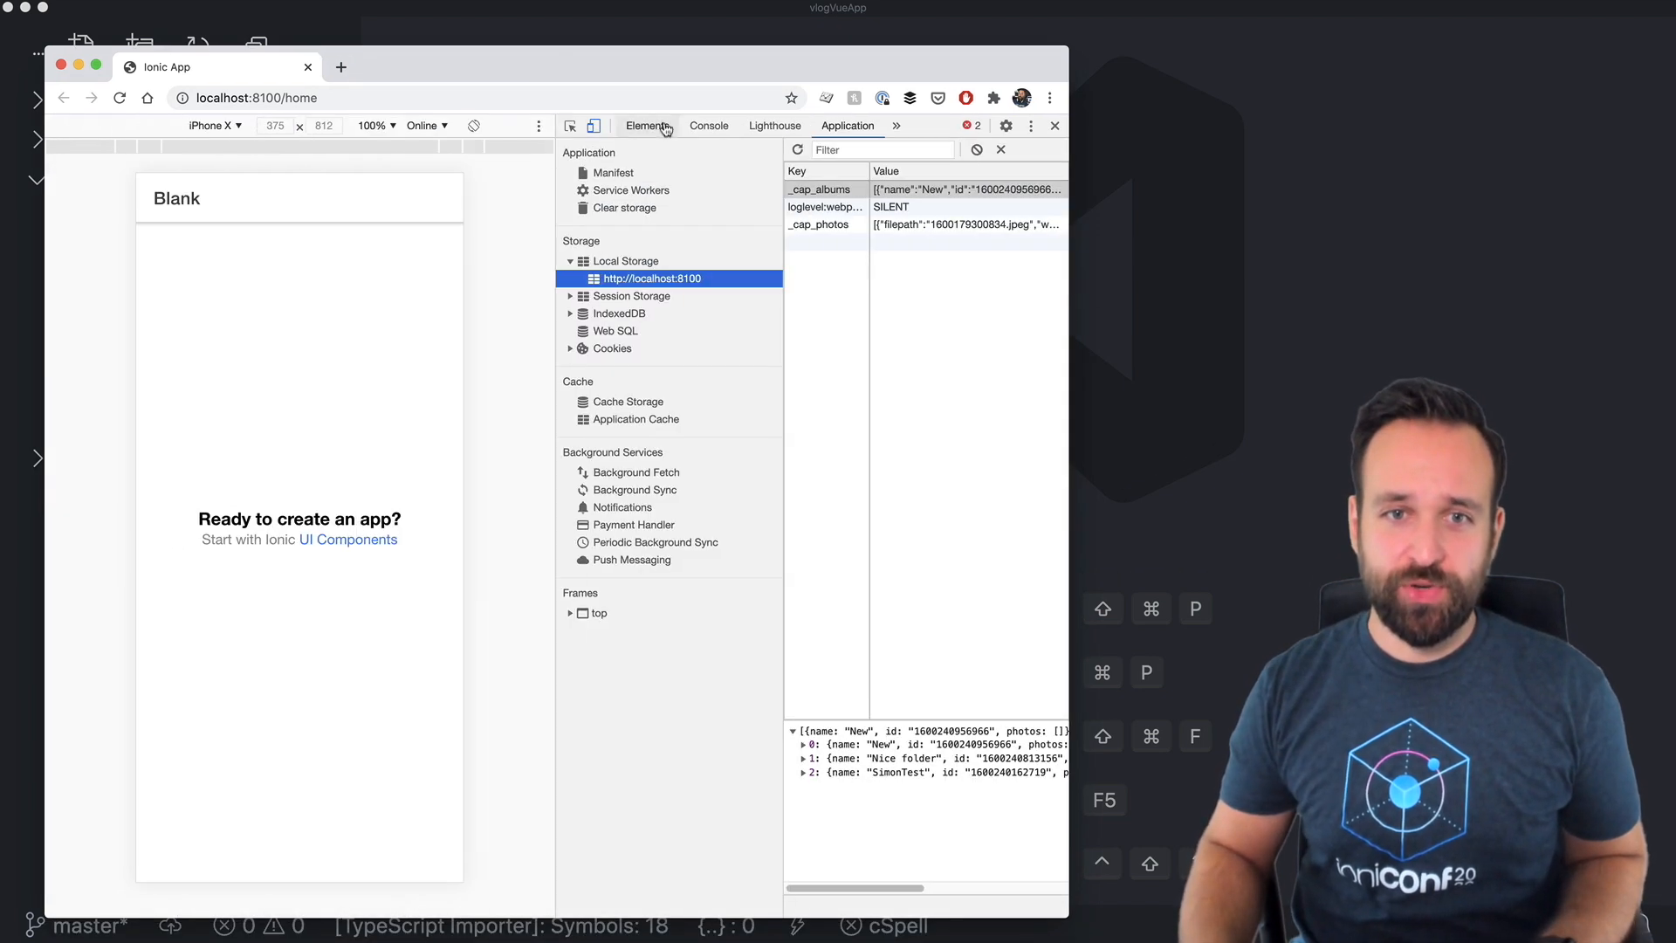
click(709, 126)
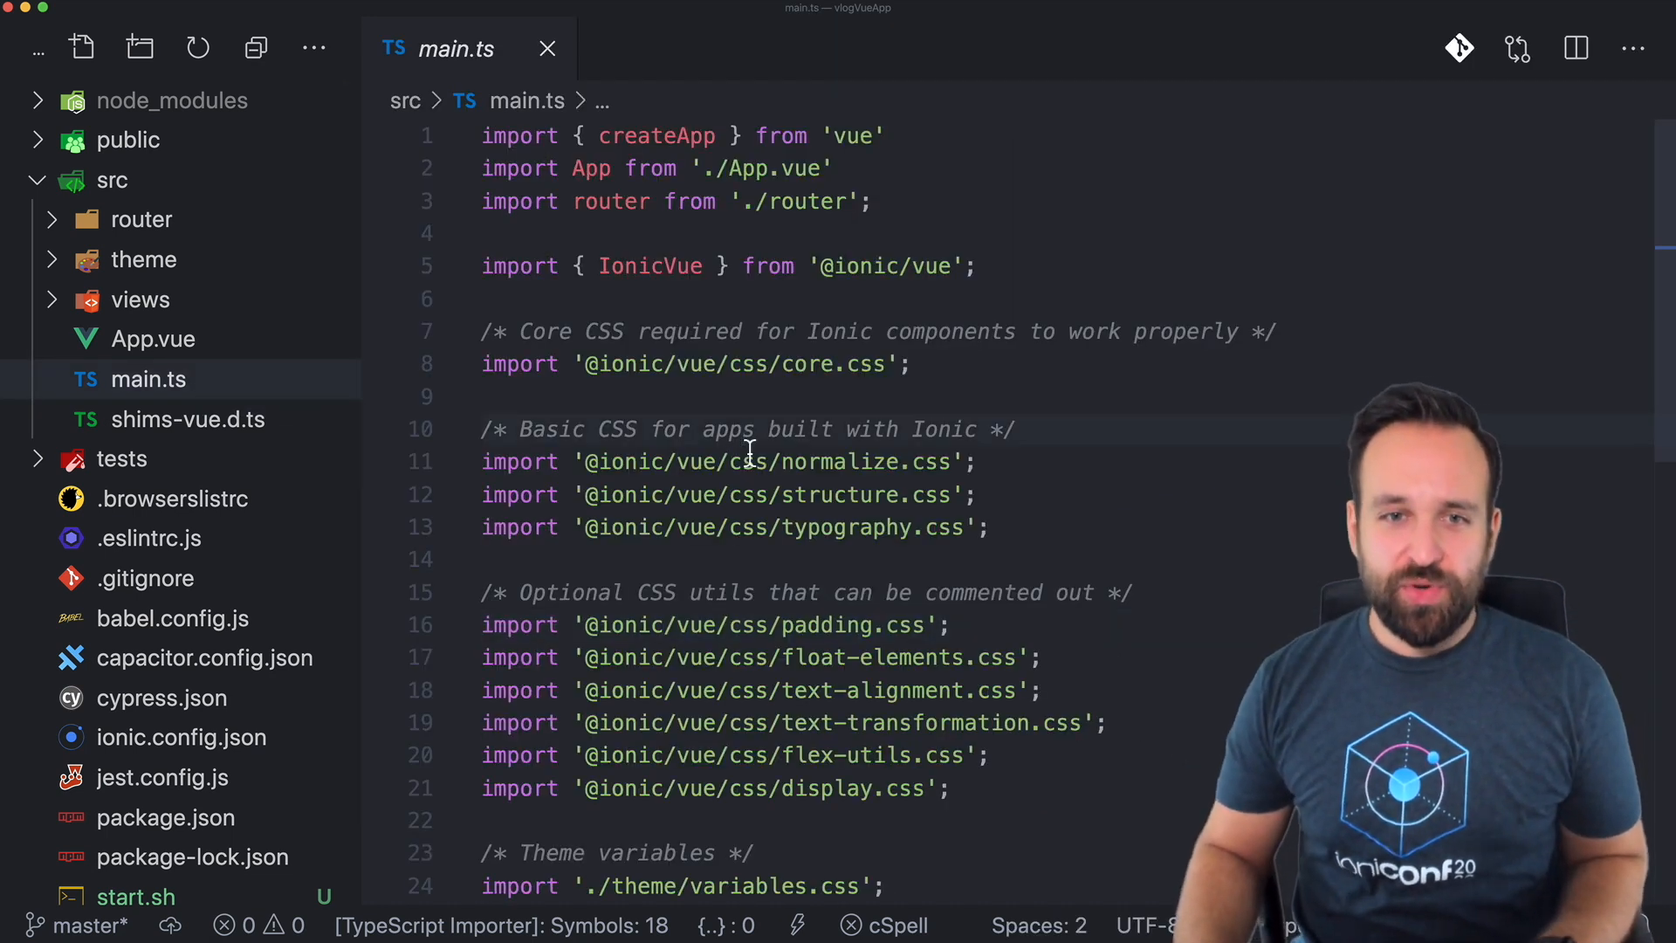
mouse_move(740, 298)
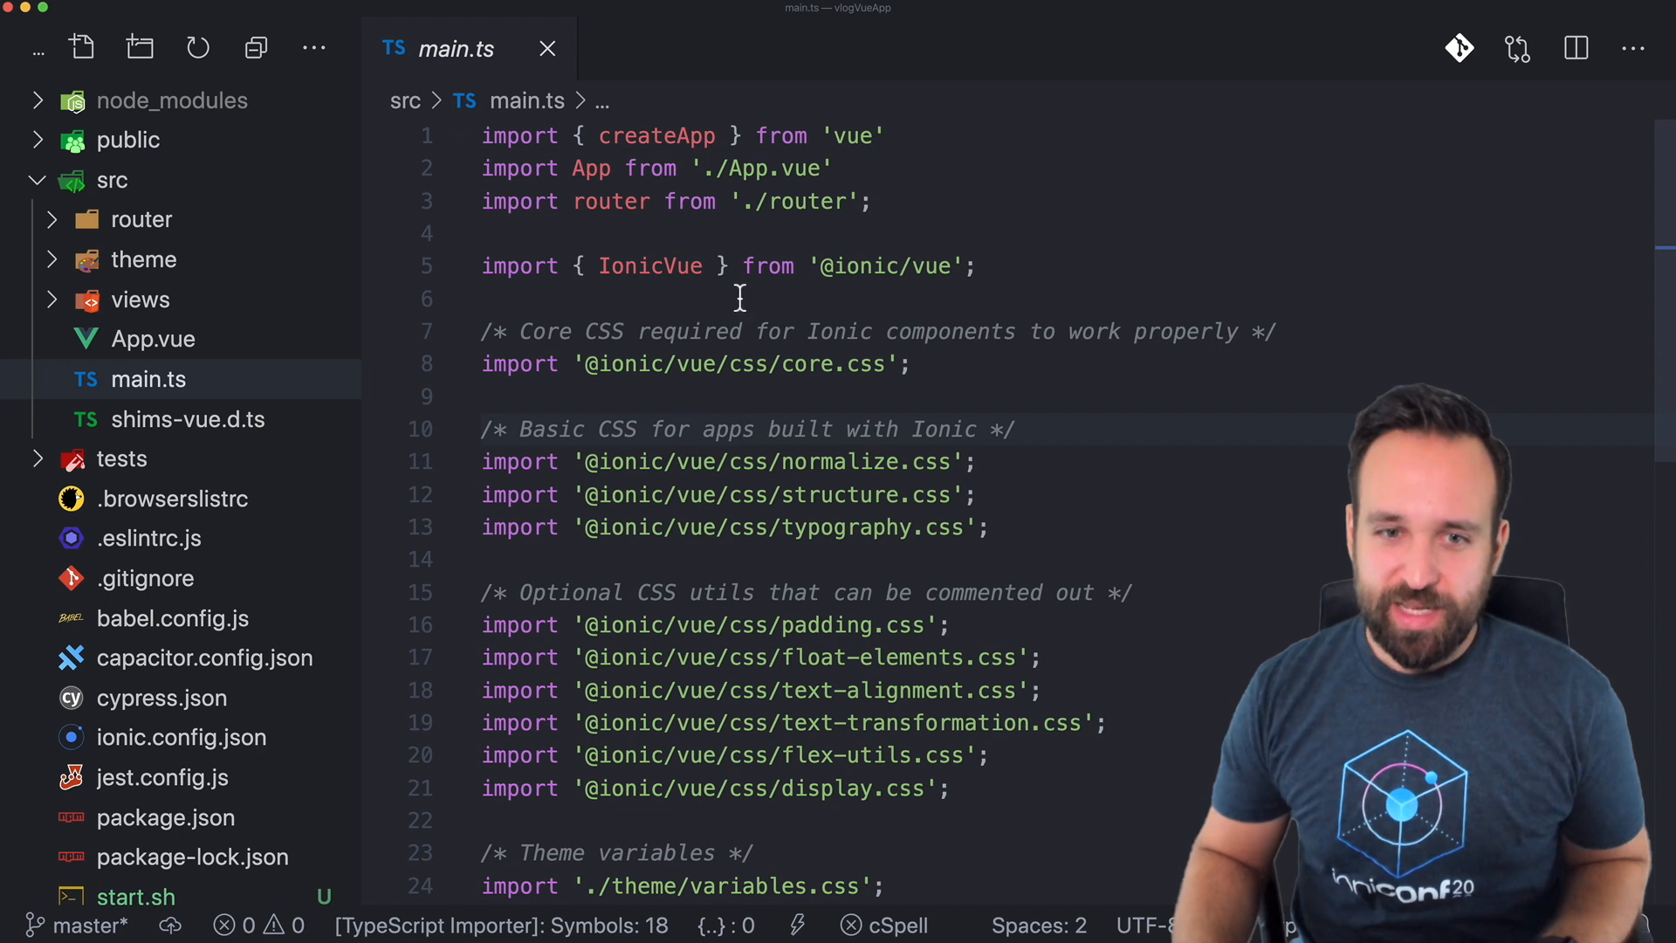
Scroll main.ts down to the createApp block with IonicVue and the router.
scroll(down, 3)
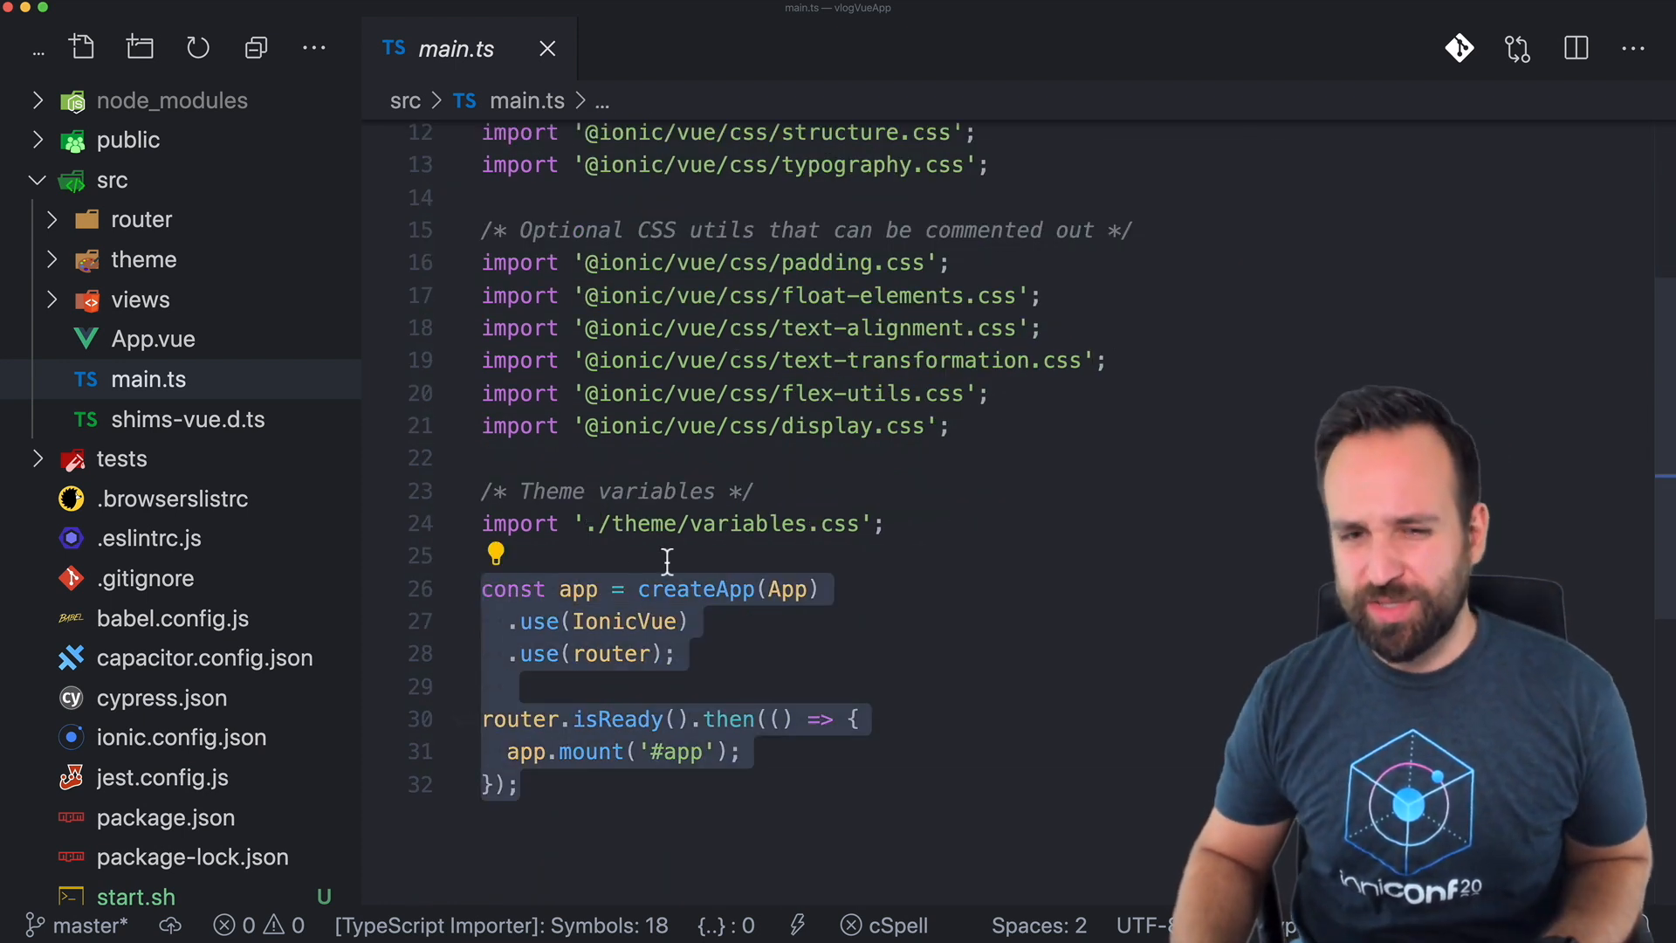
scroll(down, 3)
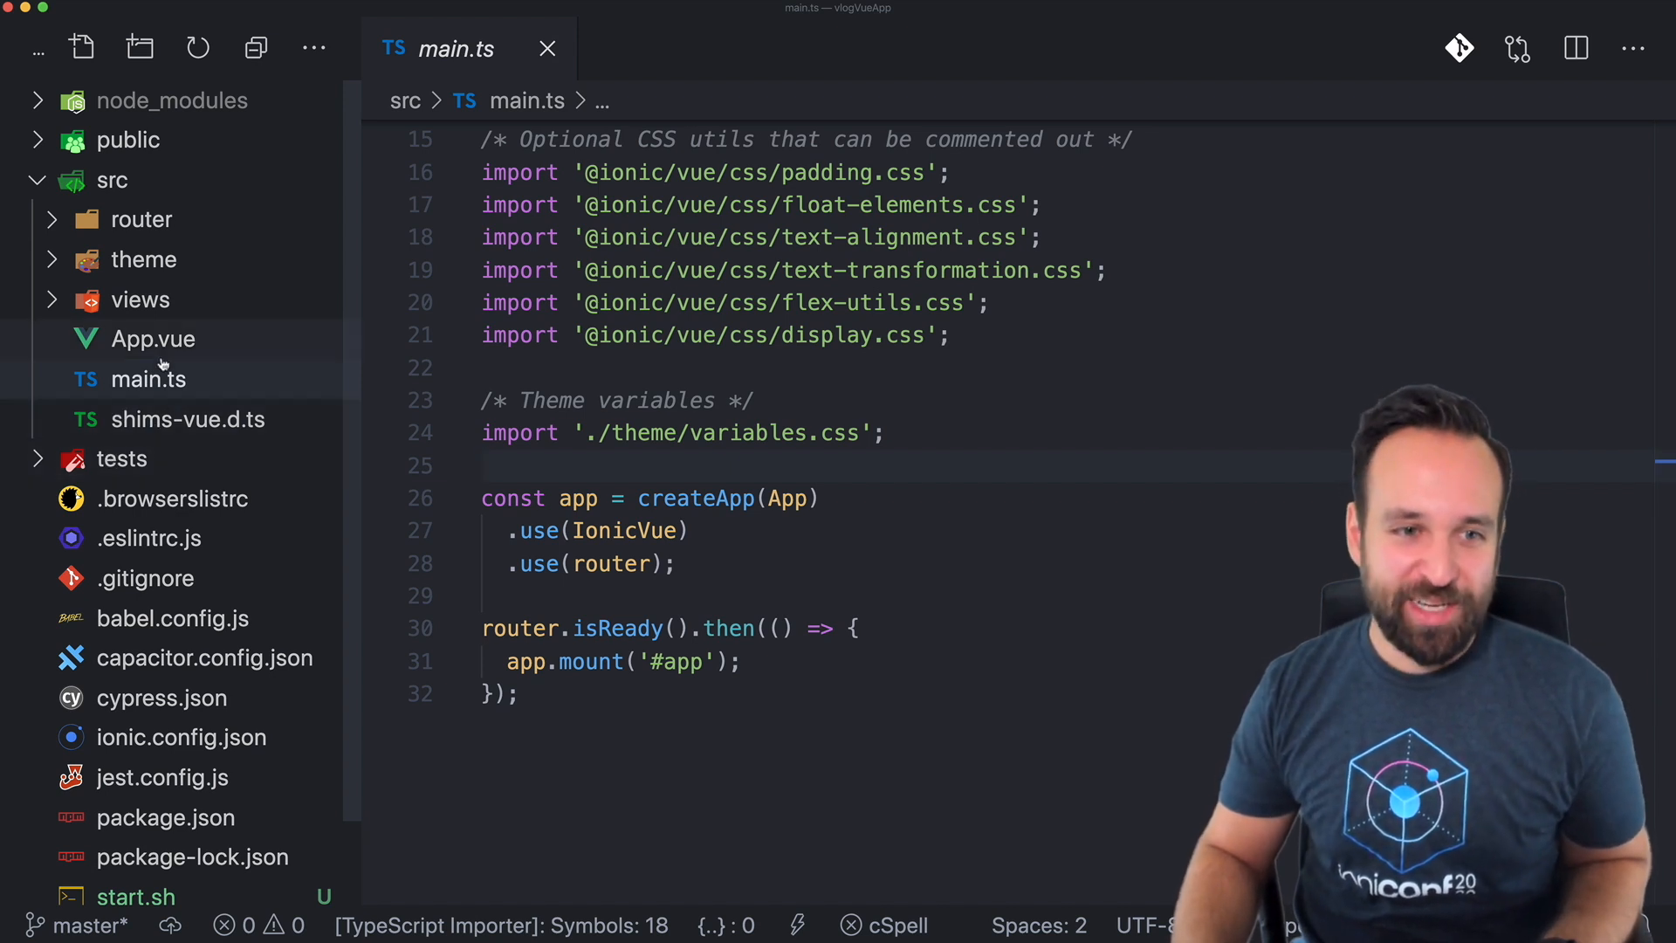
View App.vue's ion-app template and its defineComponent script block.
click(154, 338)
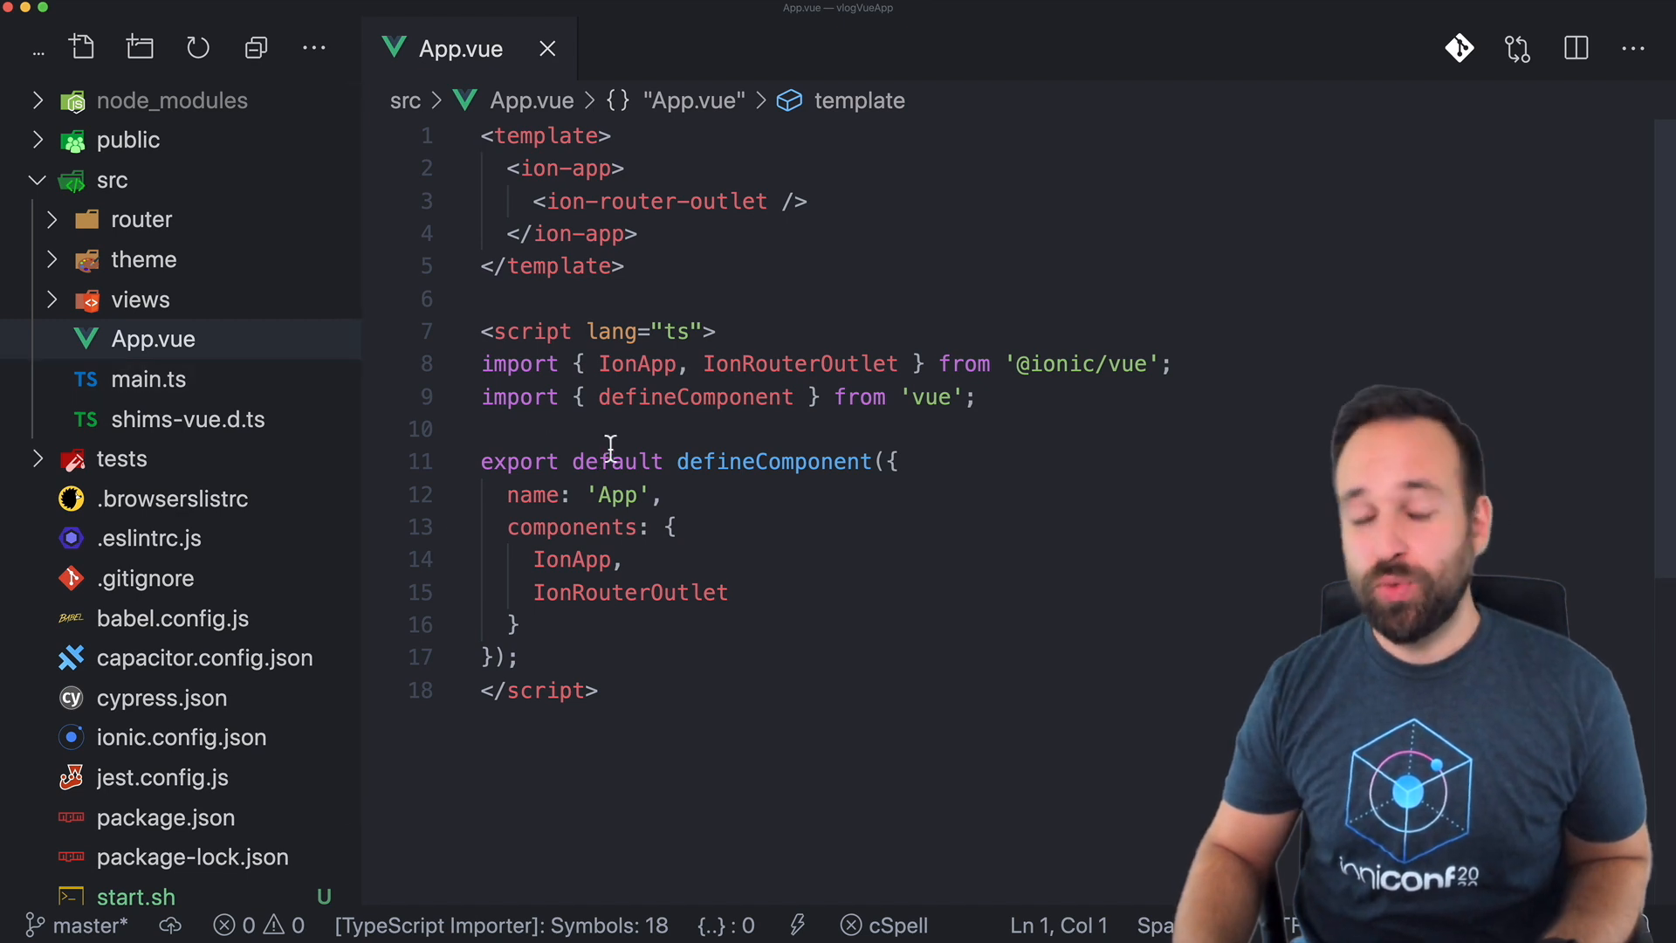
mouse_move(791, 363)
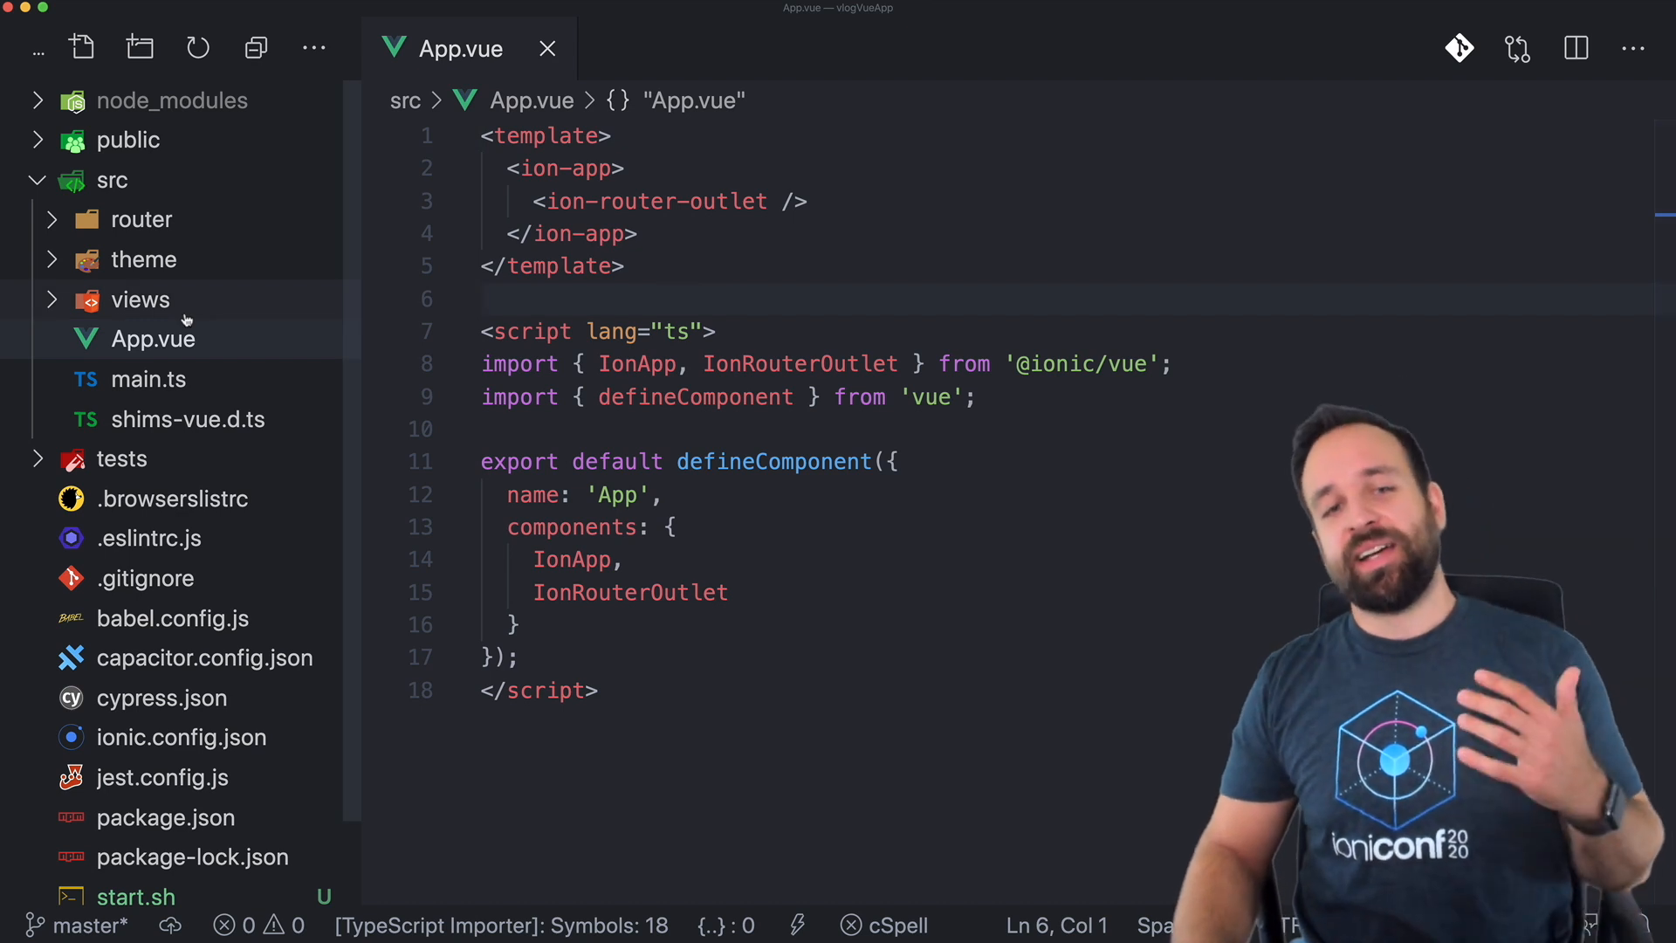
click(140, 300)
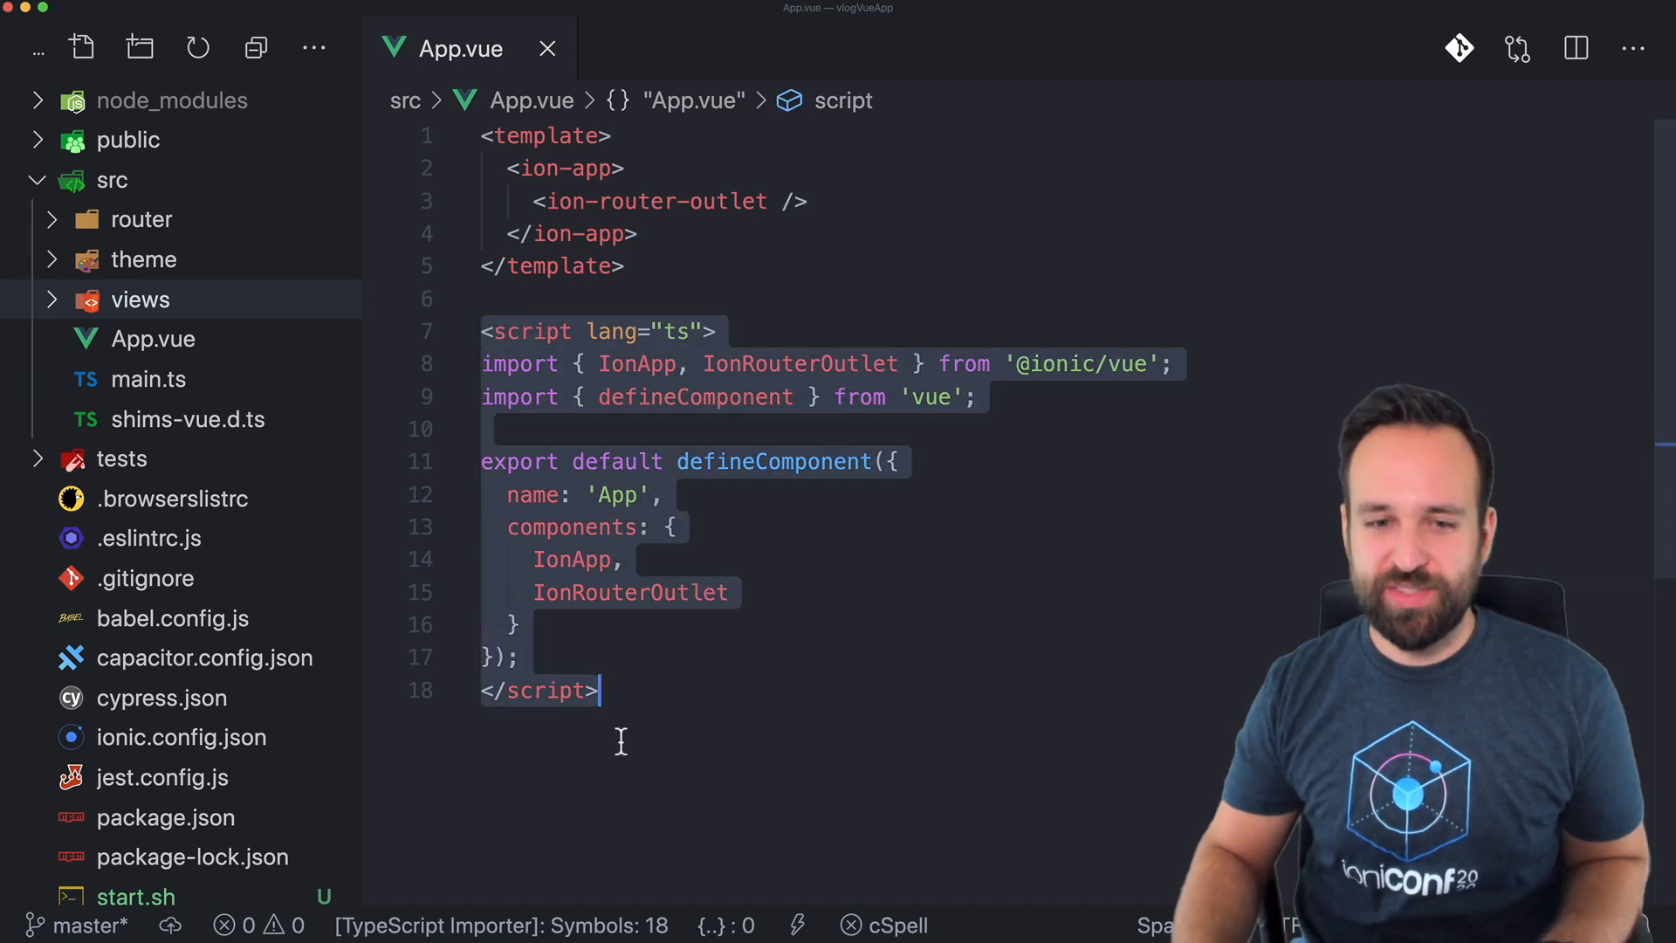
mouse_move(464, 363)
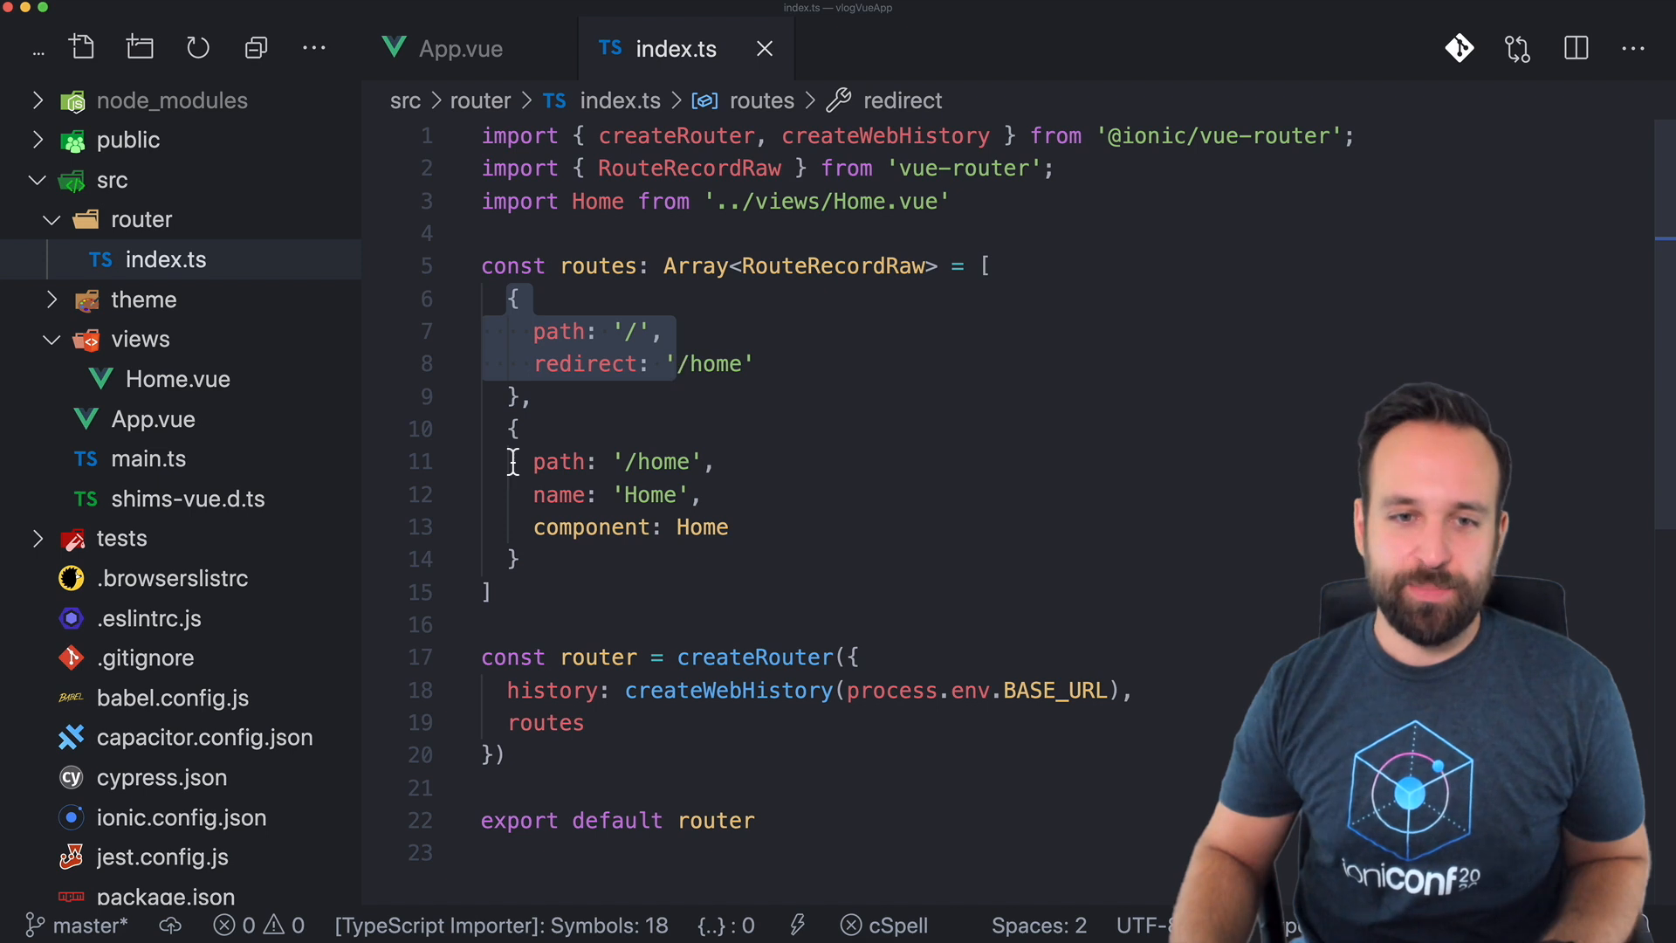
Draft a '/new' route copied from the Home route in router/index.ts.
click(705, 527)
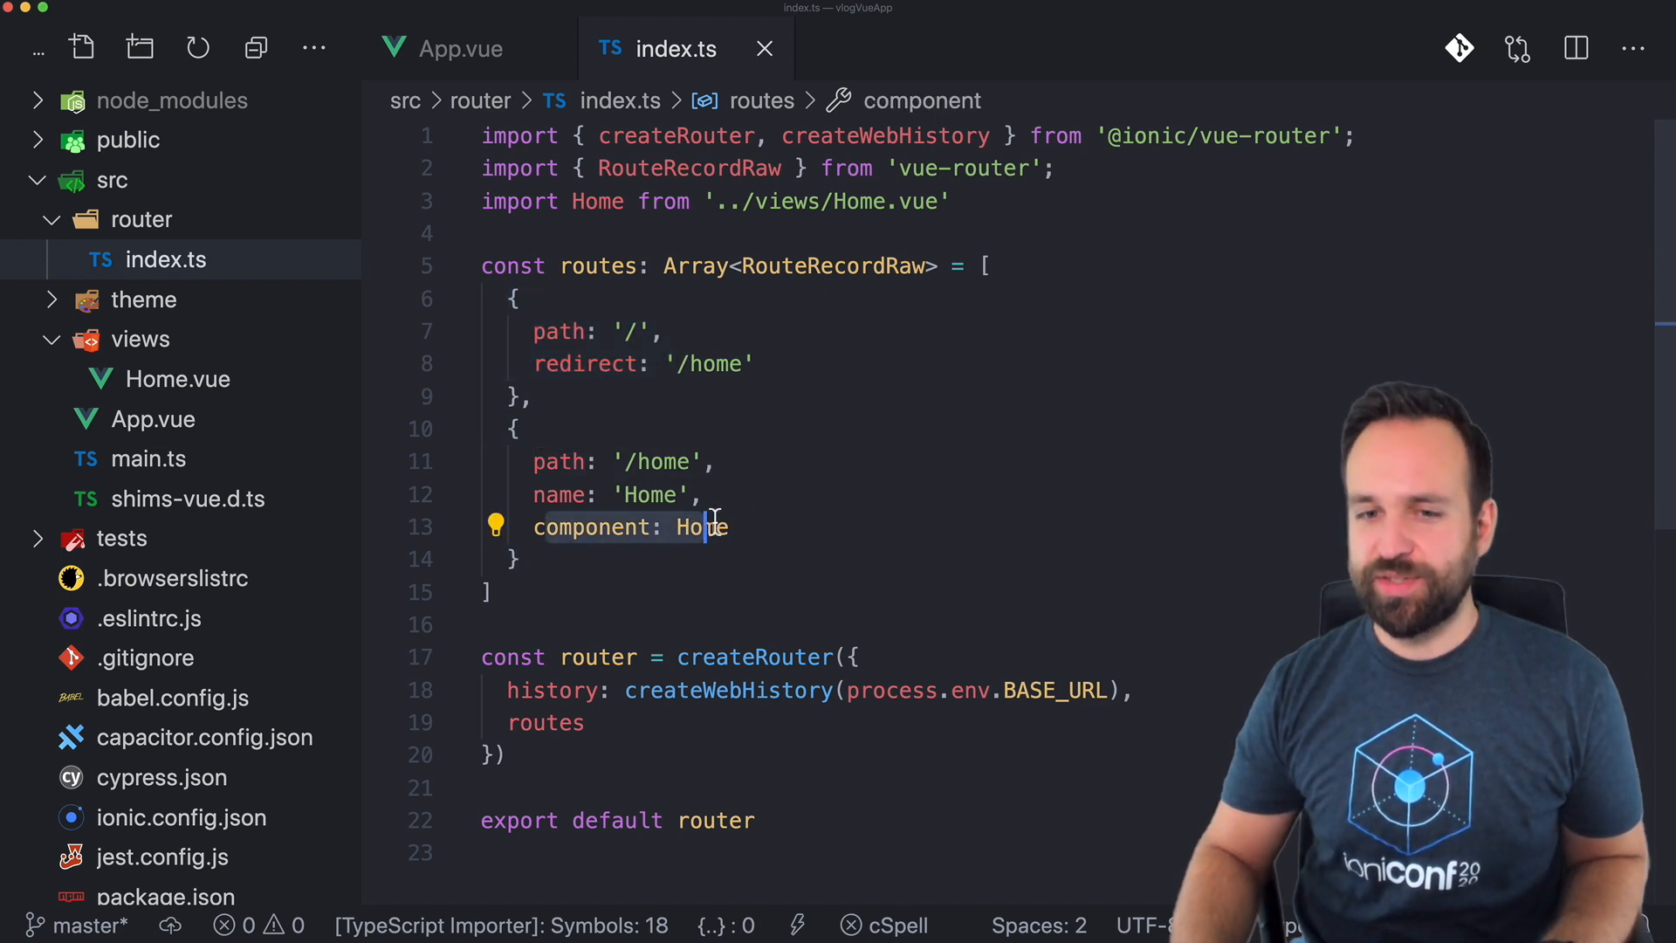
double_click(702, 527)
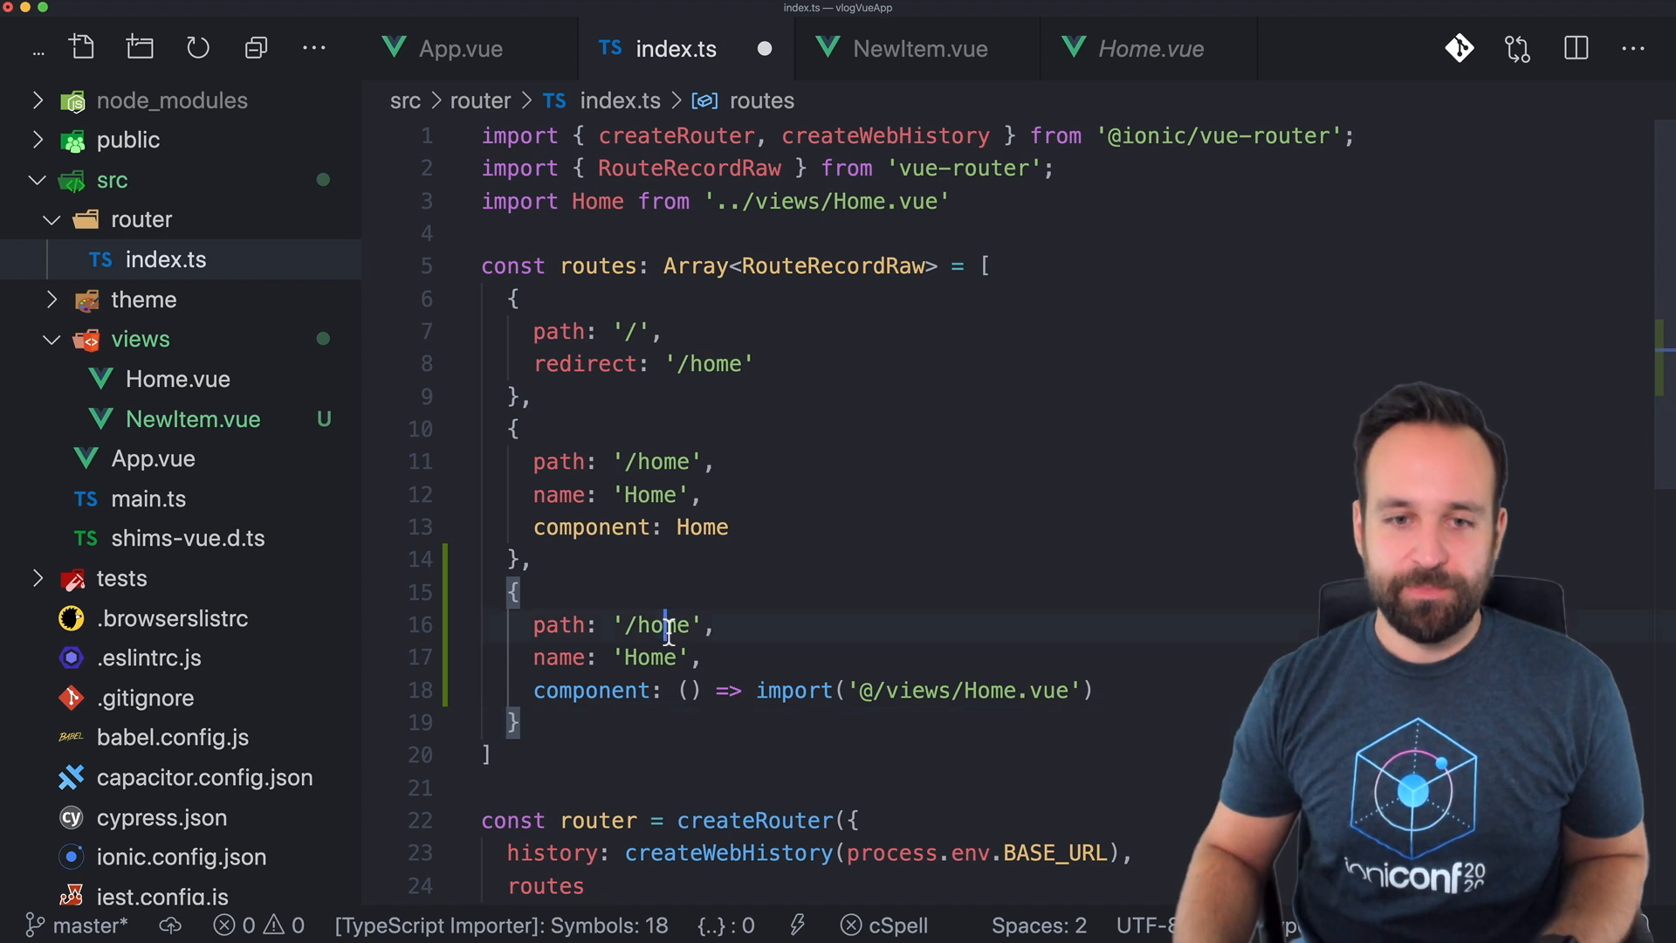
text(new)
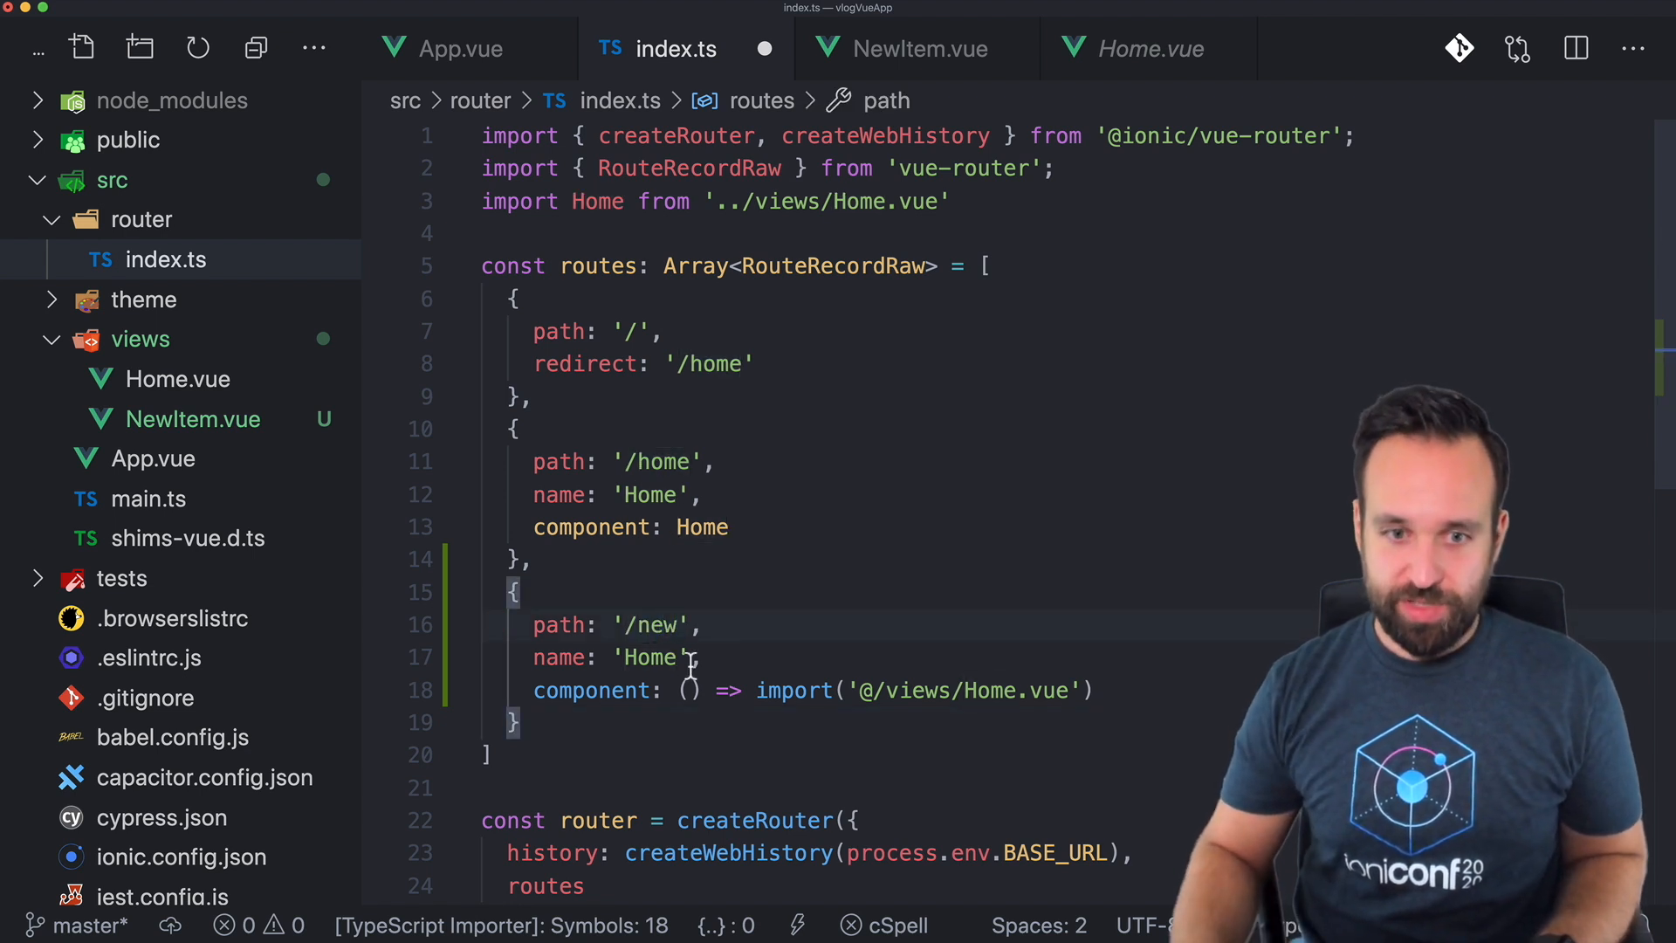
text(New)
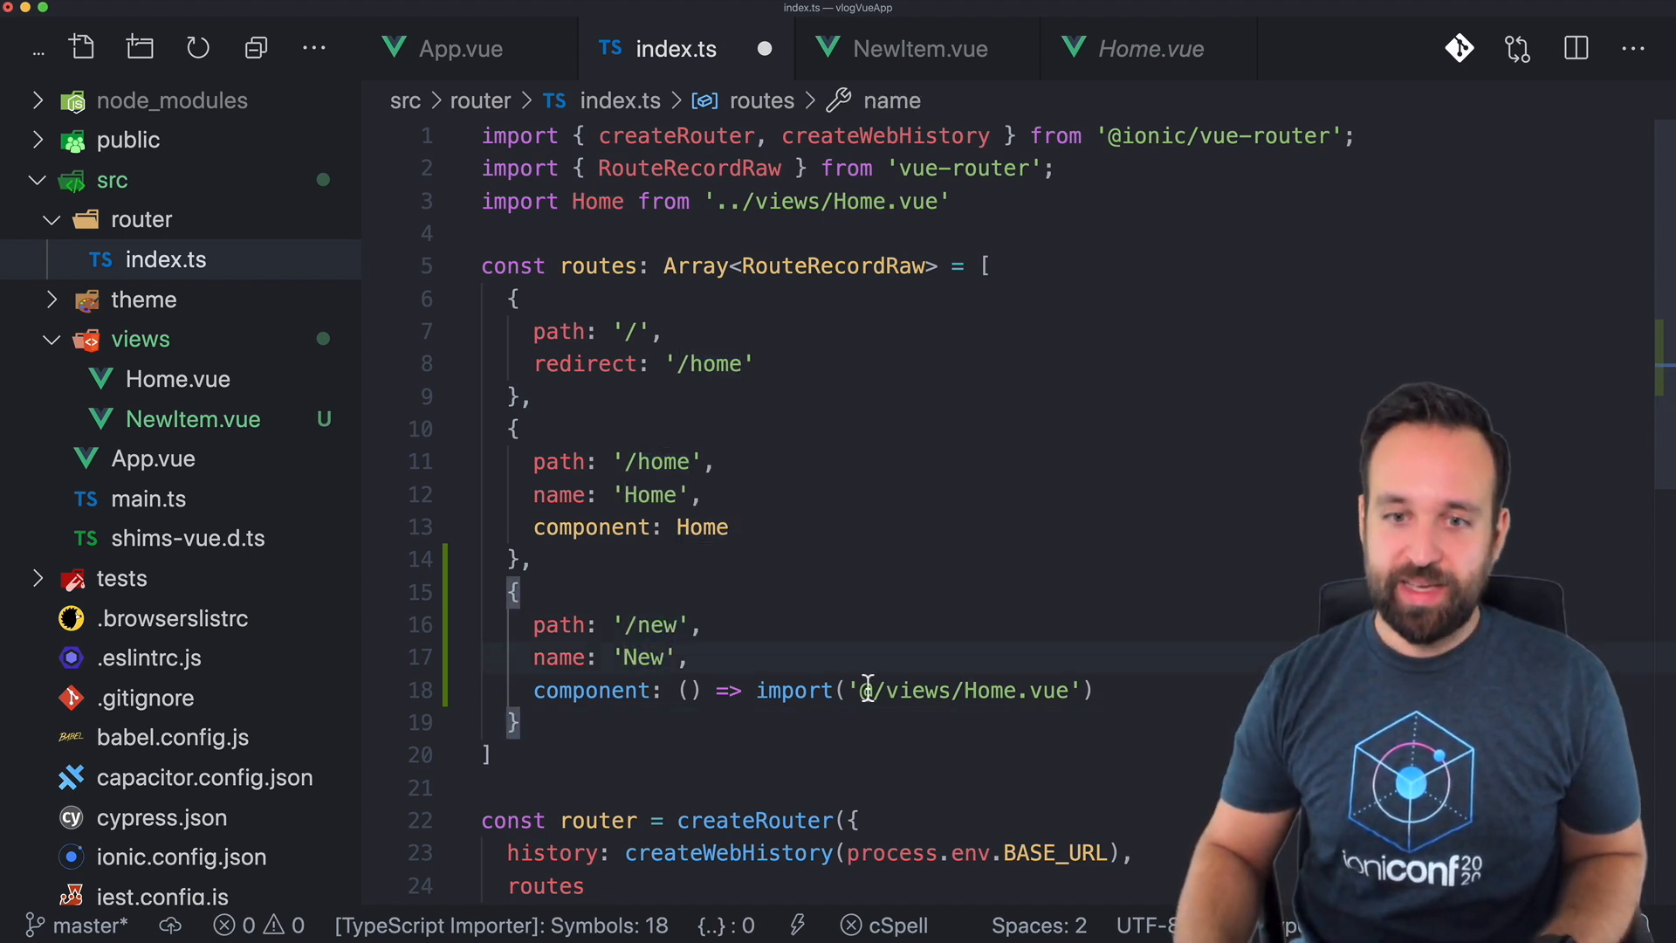
scroll(down, 3)
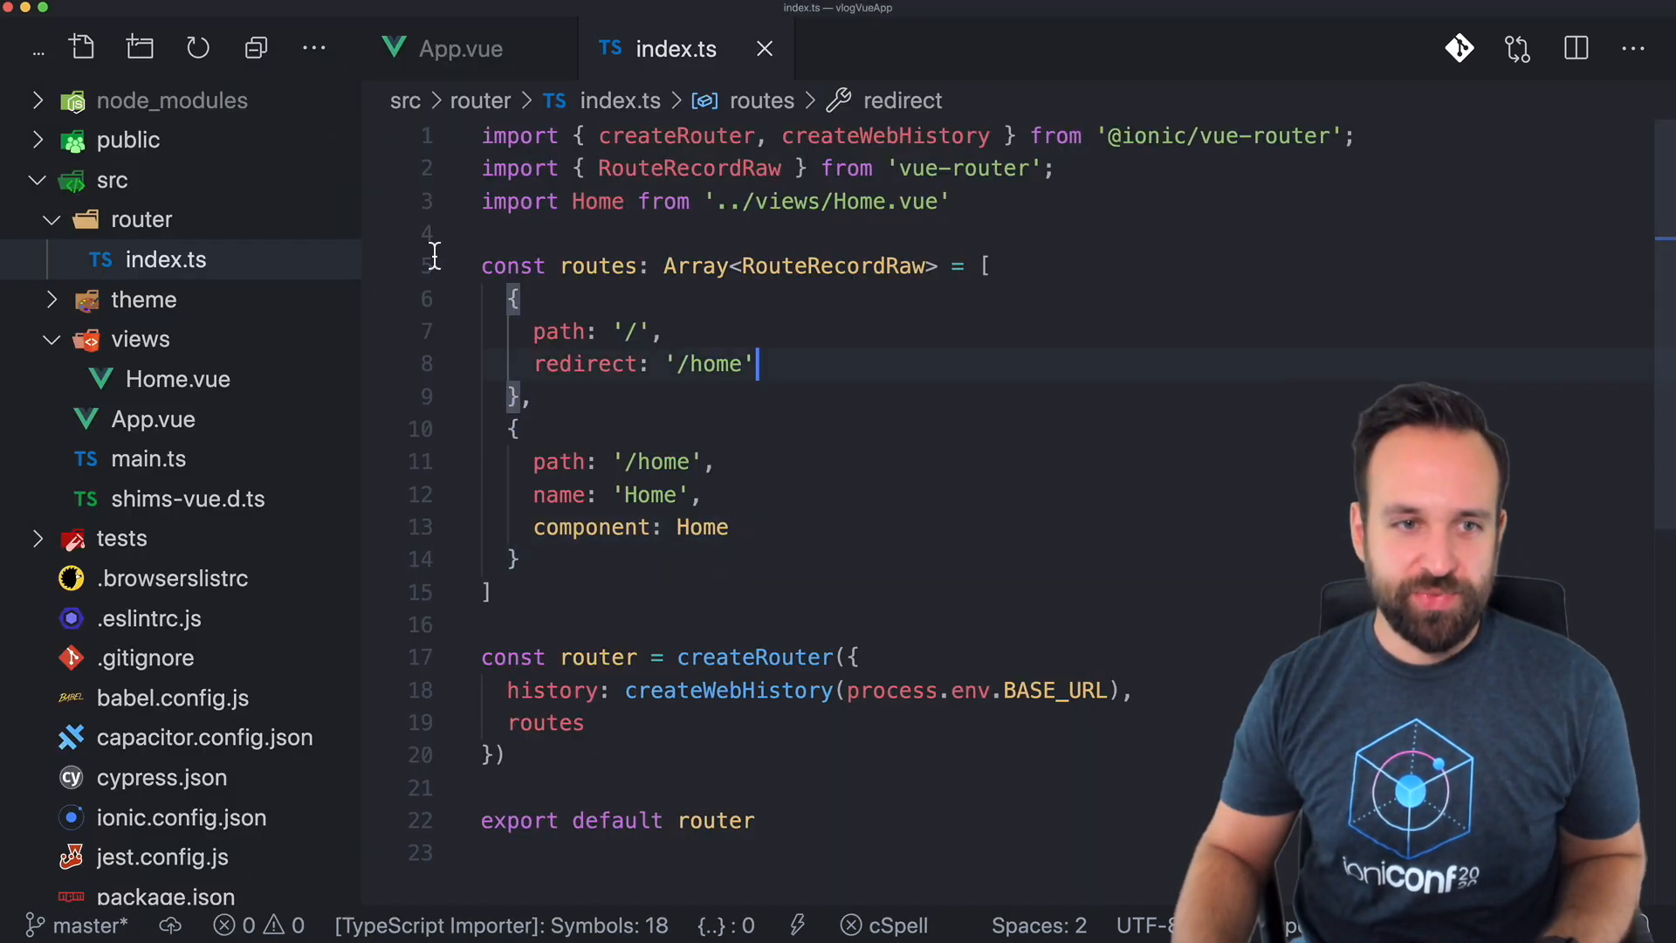
right_click(138, 338)
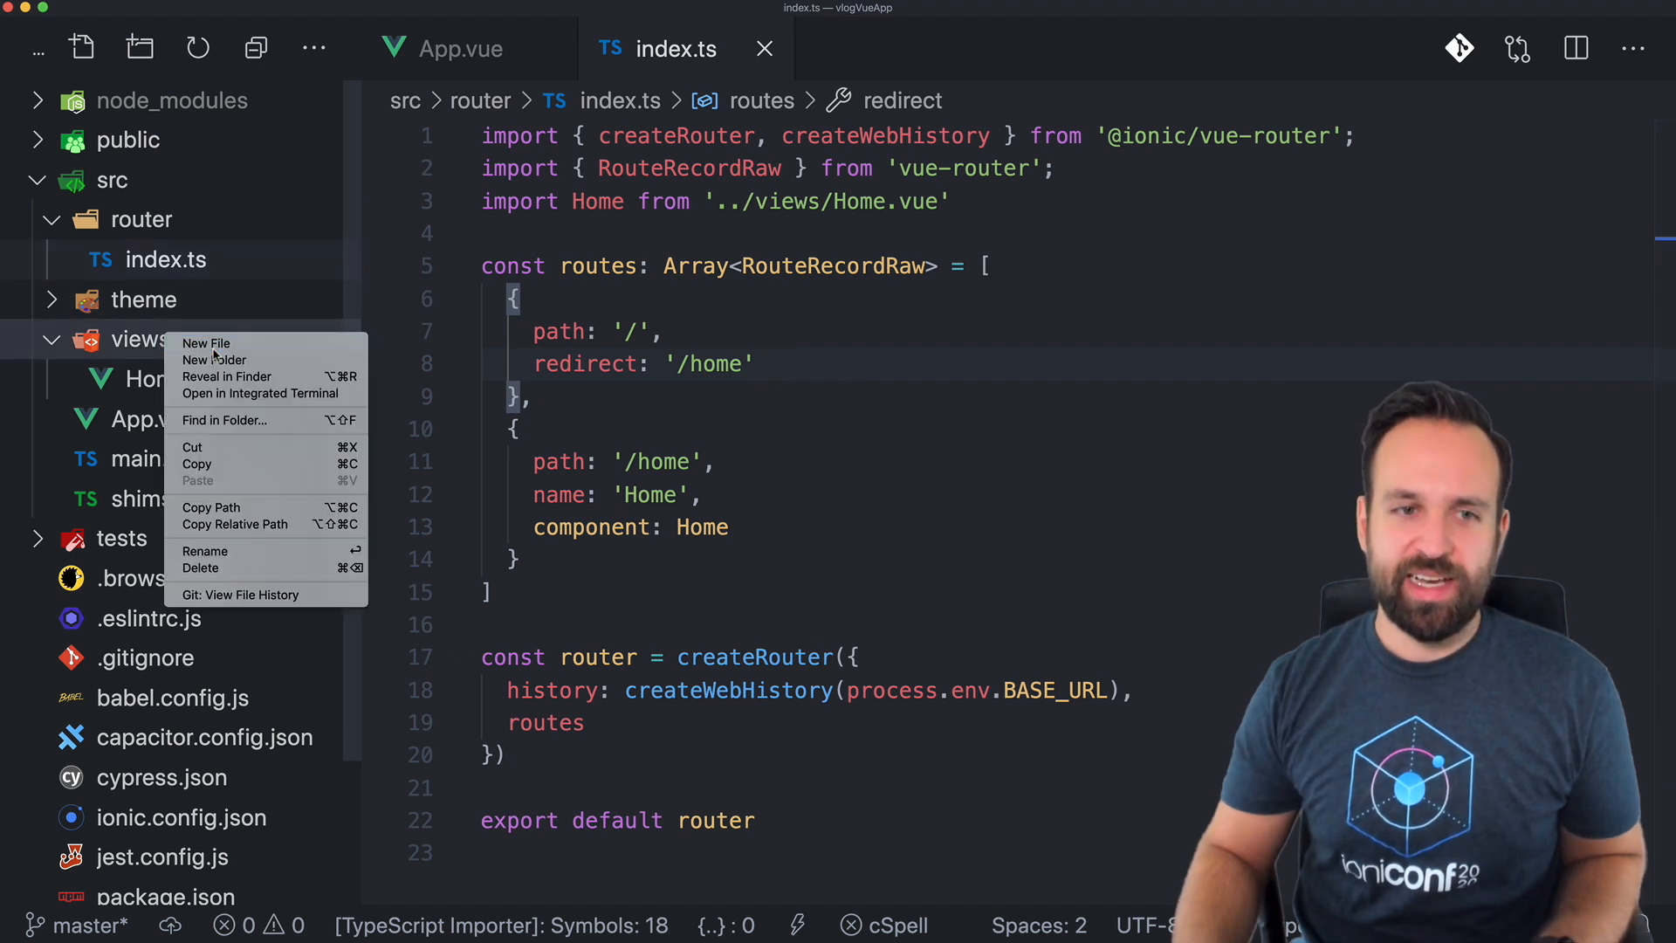
click(206, 342)
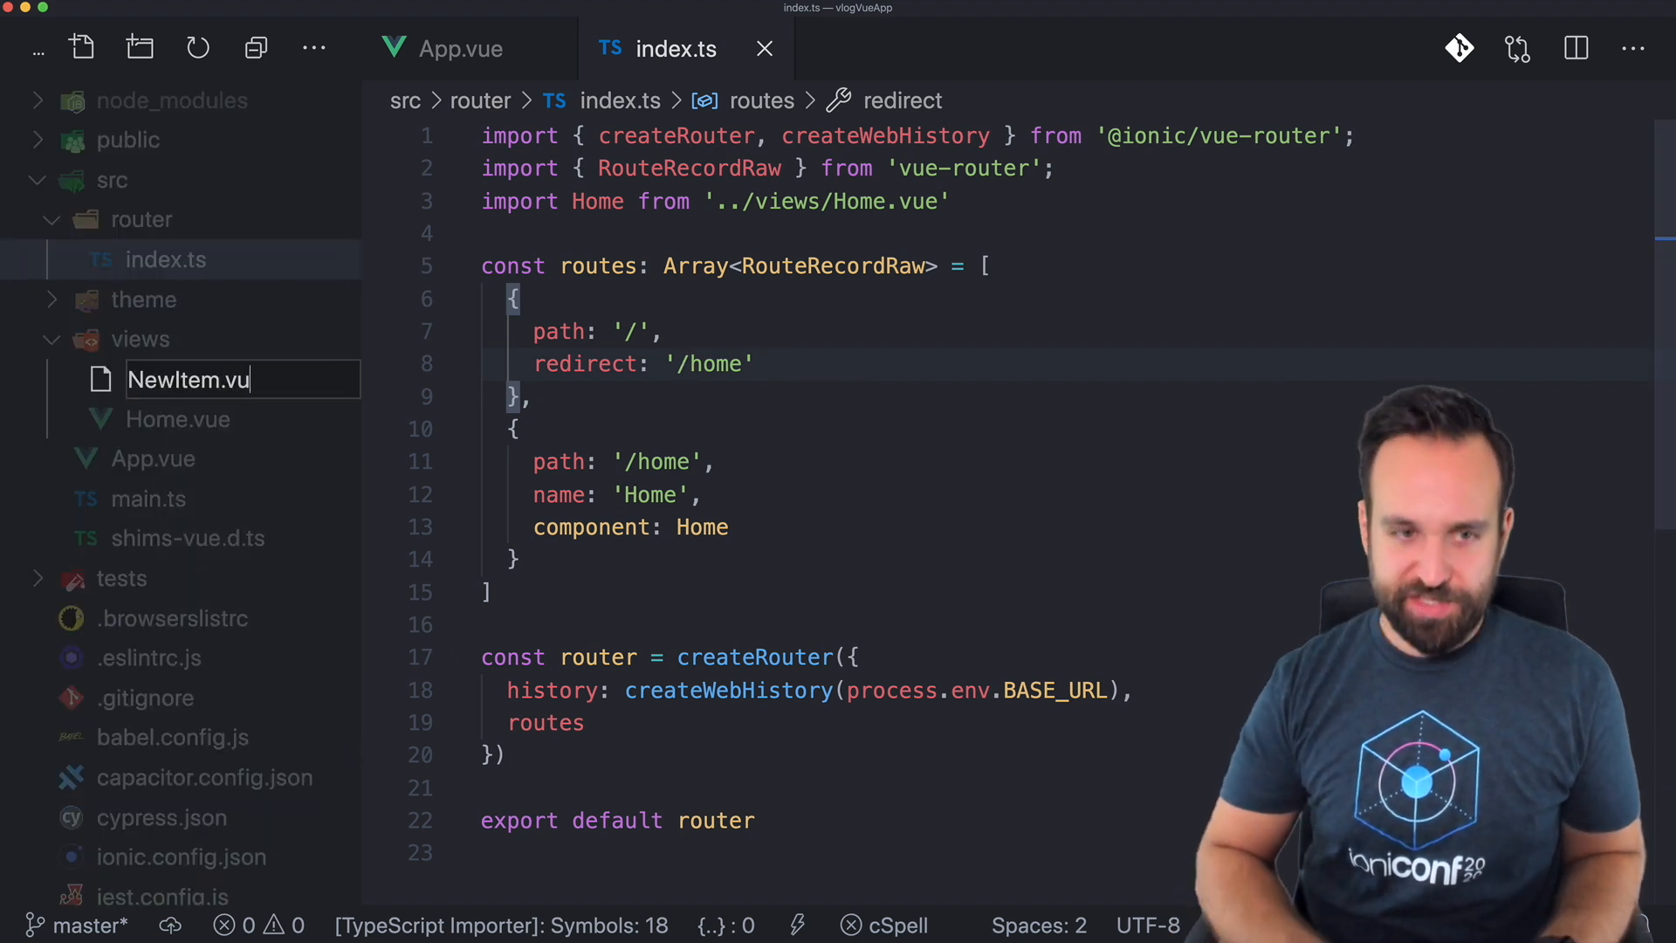
key(Enter)
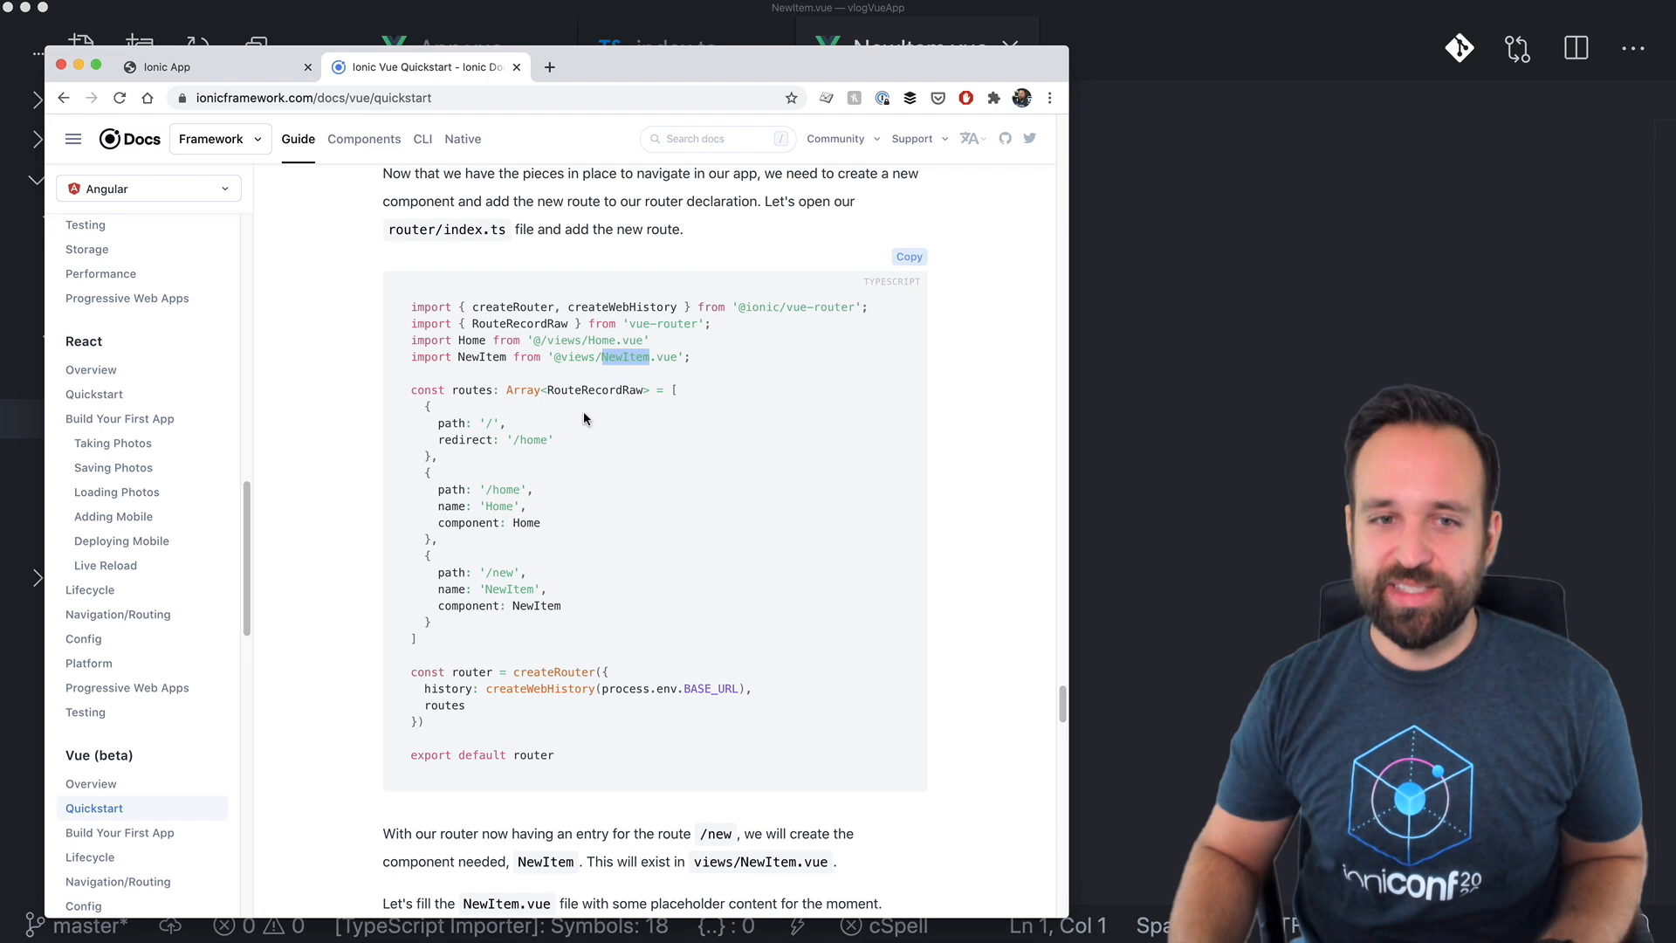
scroll(down, 3)
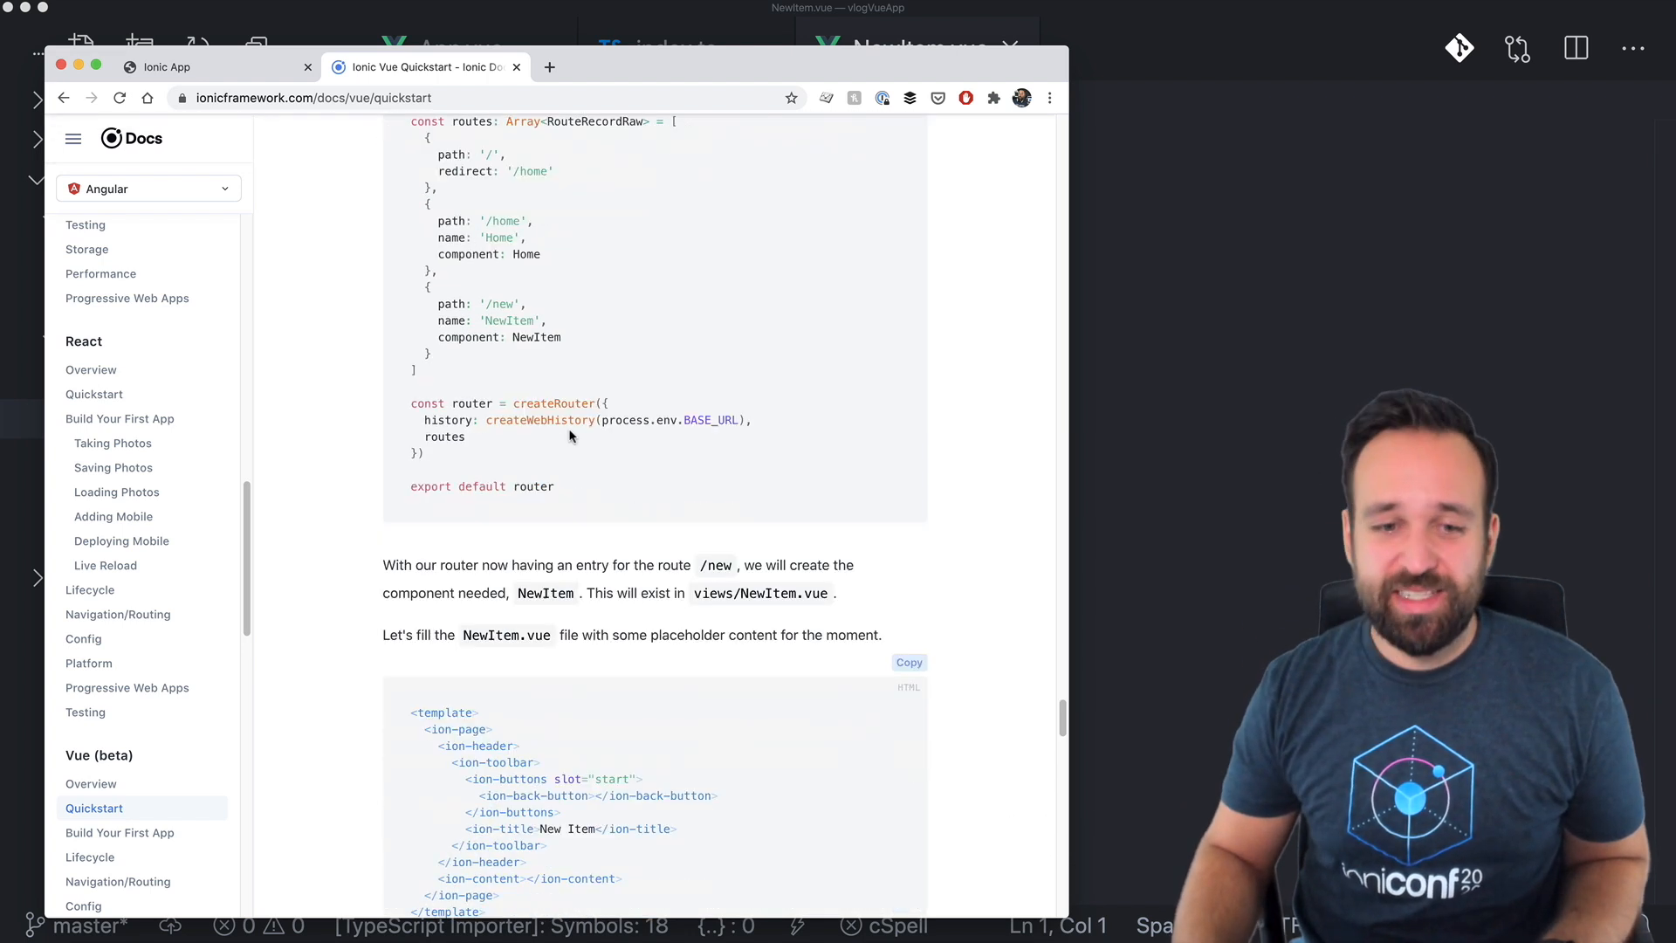
mouse_move(572, 465)
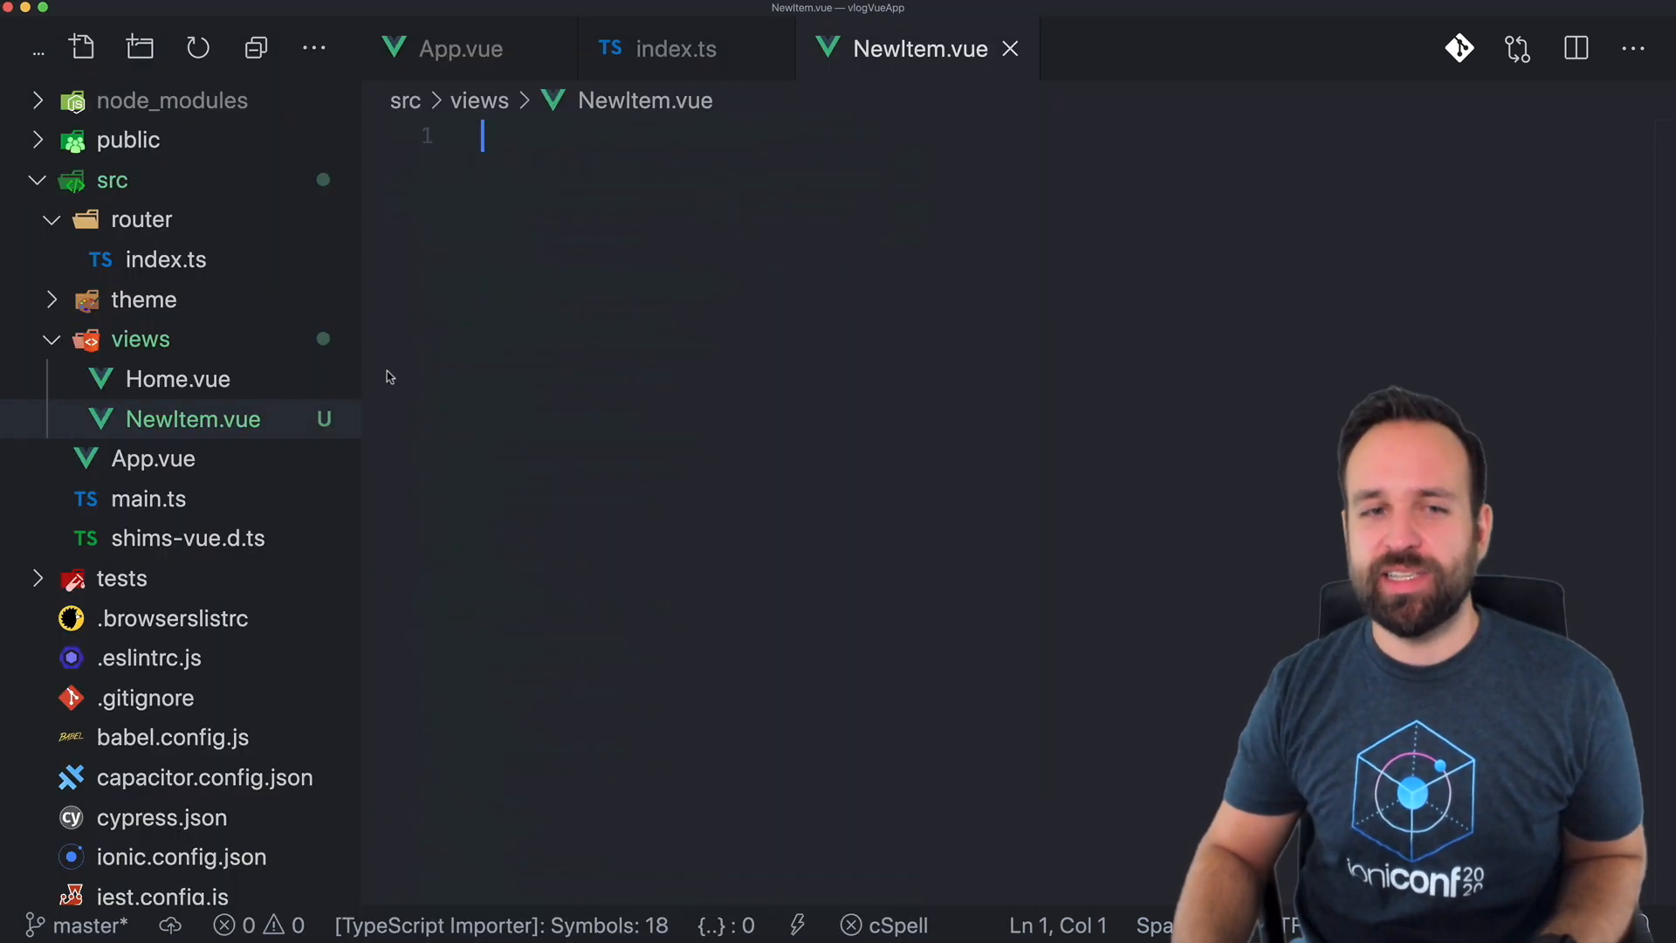
click(178, 379)
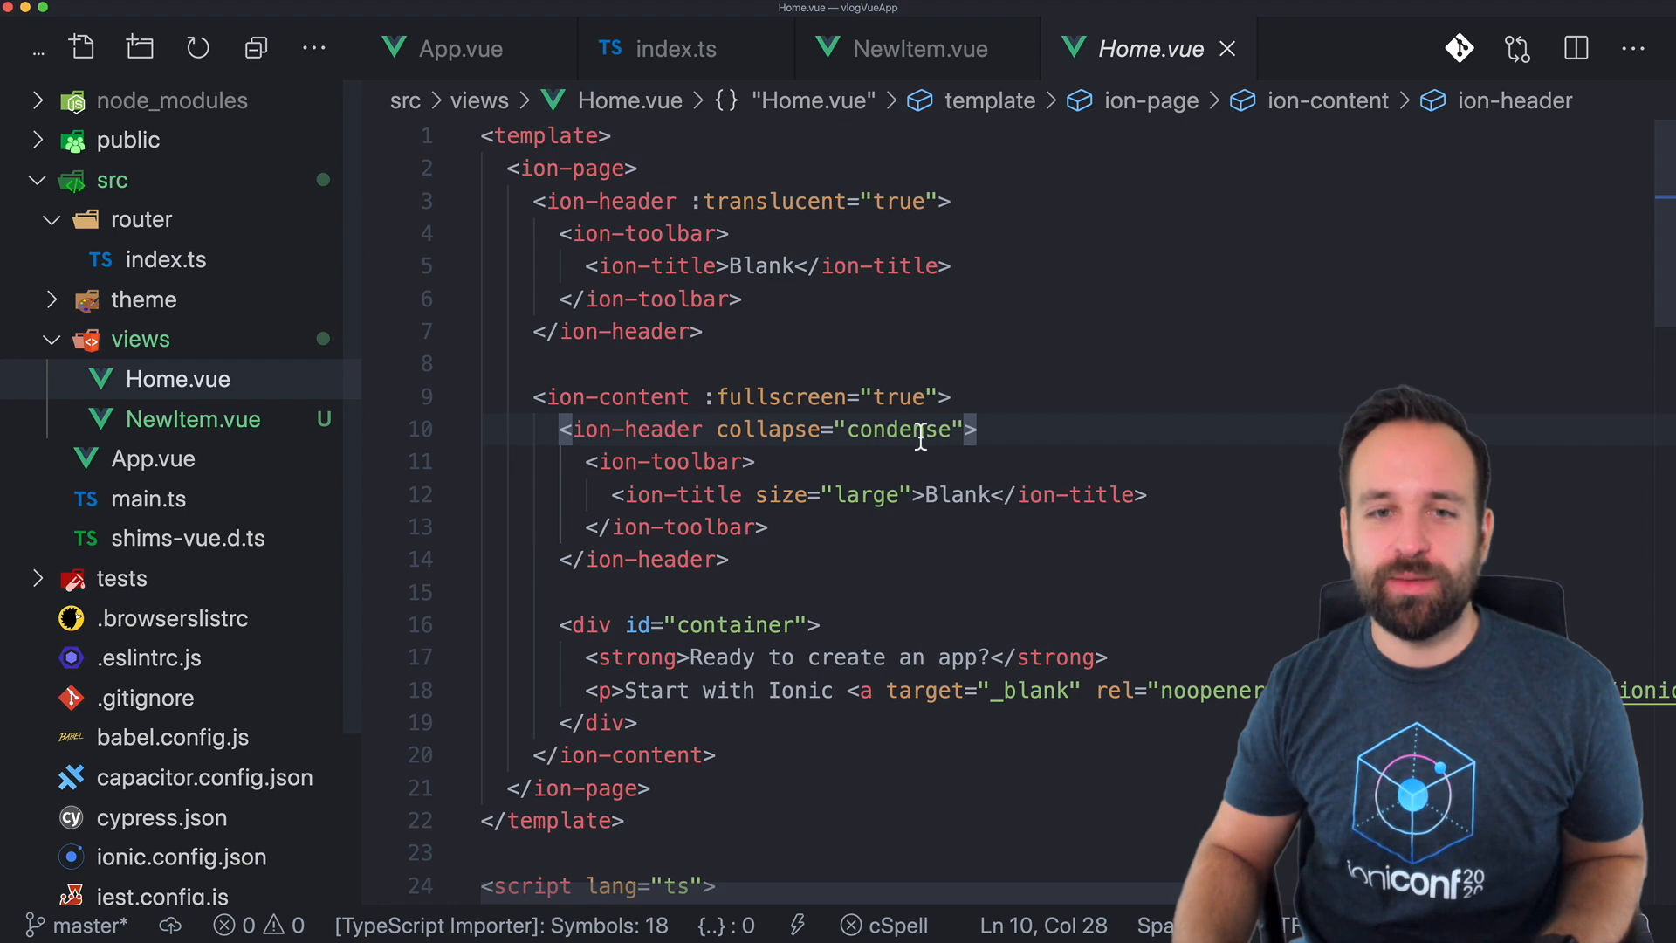
click(916, 49)
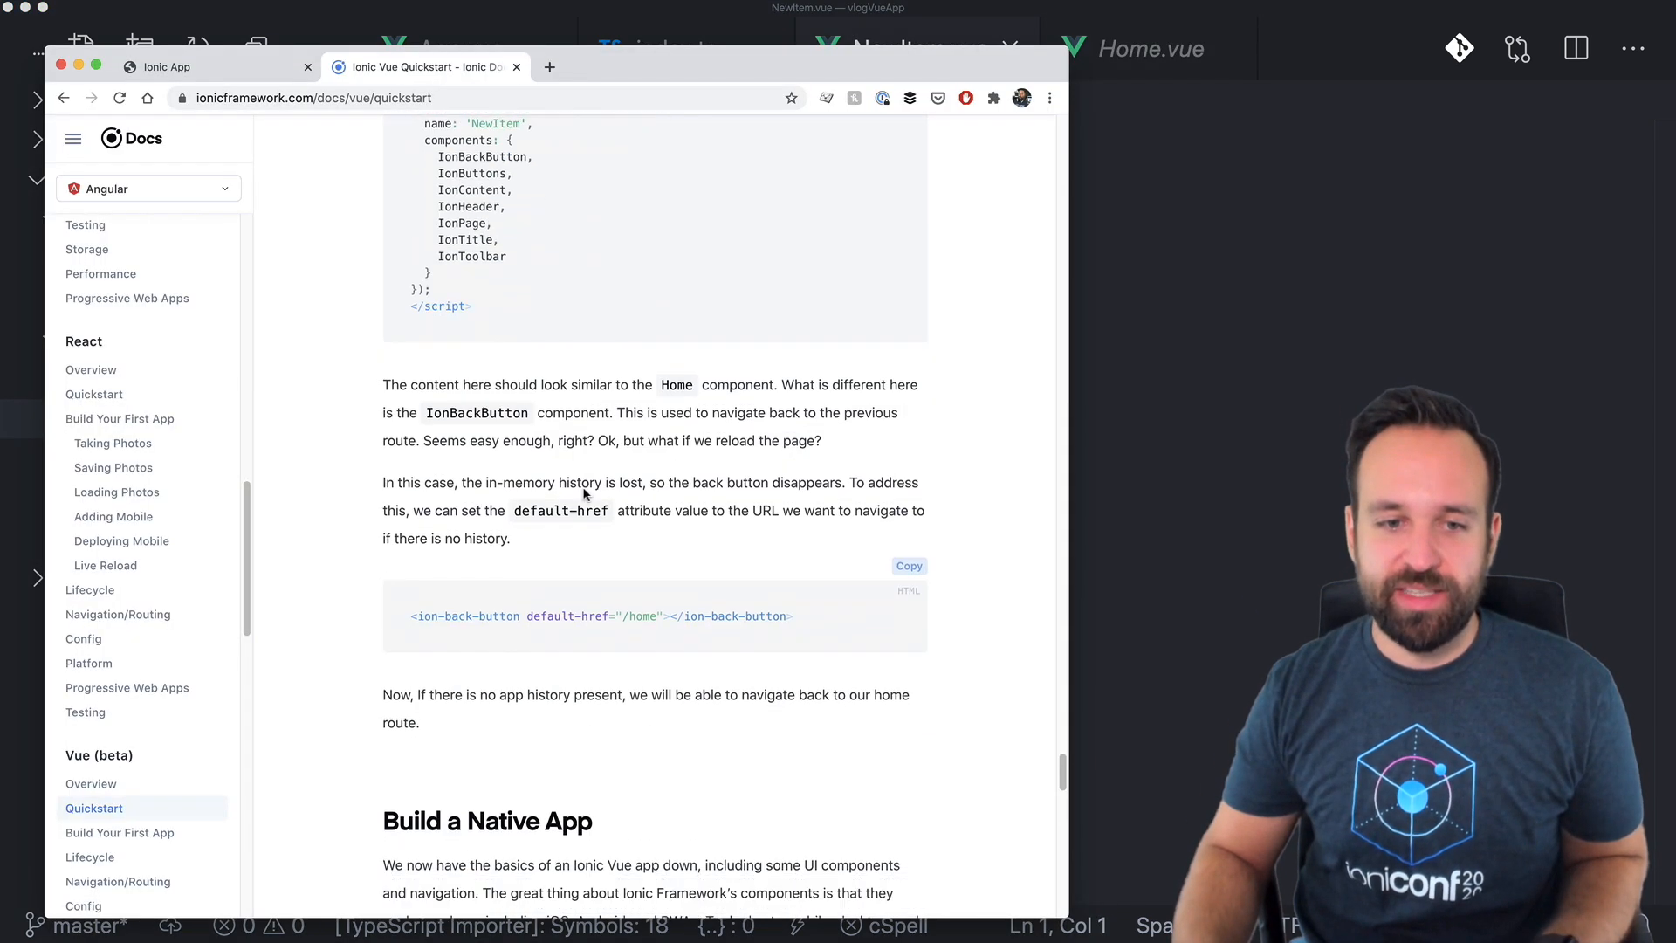
scroll(down, 3)
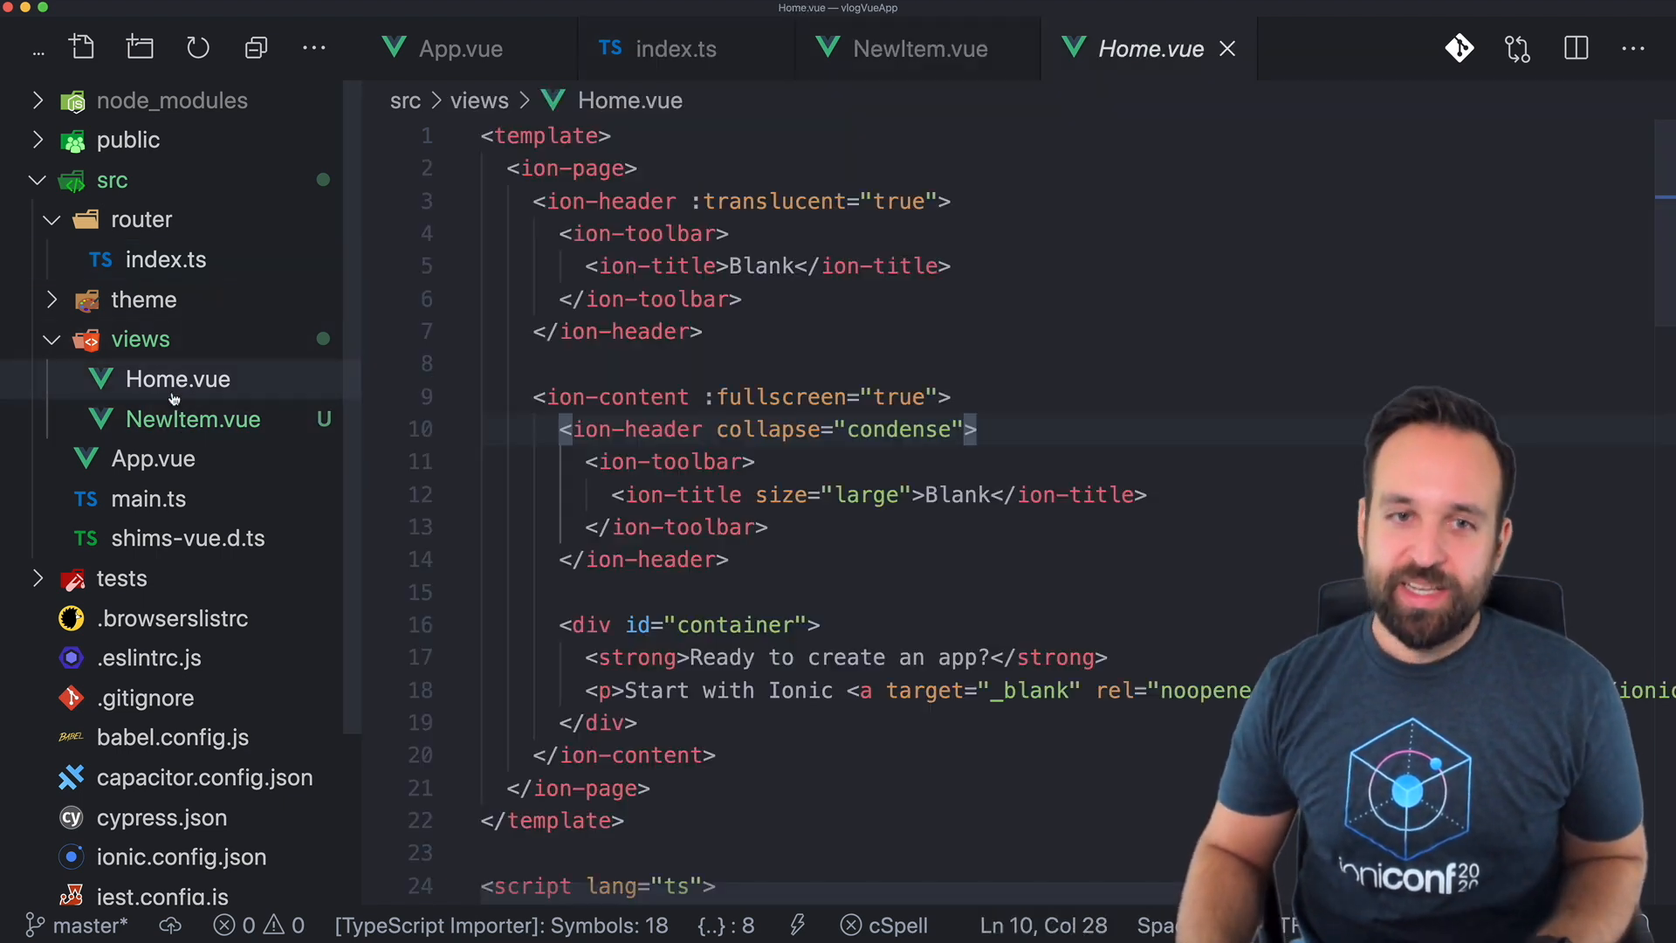
Look over Home.vue's template with the div#container block, Explorer hidden.
click(583, 200)
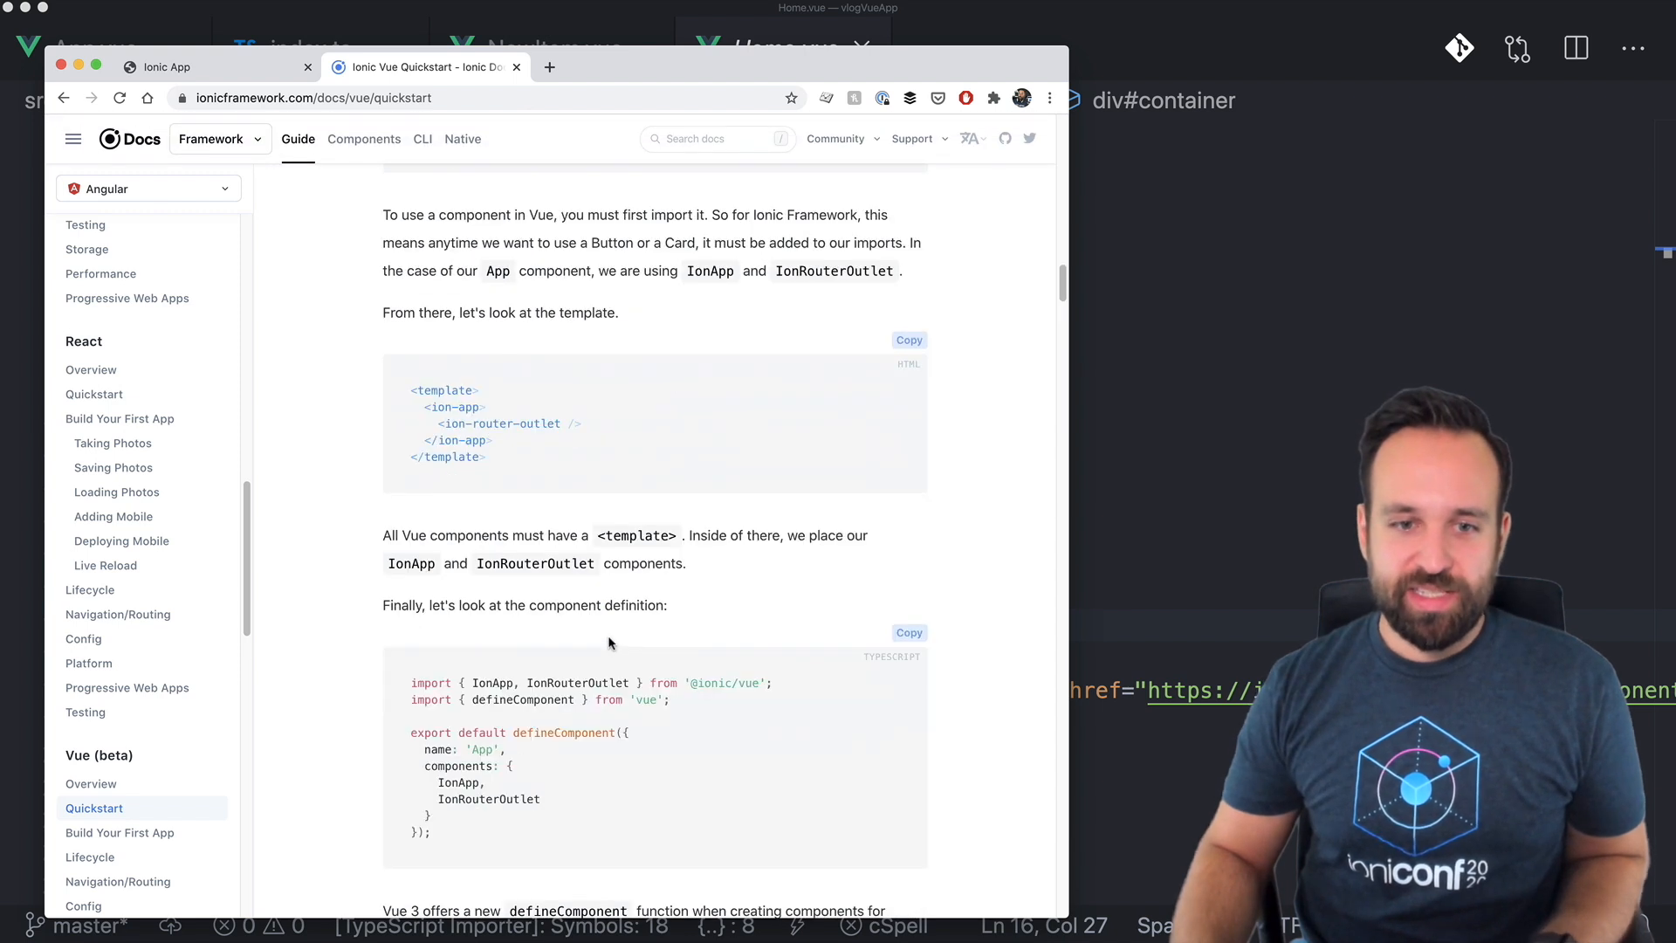
scroll(up, 3)
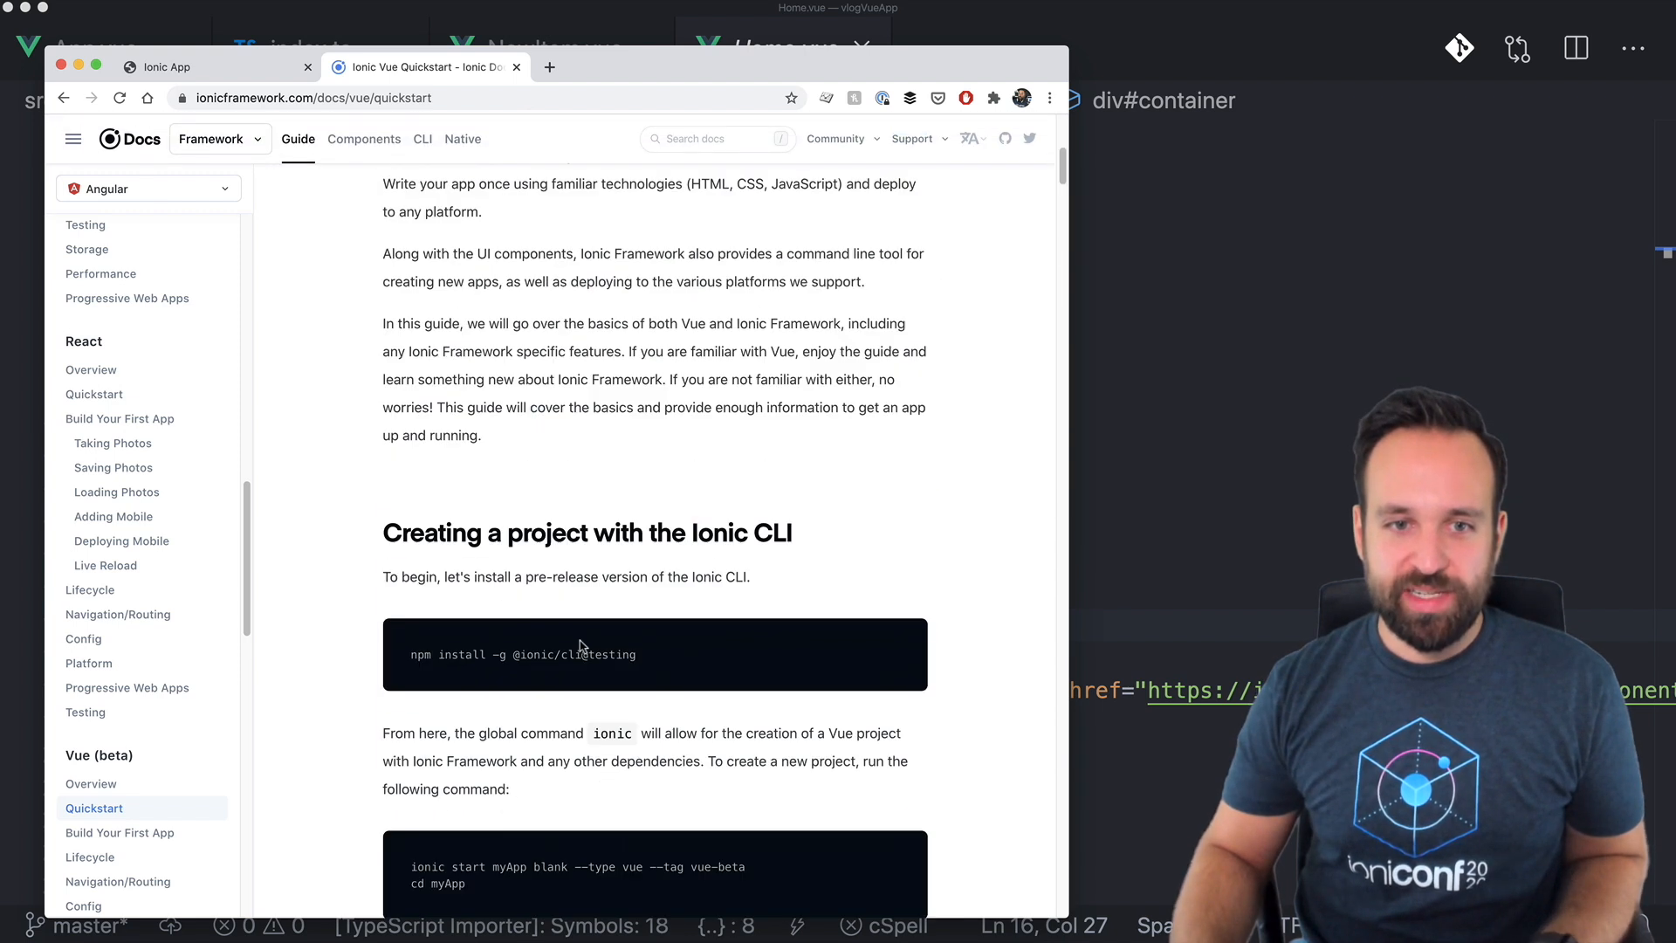
scroll(down, 3)
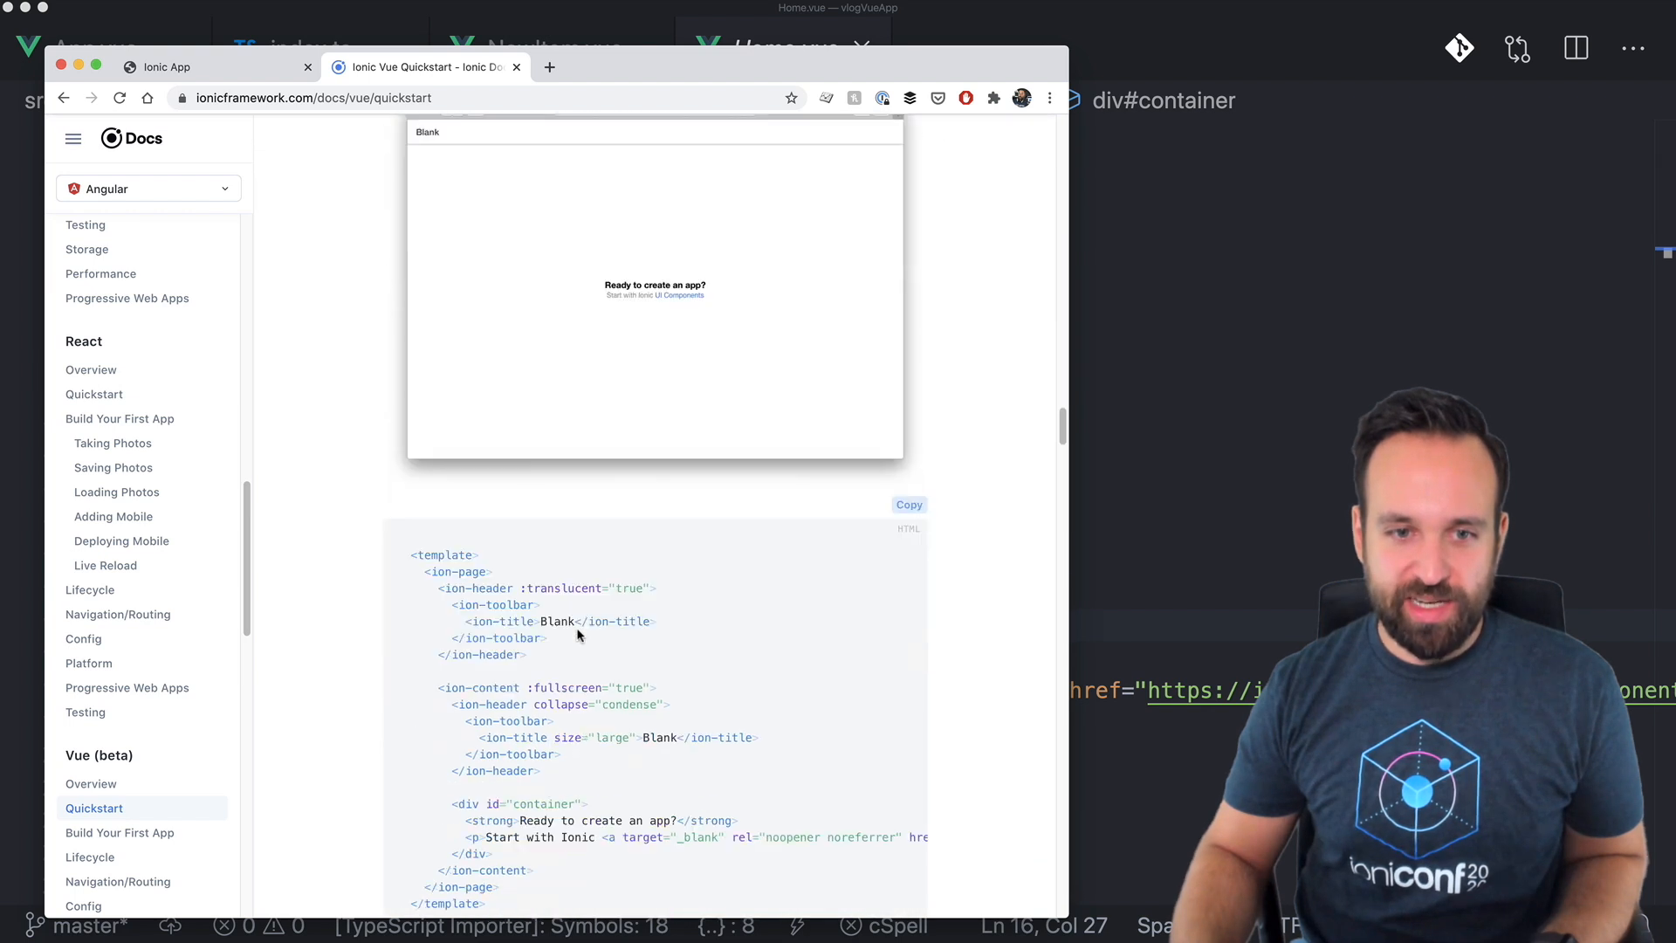
scroll(down, 3)
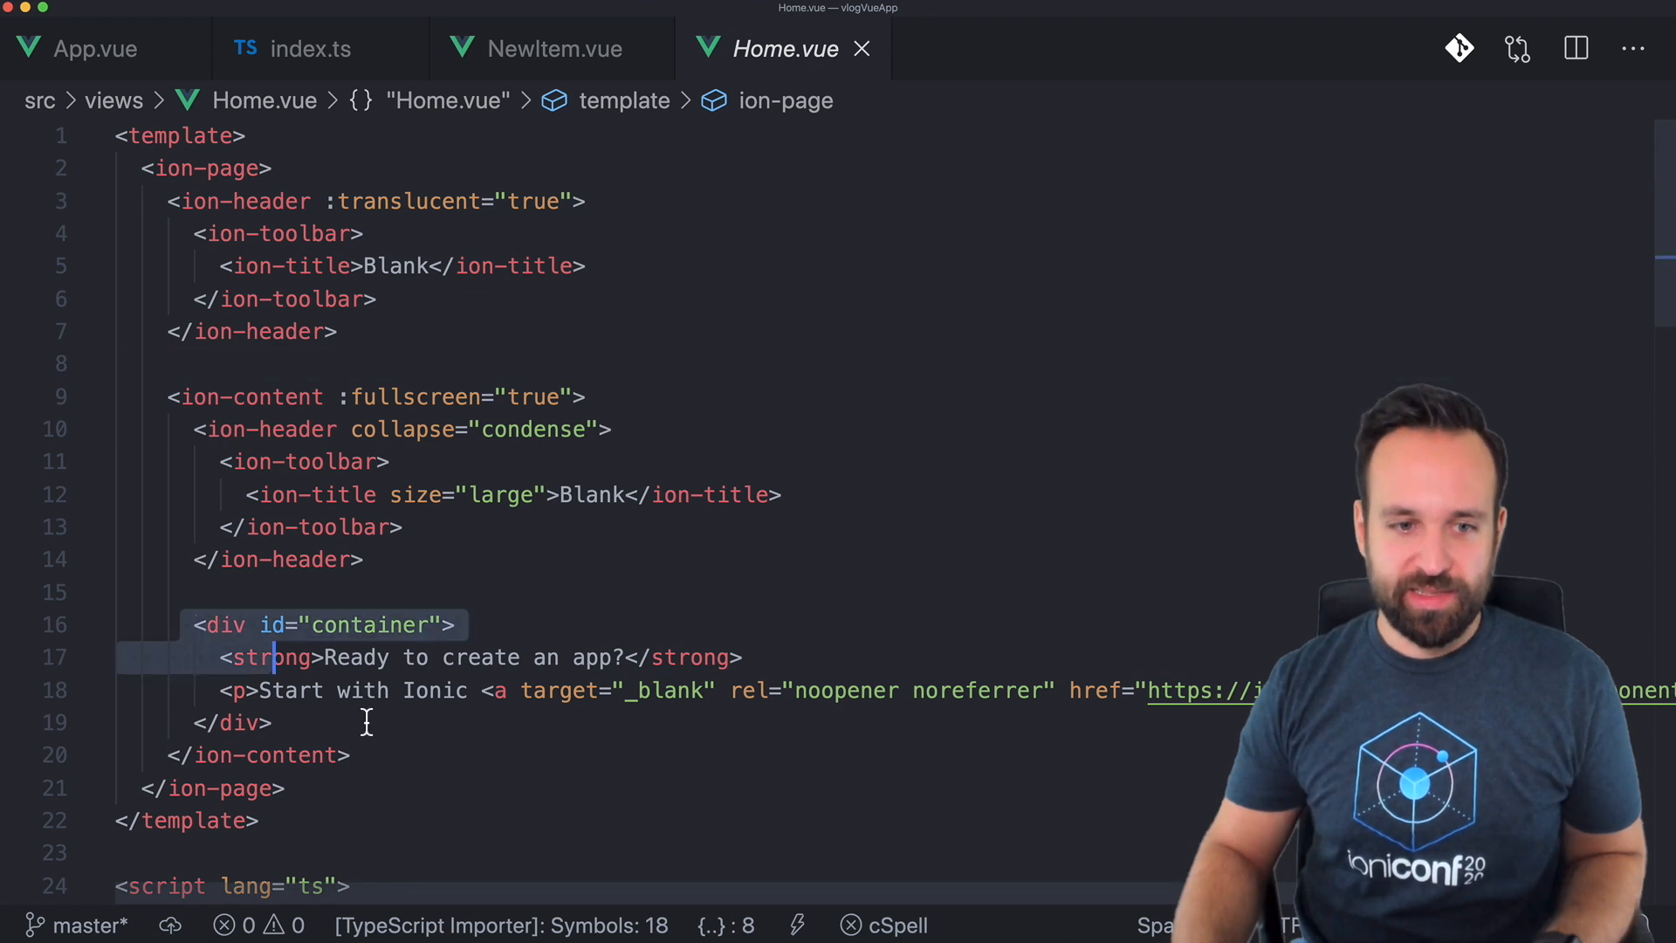
Replace the container div with an ion-fab fixed at bottom end in Home.vue.
text(<ion-fab vertical="bottom" horizontal="end" slot="fixed">)
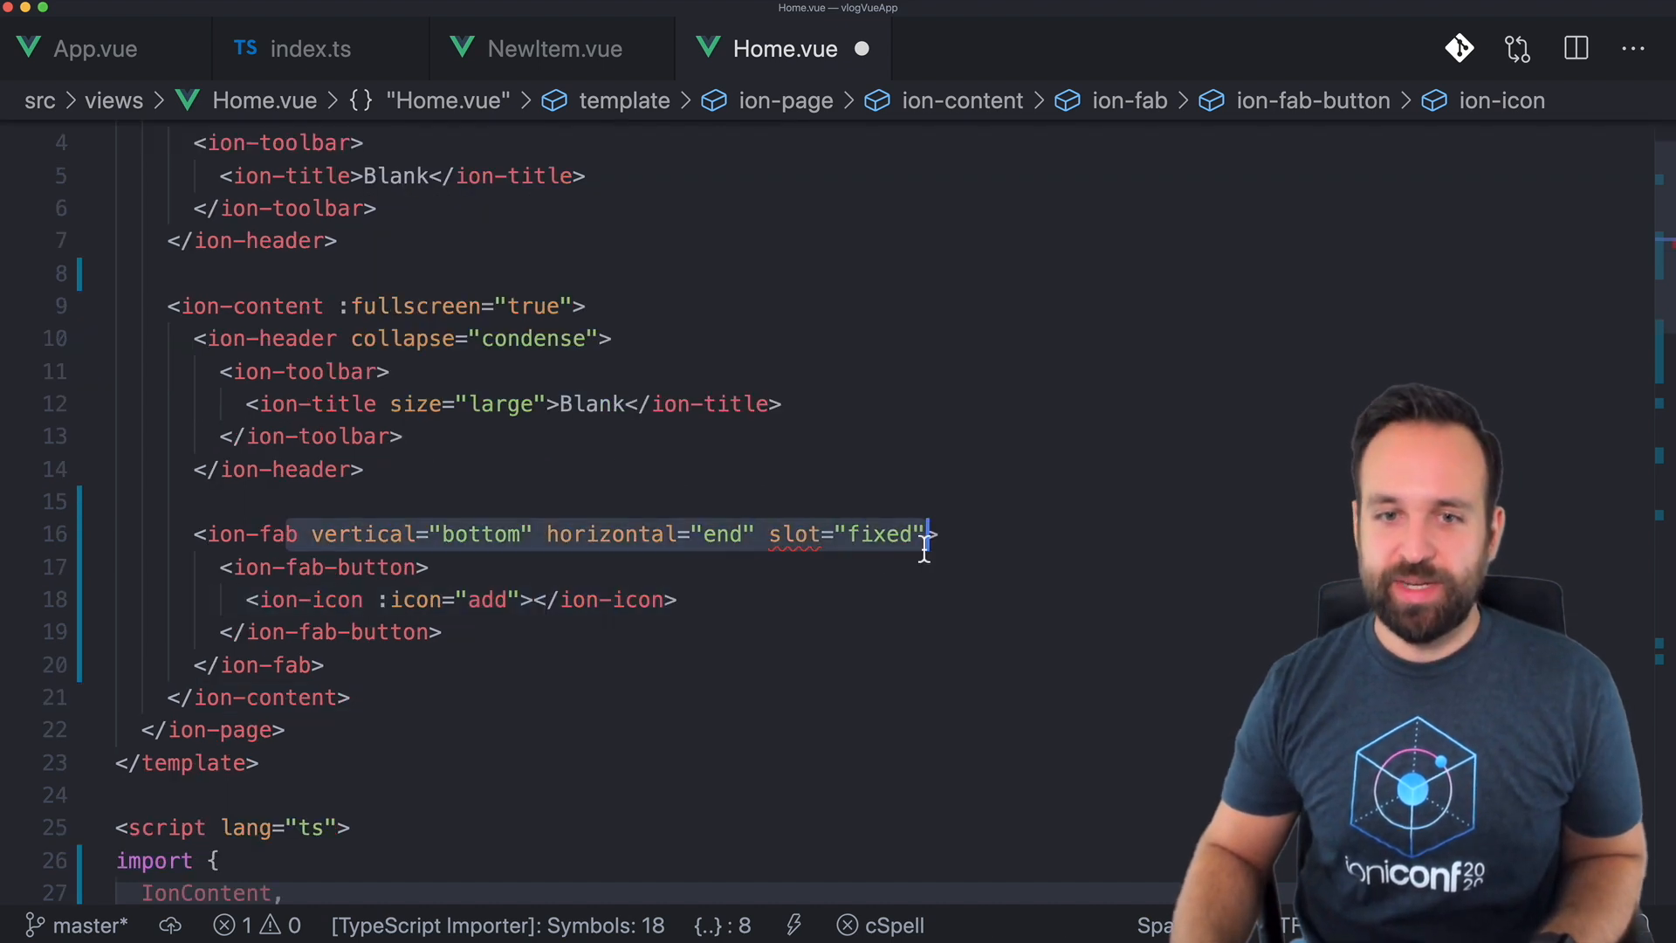
click(321, 568)
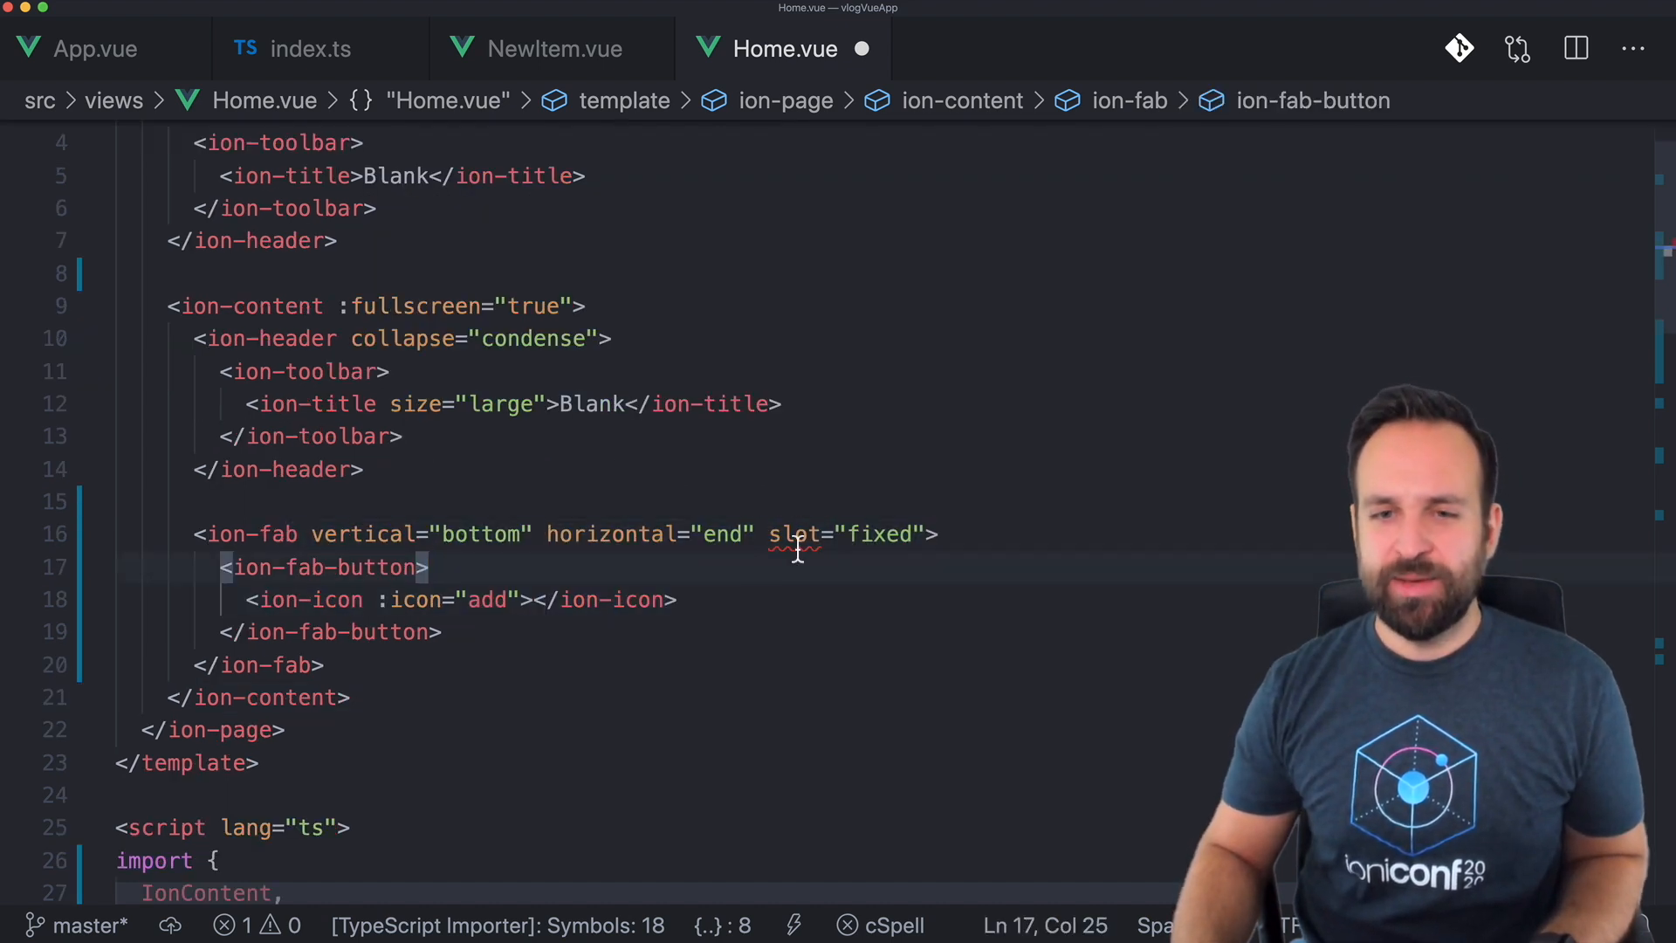
mouse_move(784, 546)
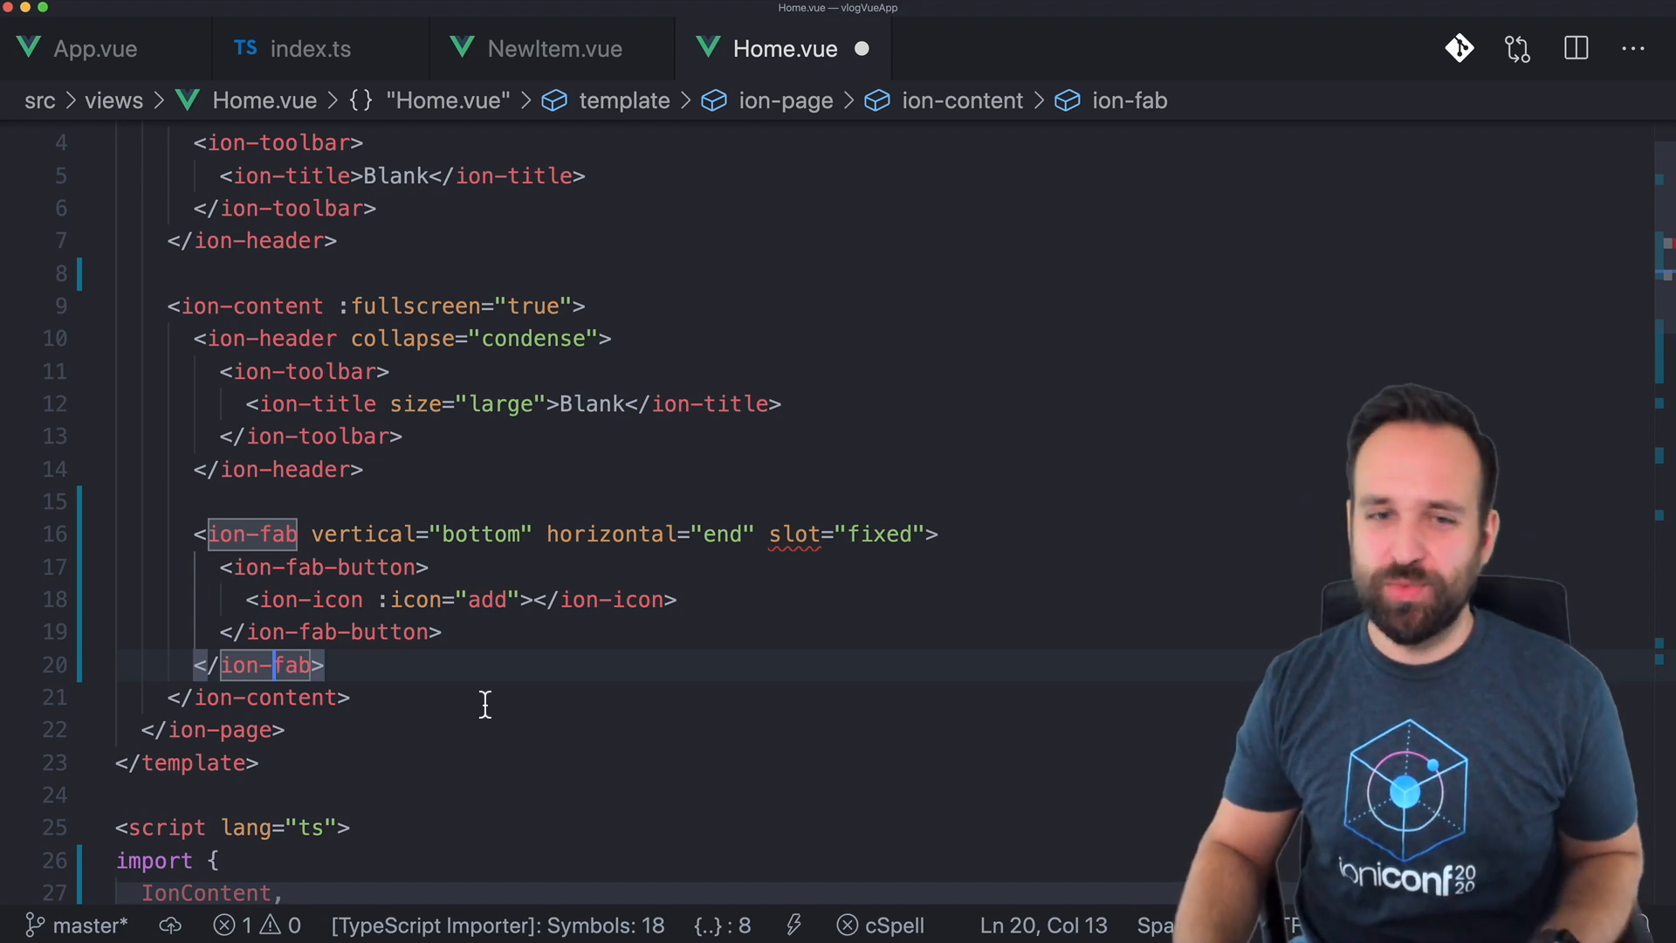
scroll(down, 3)
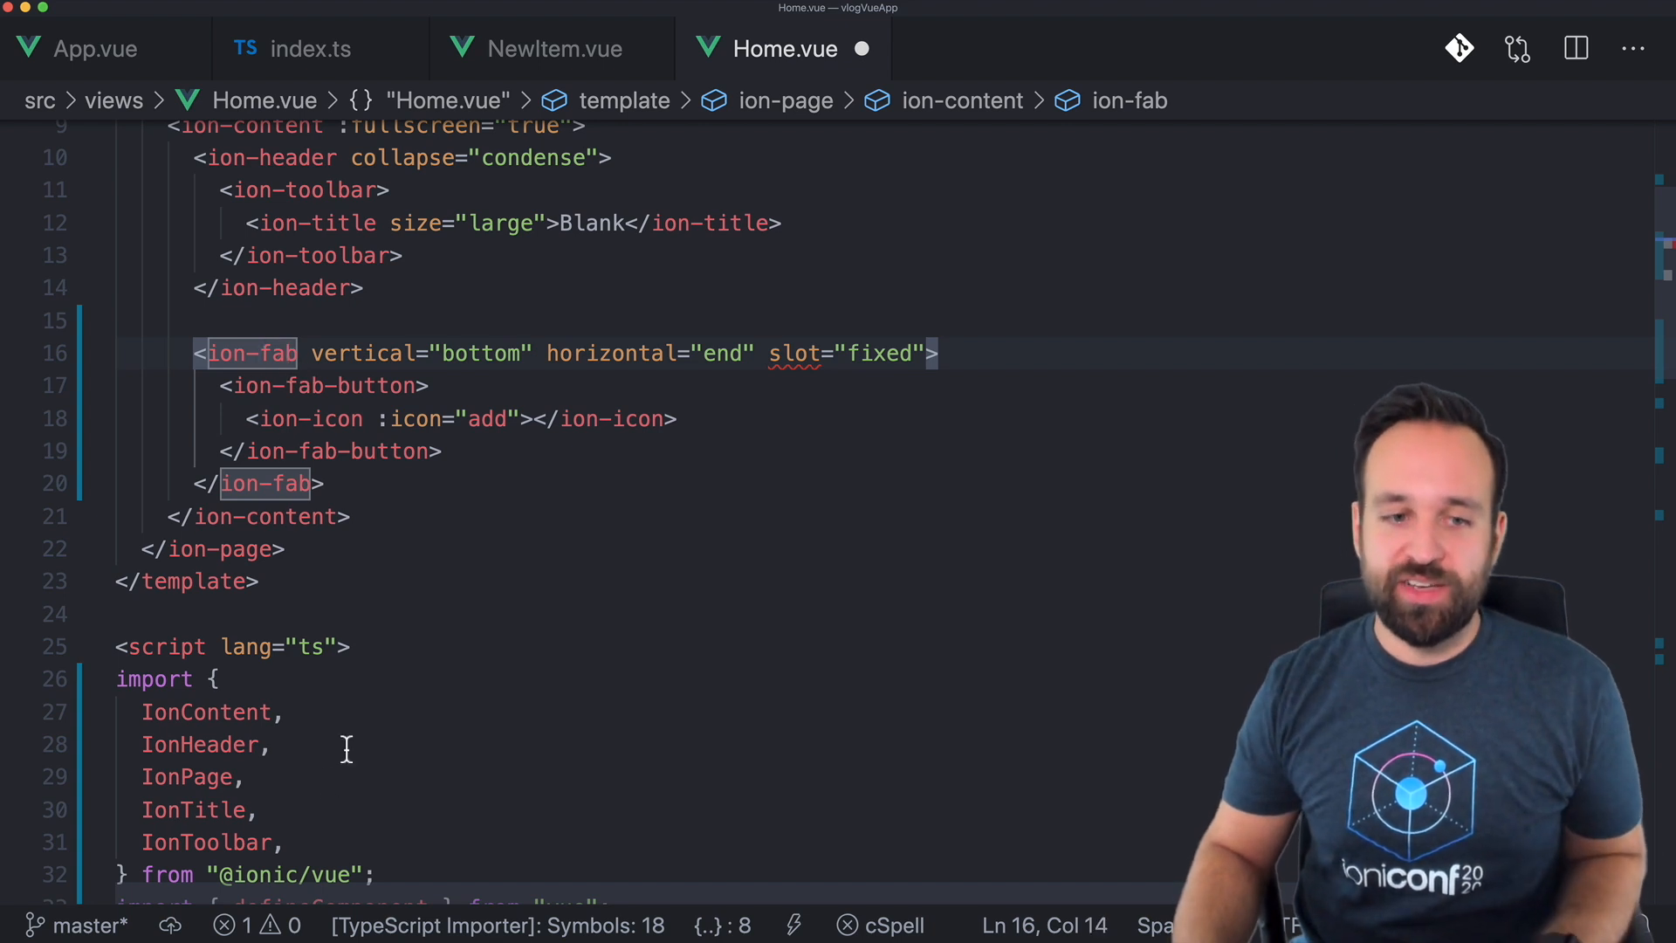
Register IonFab, IonFabButton, IonIcon and the add icon in Home.vue's script.
text(IonFabButton,)
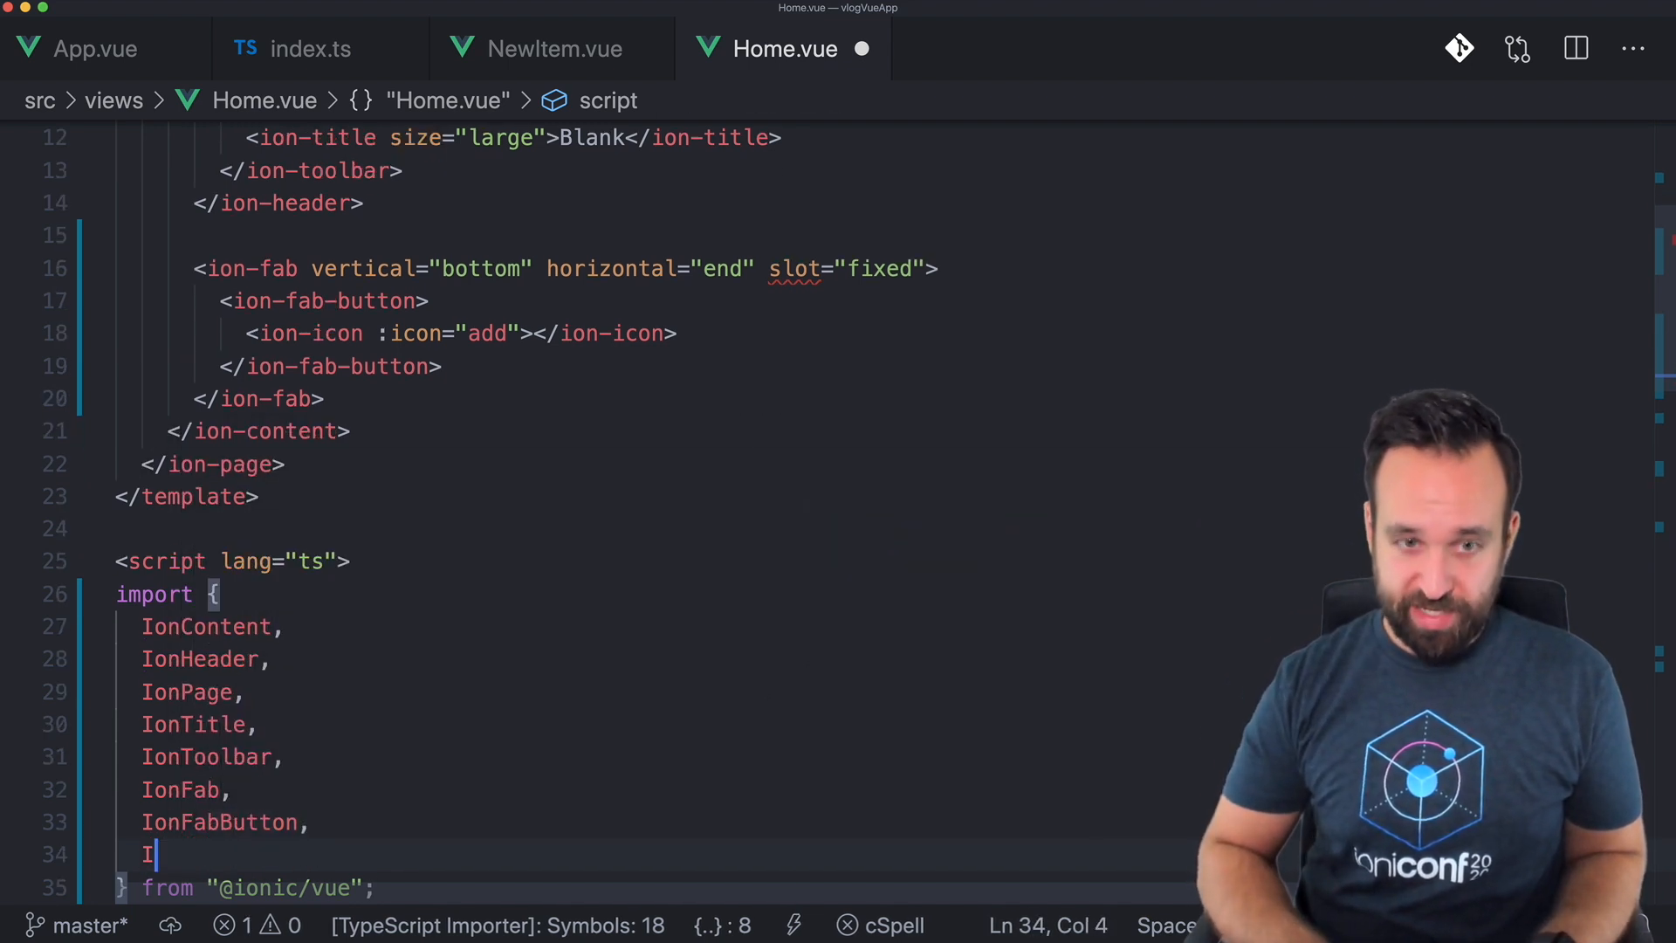
text(onIcon)
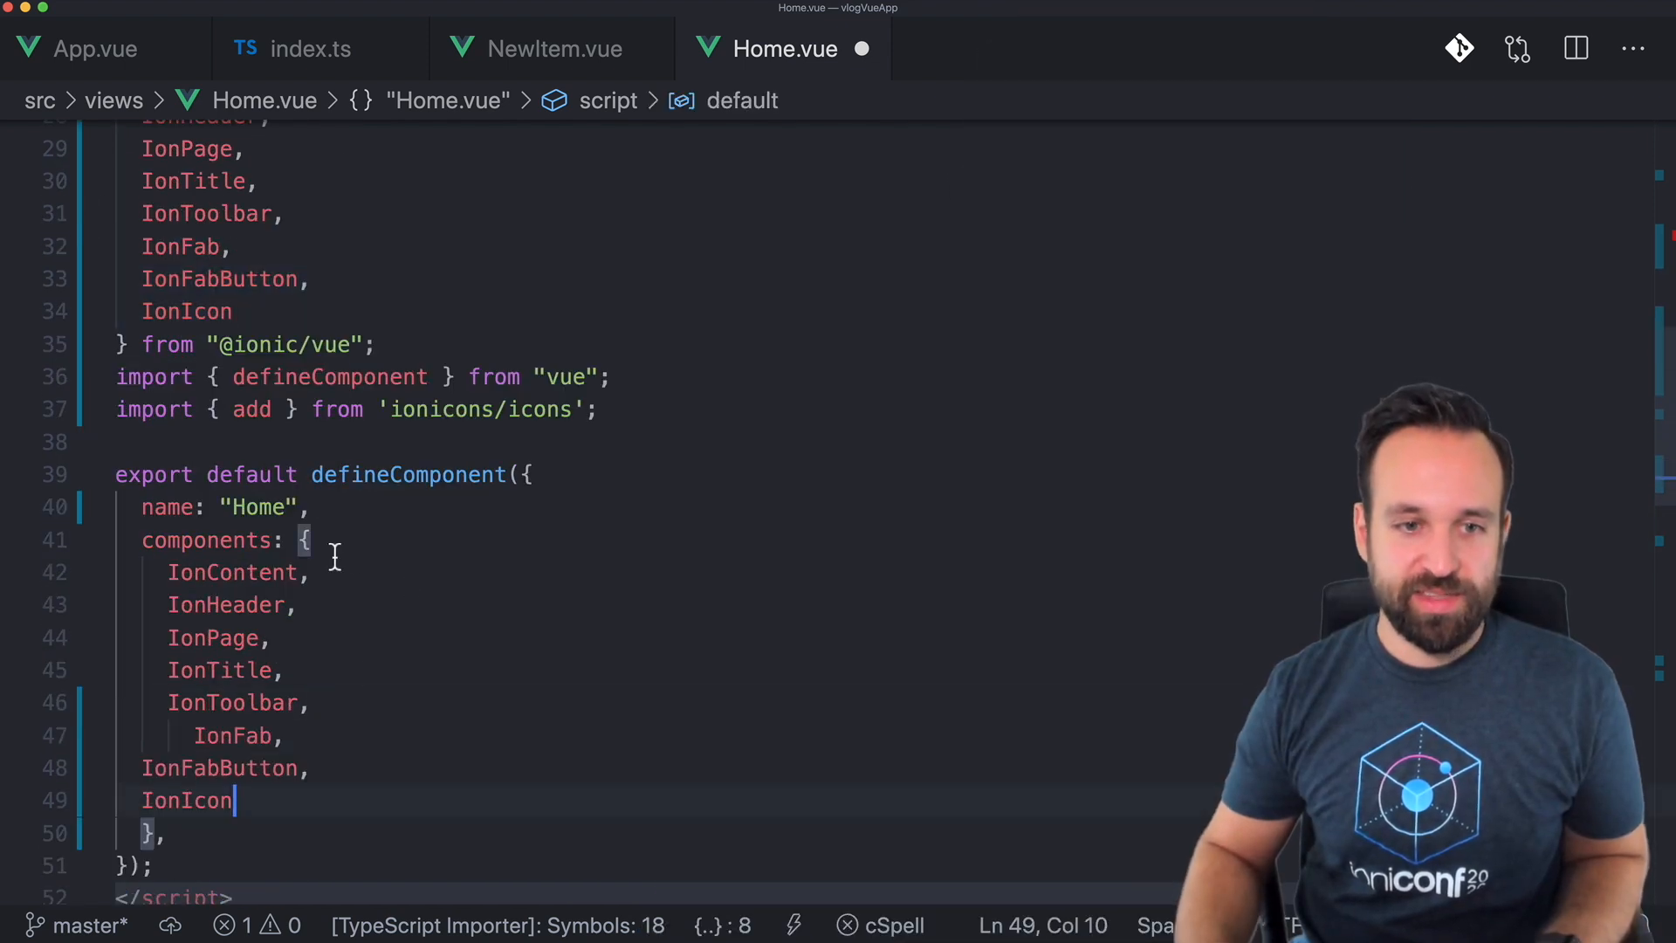
scroll(down, 3)
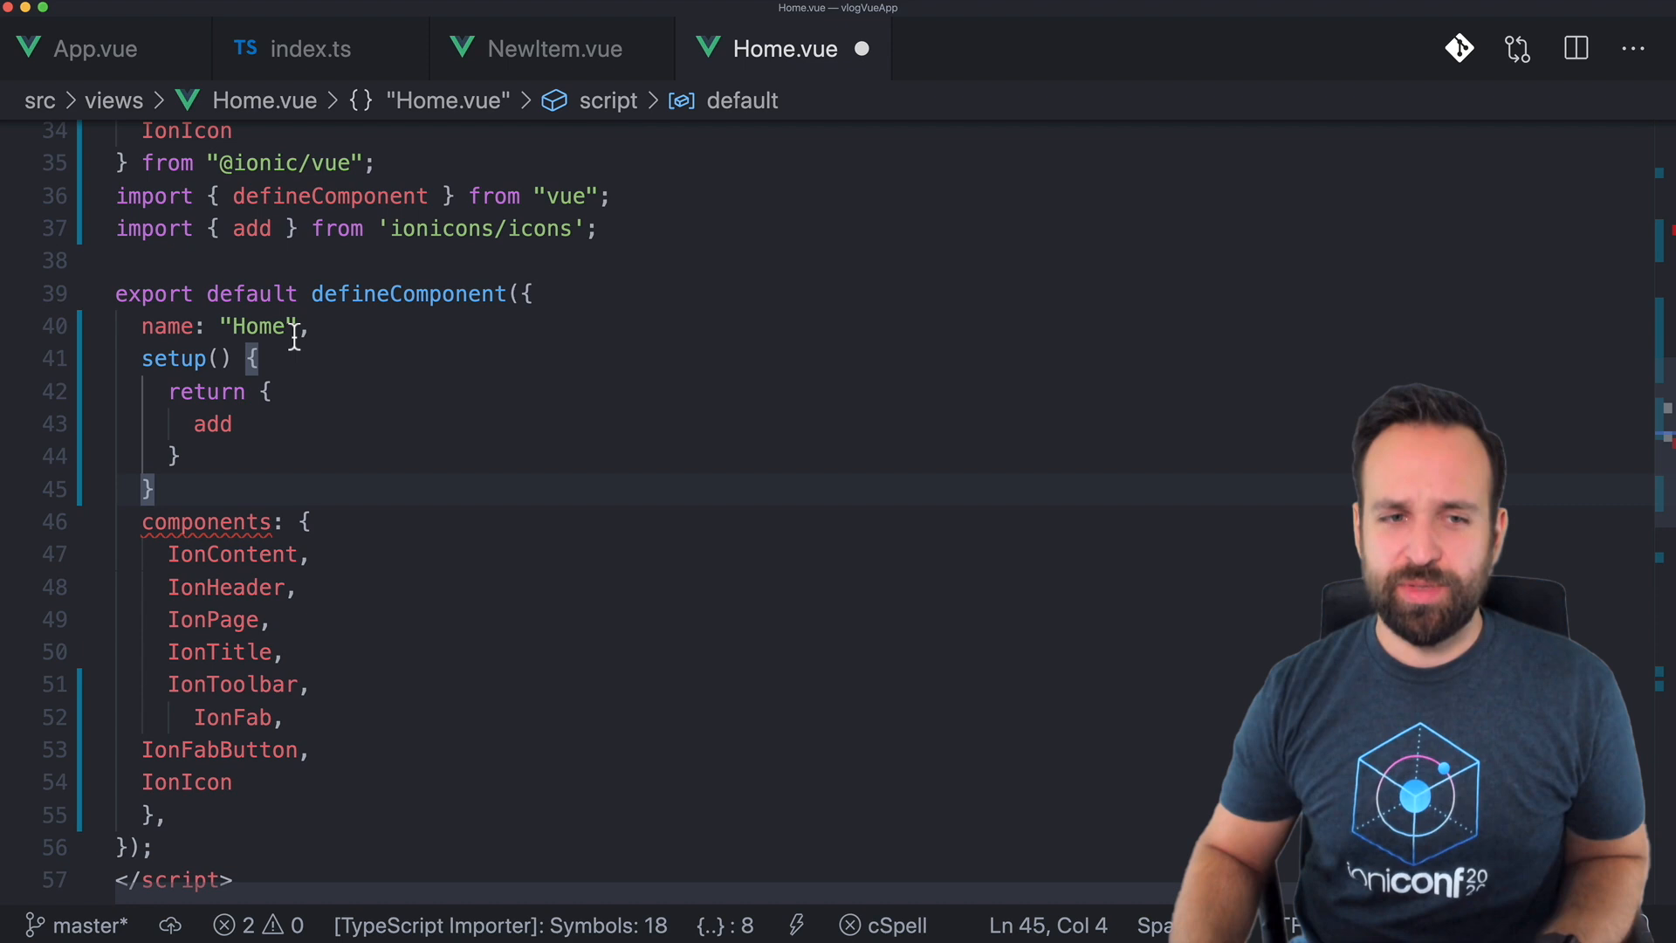
text(,)
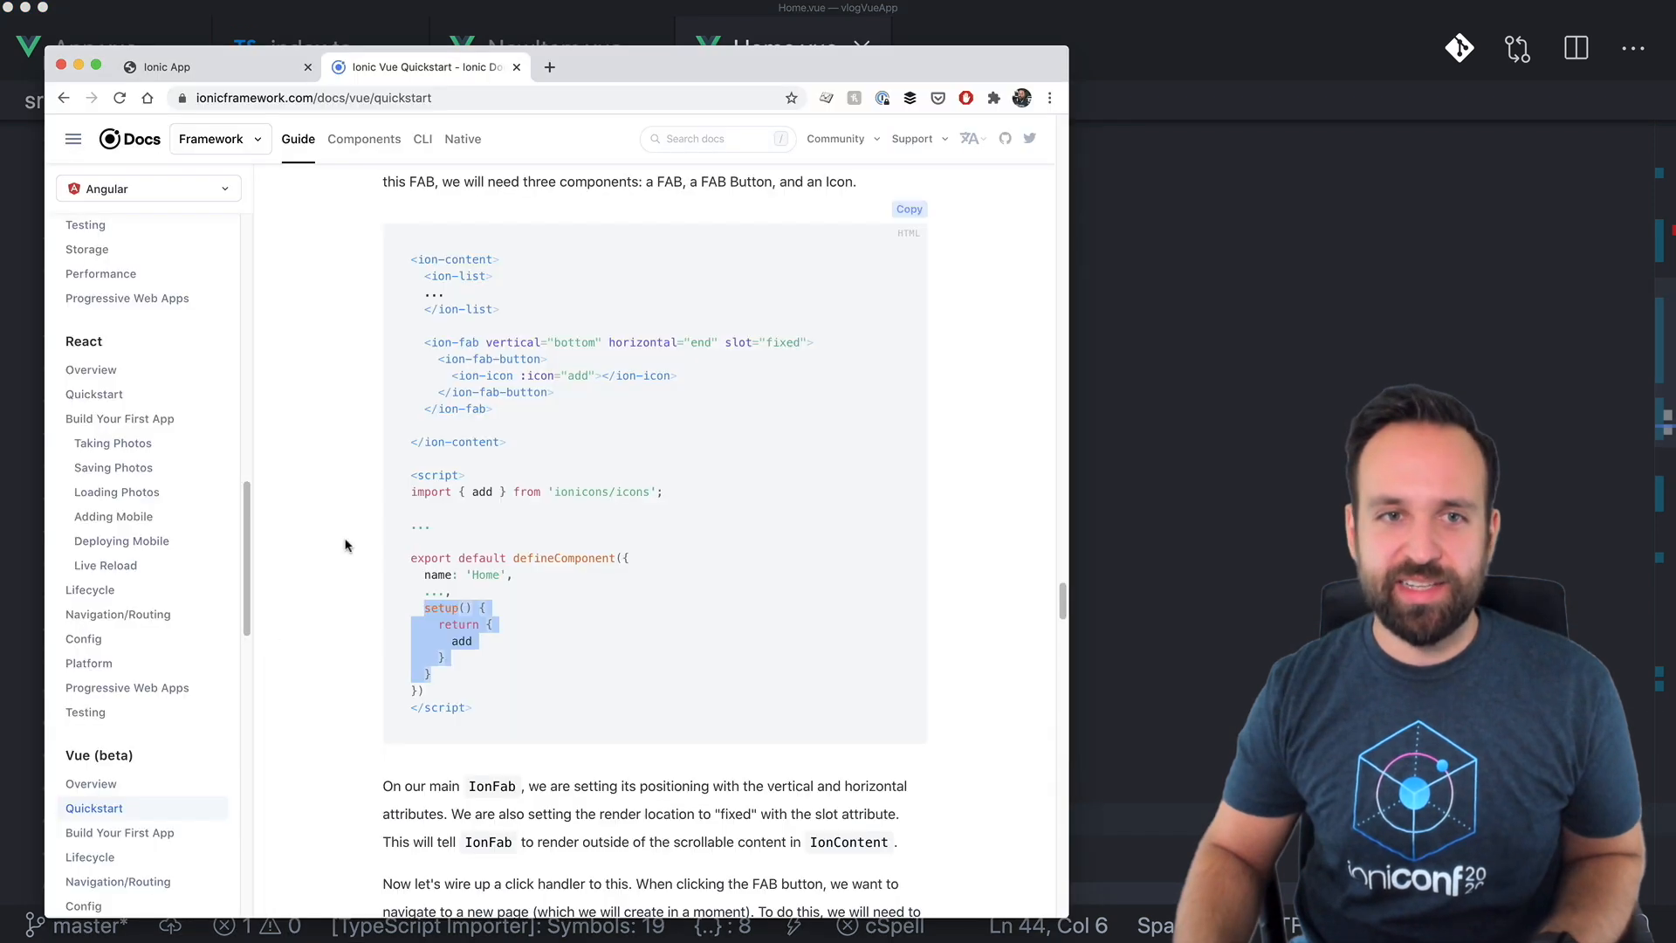
Check the fab add button in the localhost preview, then read the quickstart router section.
click(167, 66)
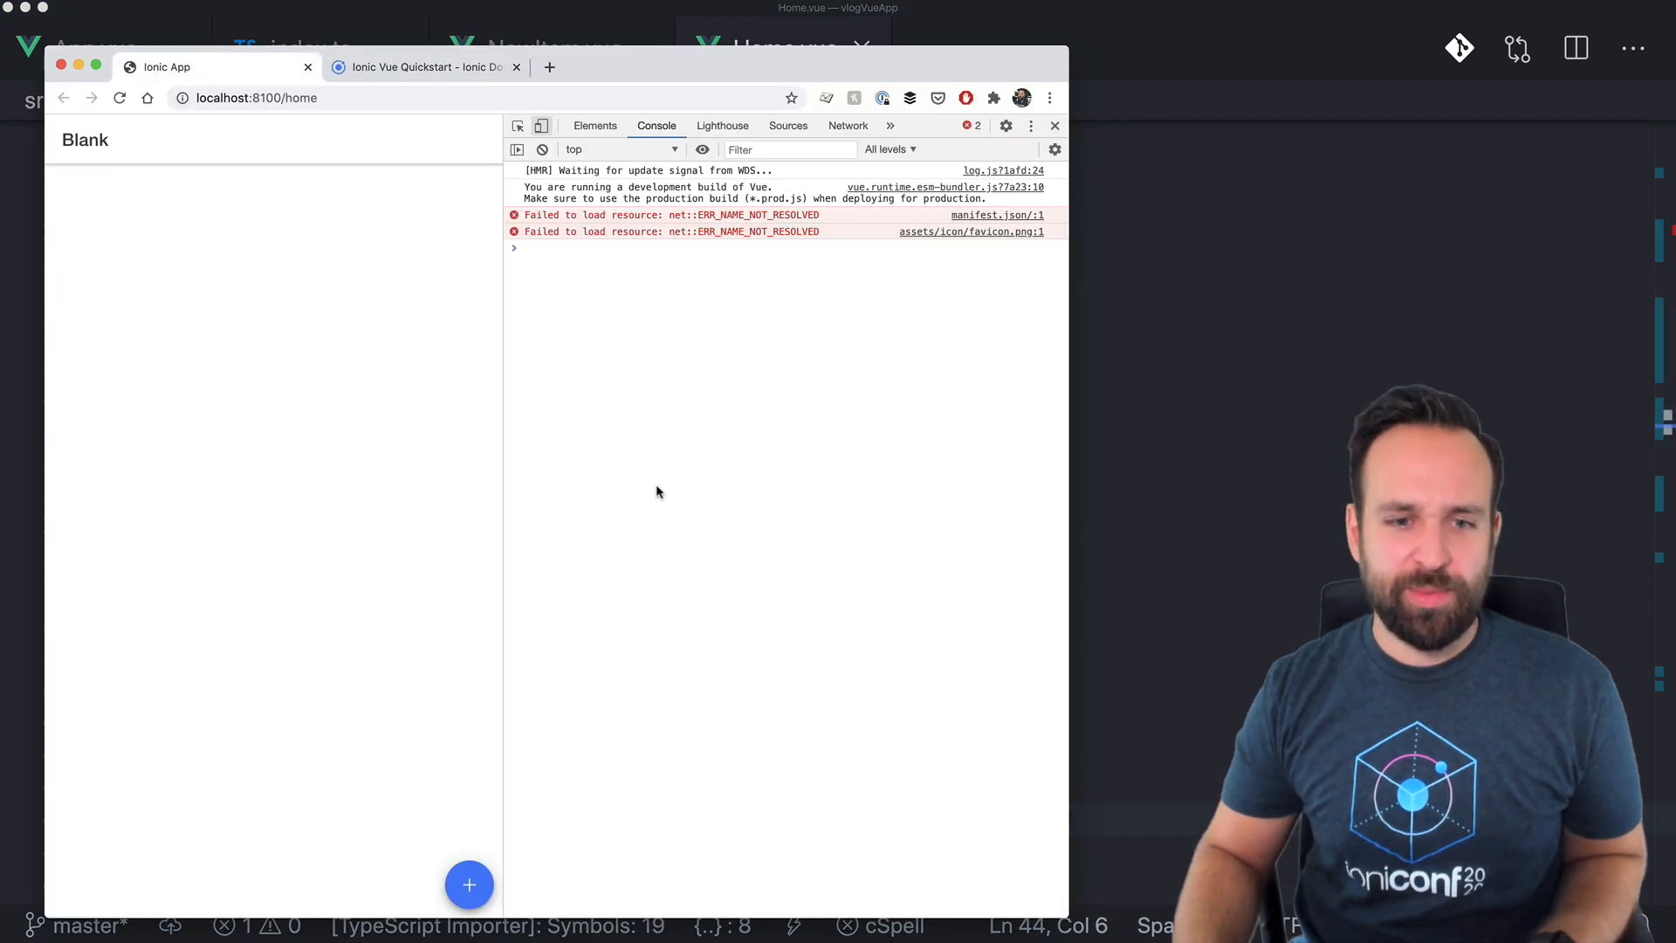
mouse_move(510, 908)
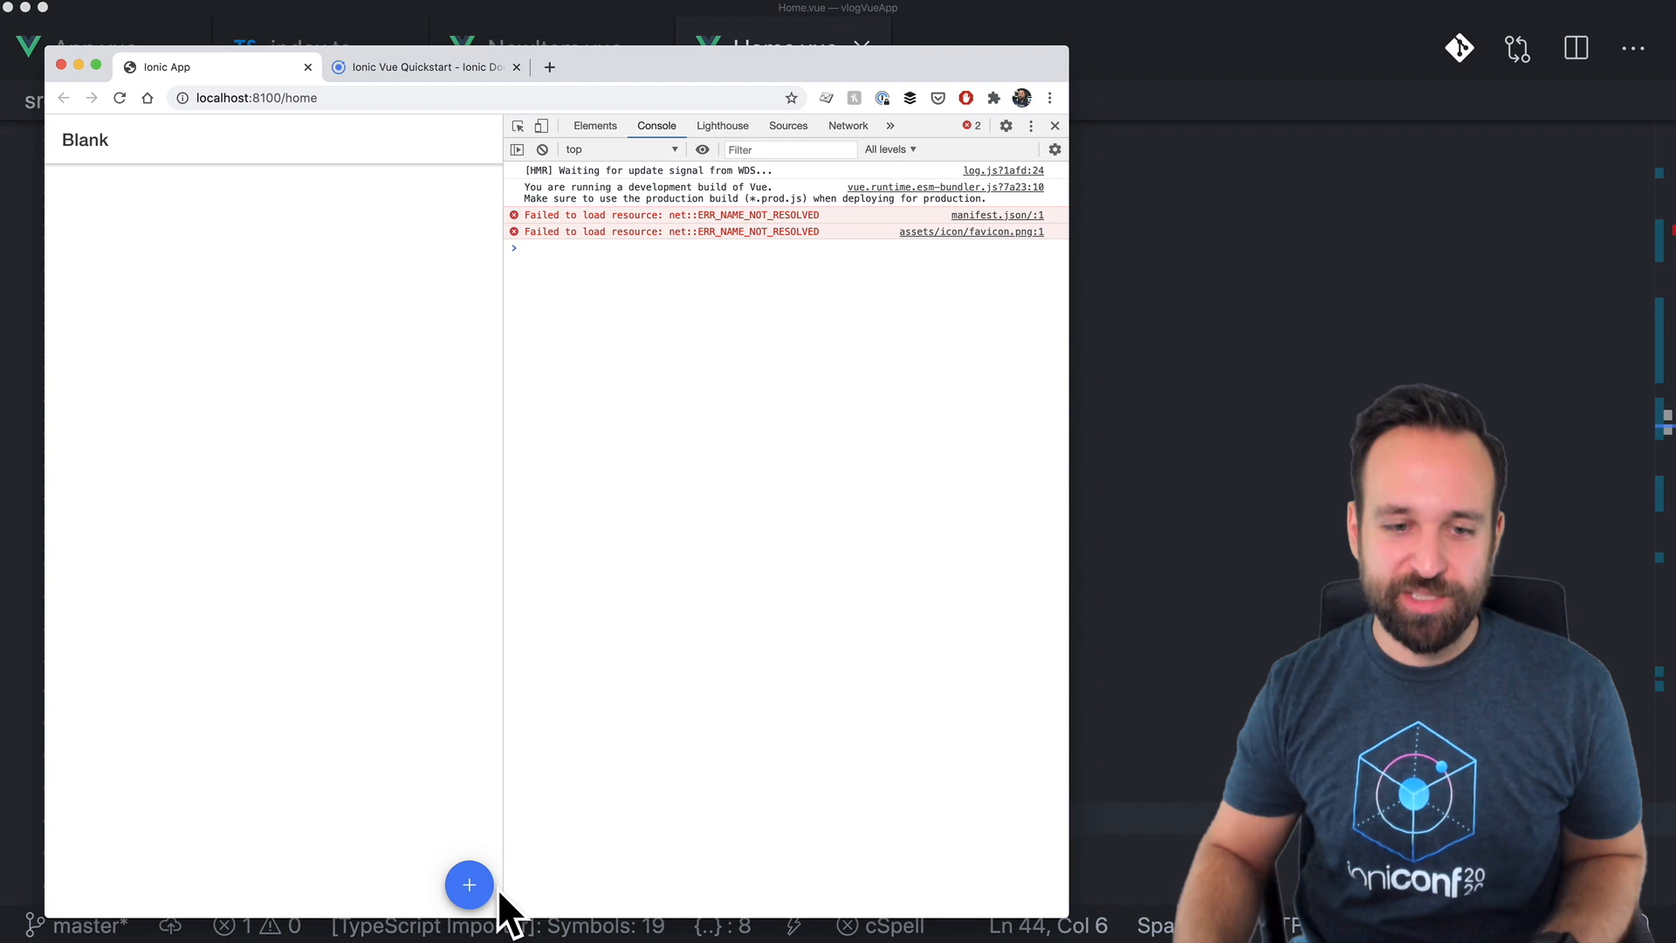
mouse_move(1198, 534)
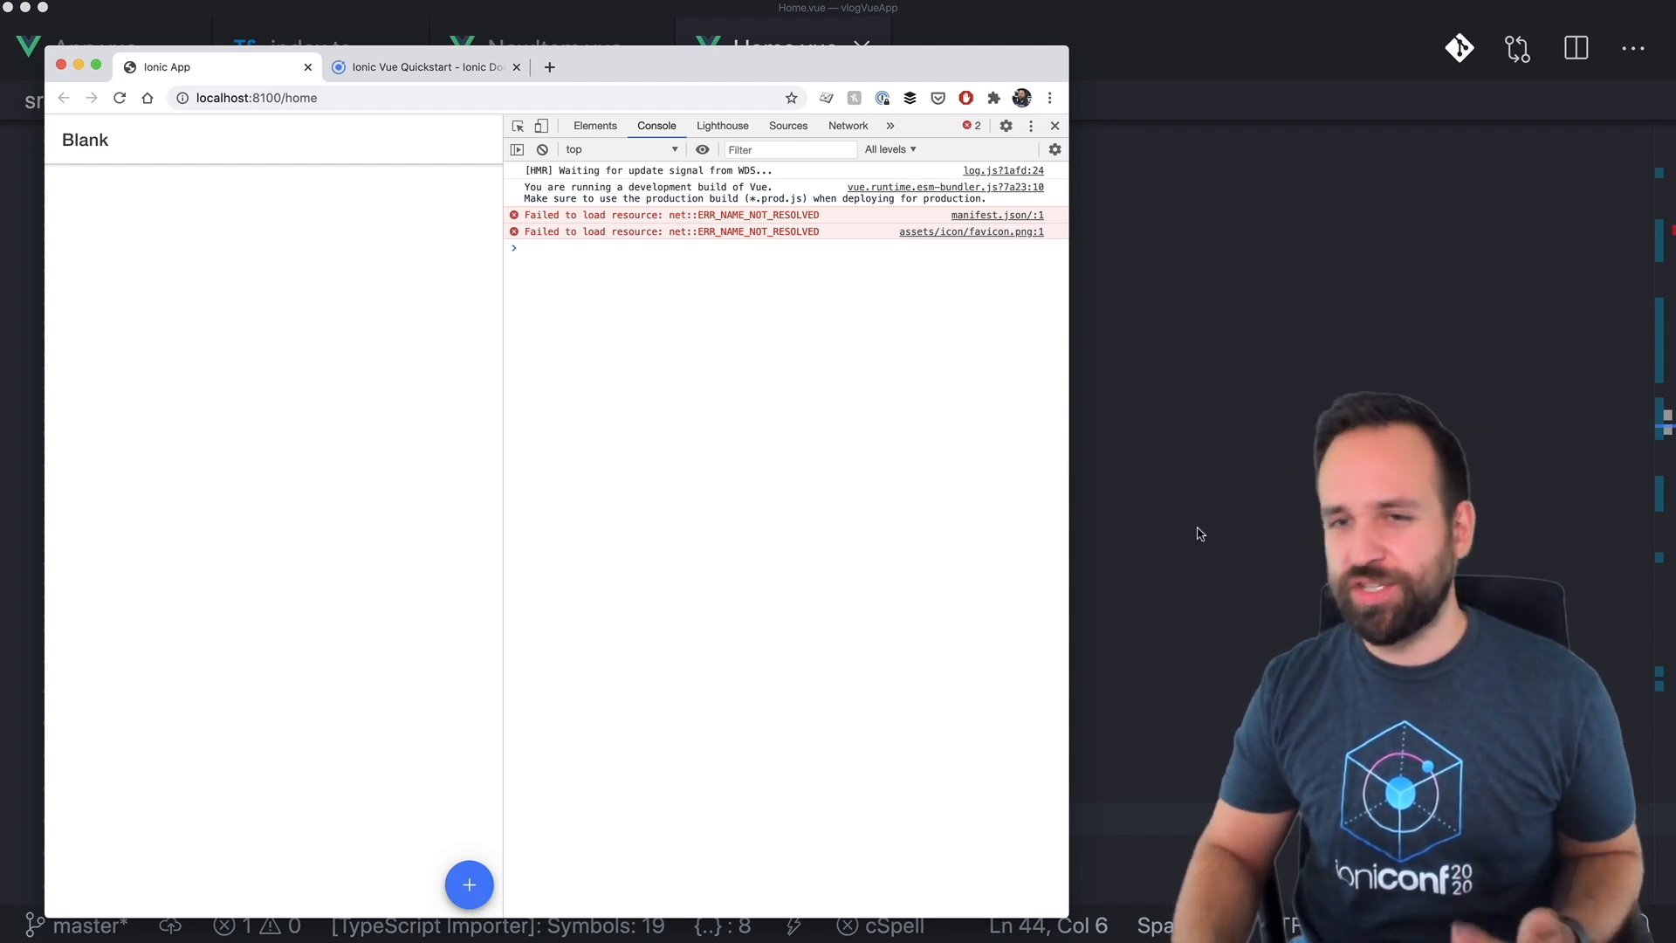
click(421, 67)
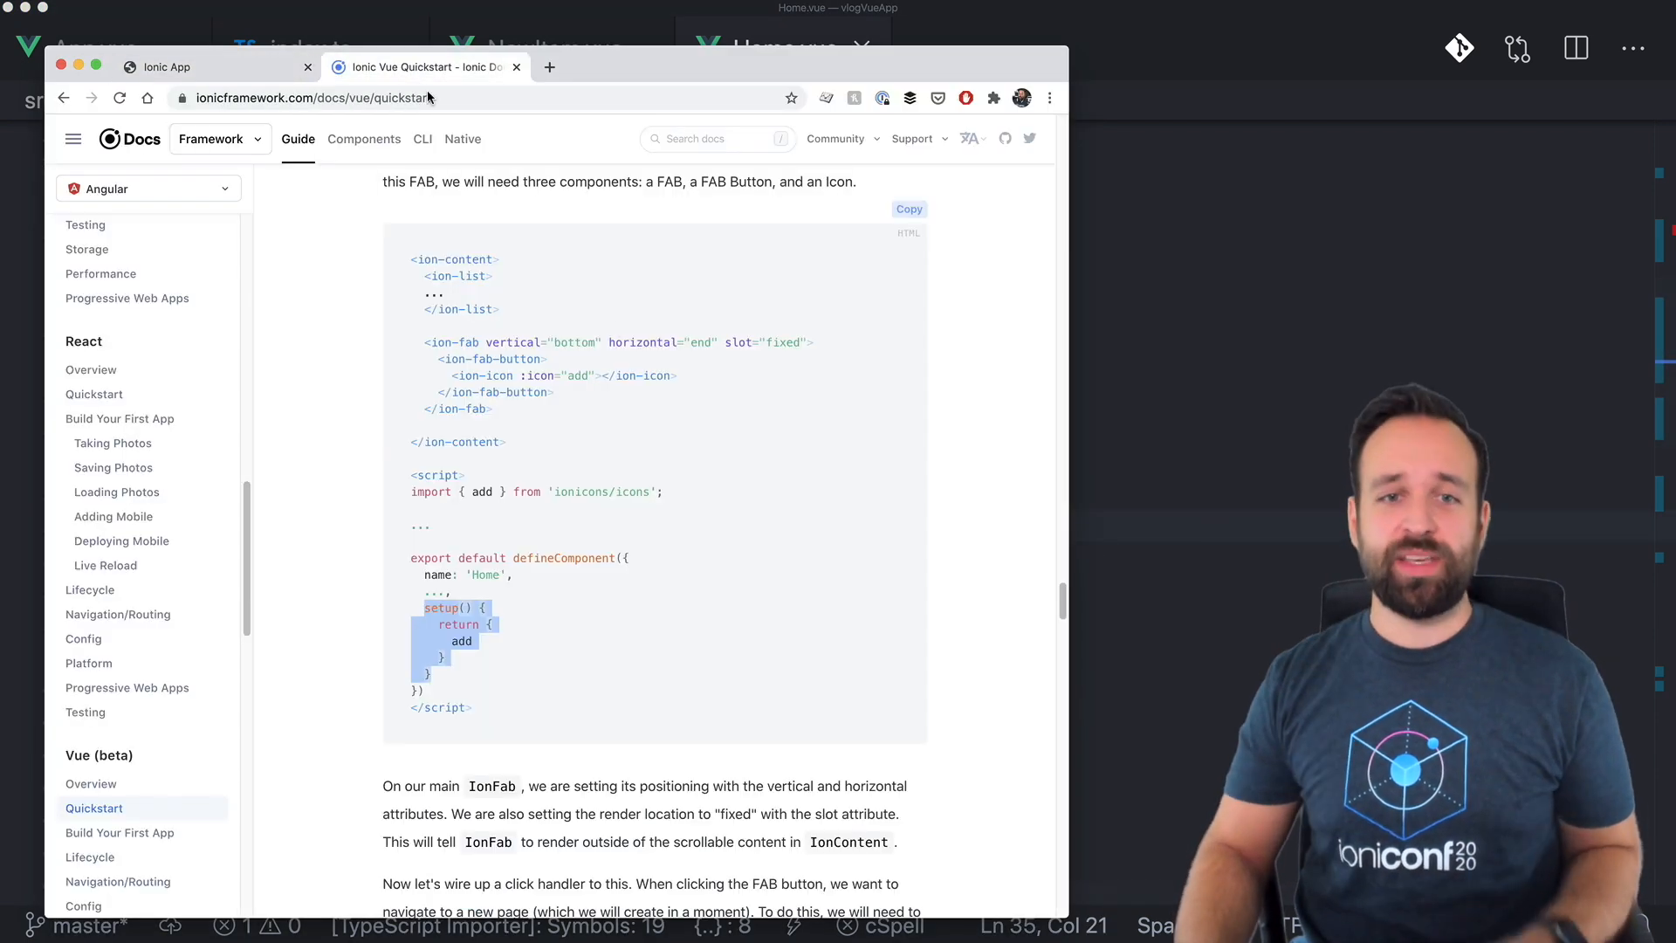
scroll(down, 3)
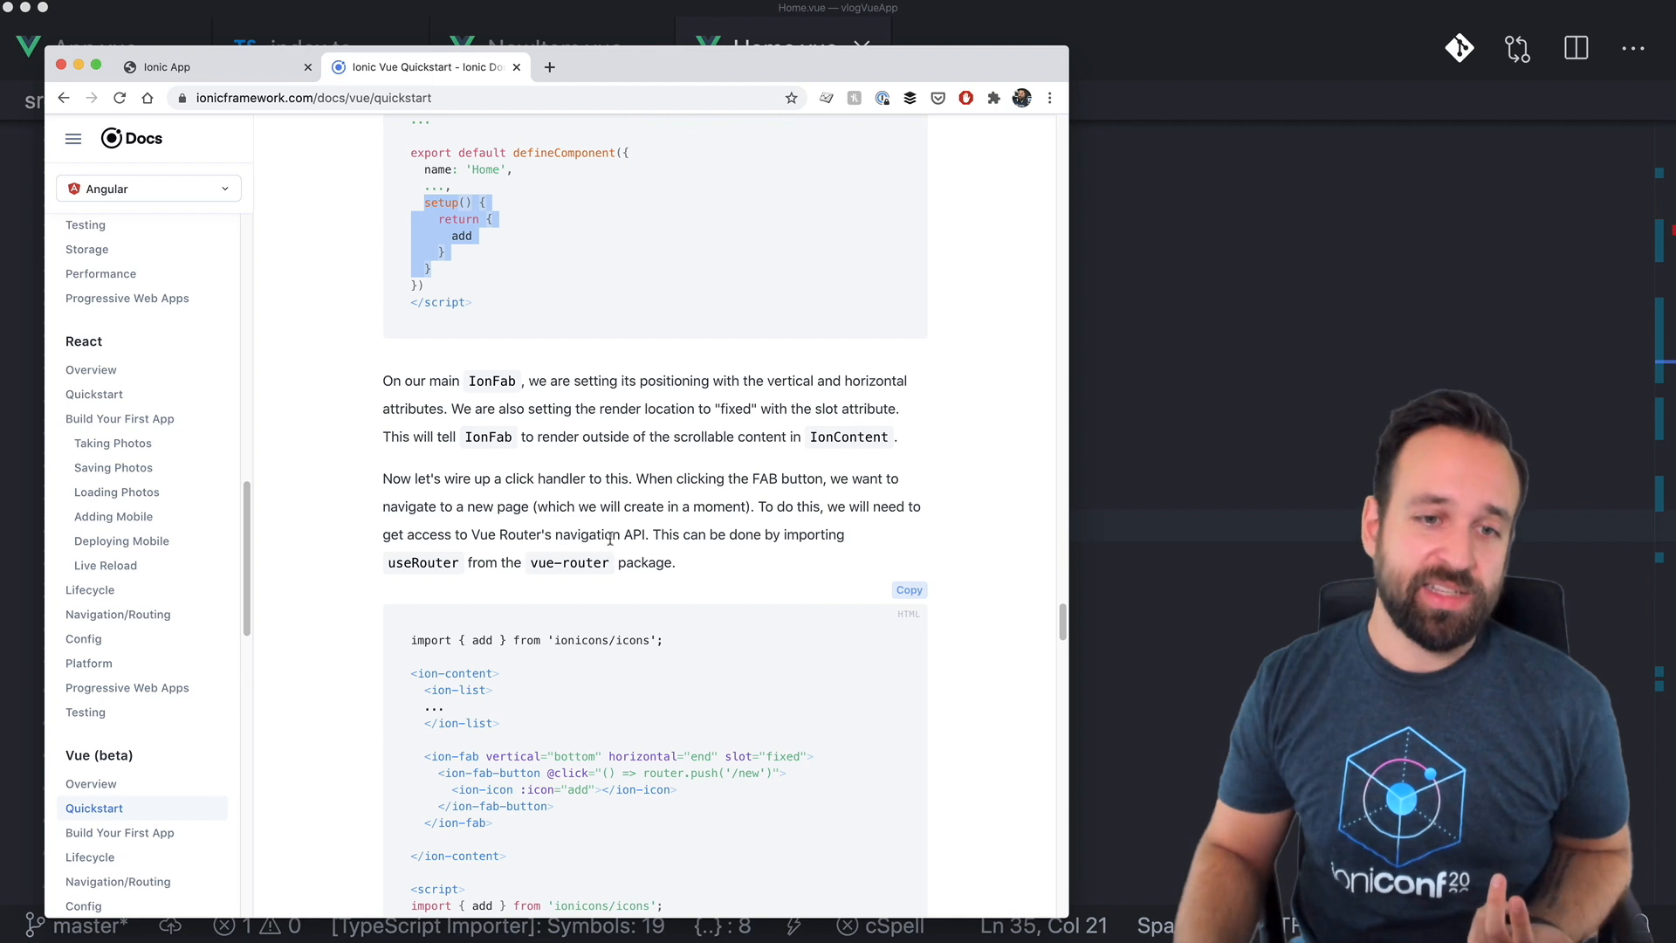
scroll(down, 3)
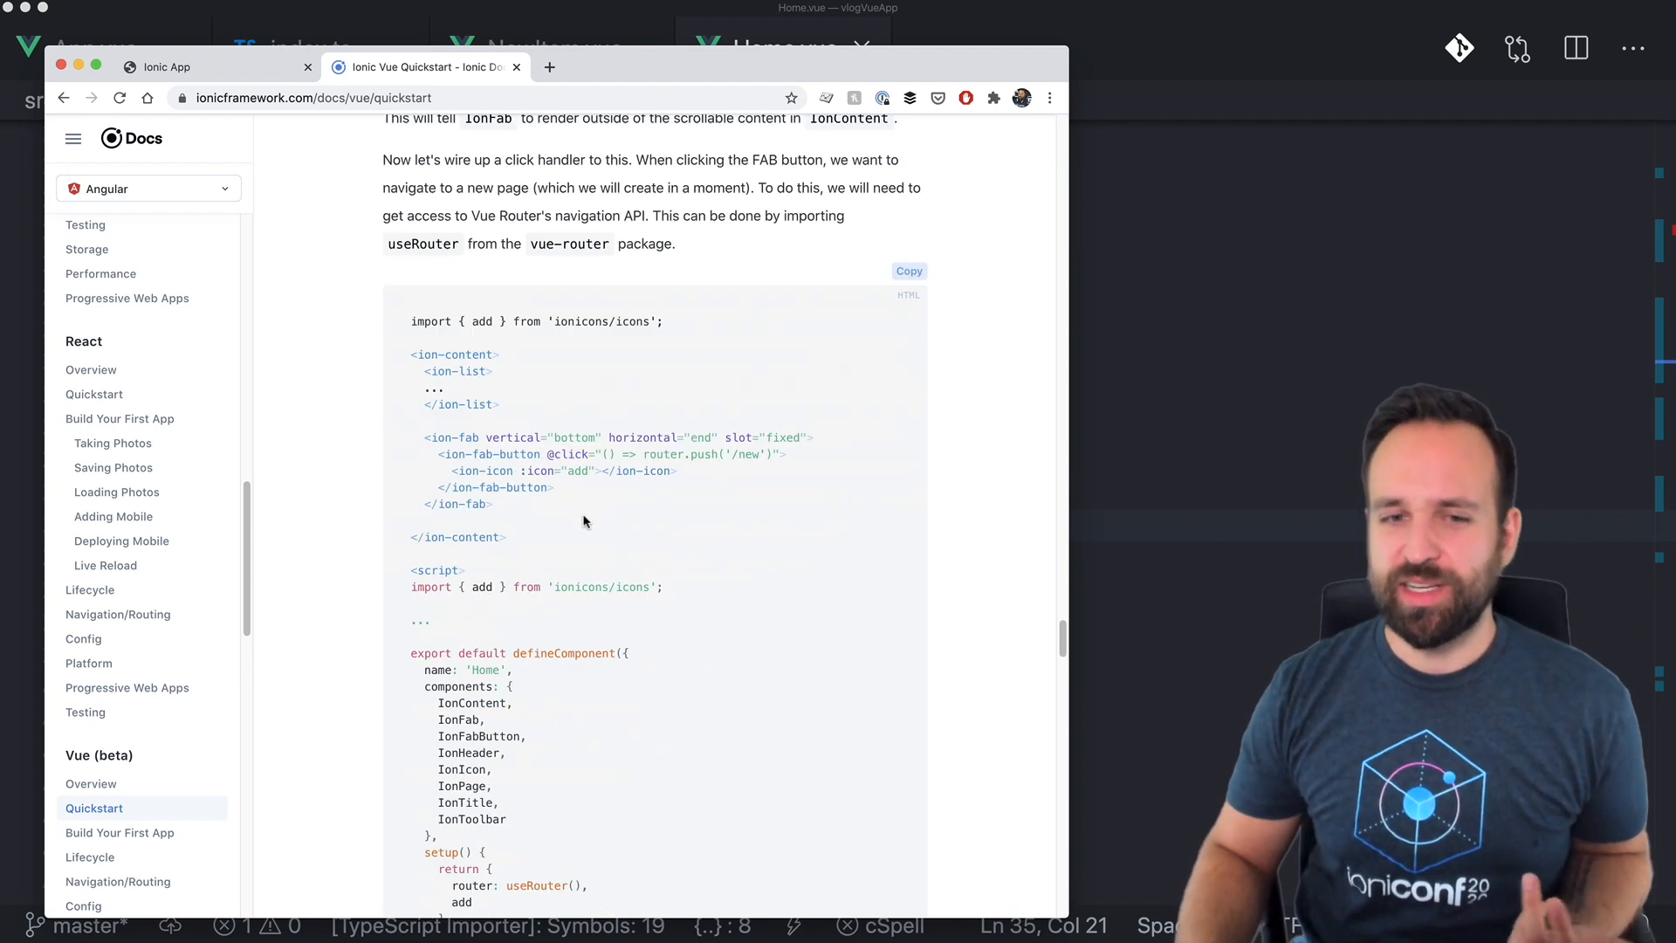
mouse_move(529, 243)
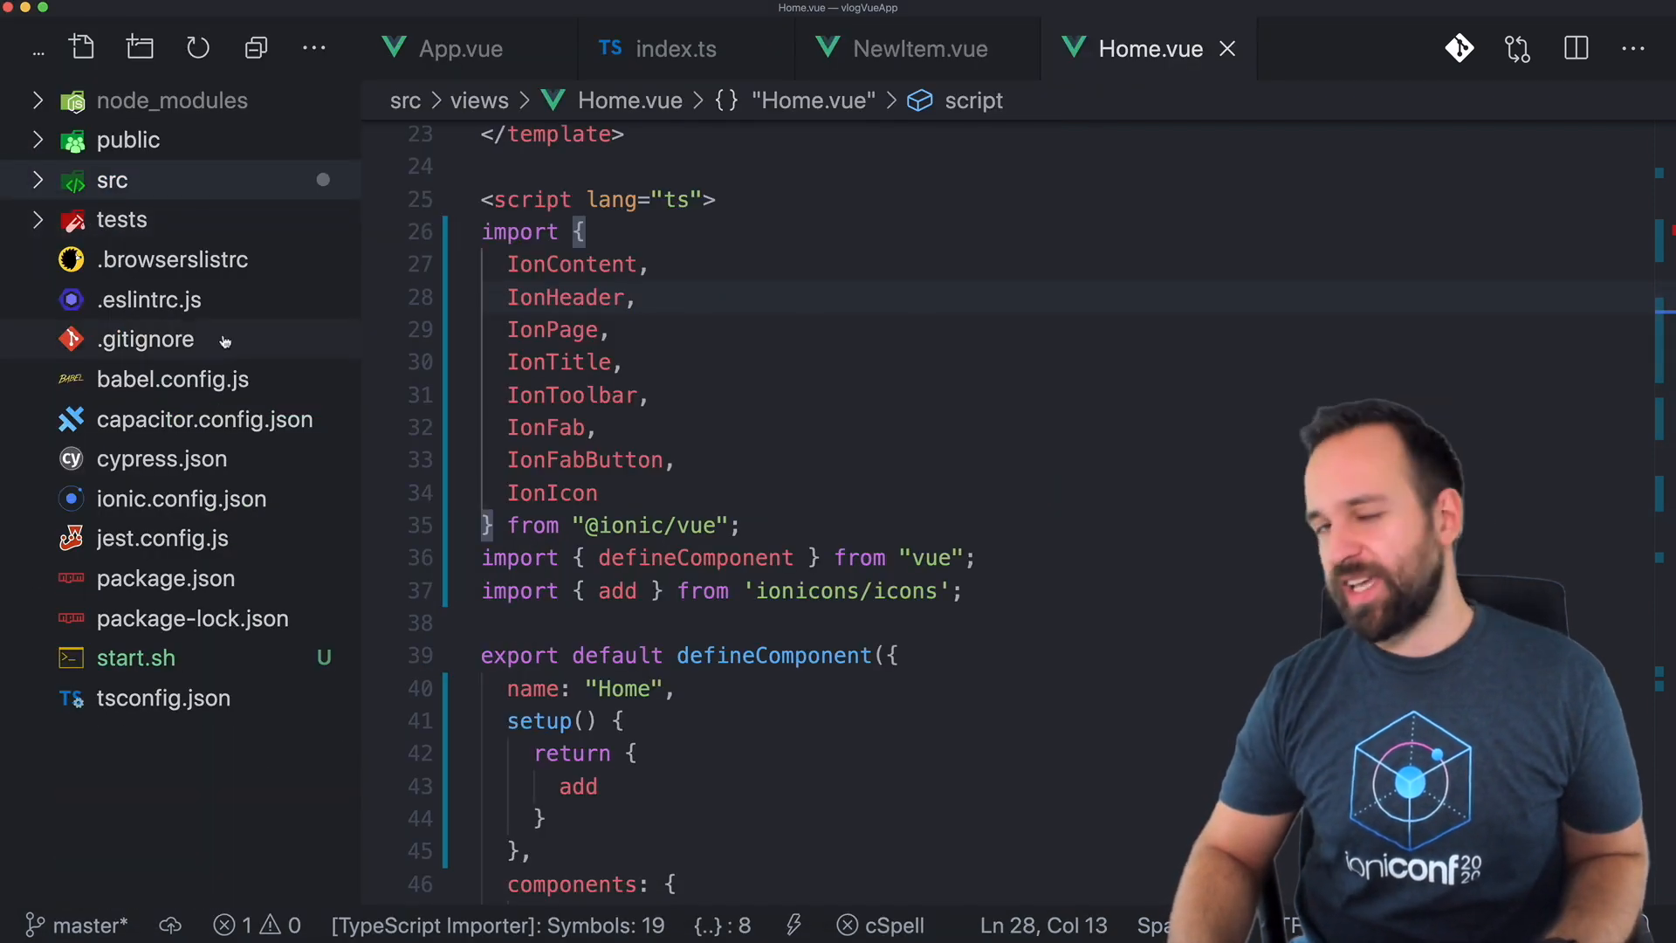
Glance at the theme variables stylesheet and return to Home.vue.
click(112, 180)
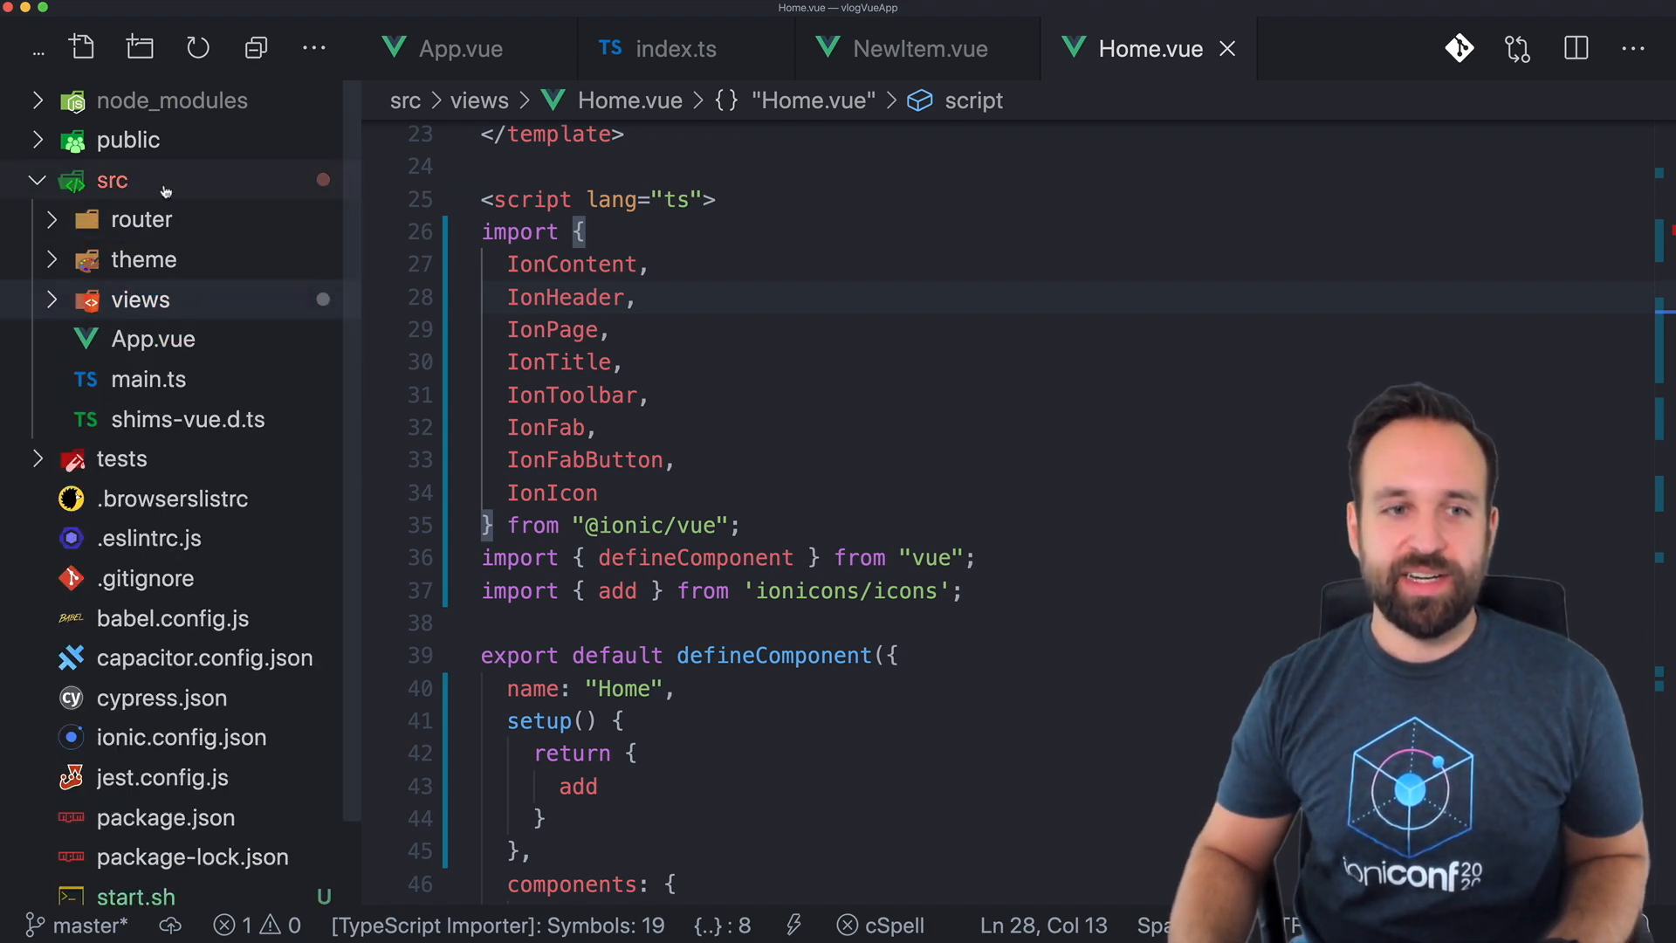
click(143, 259)
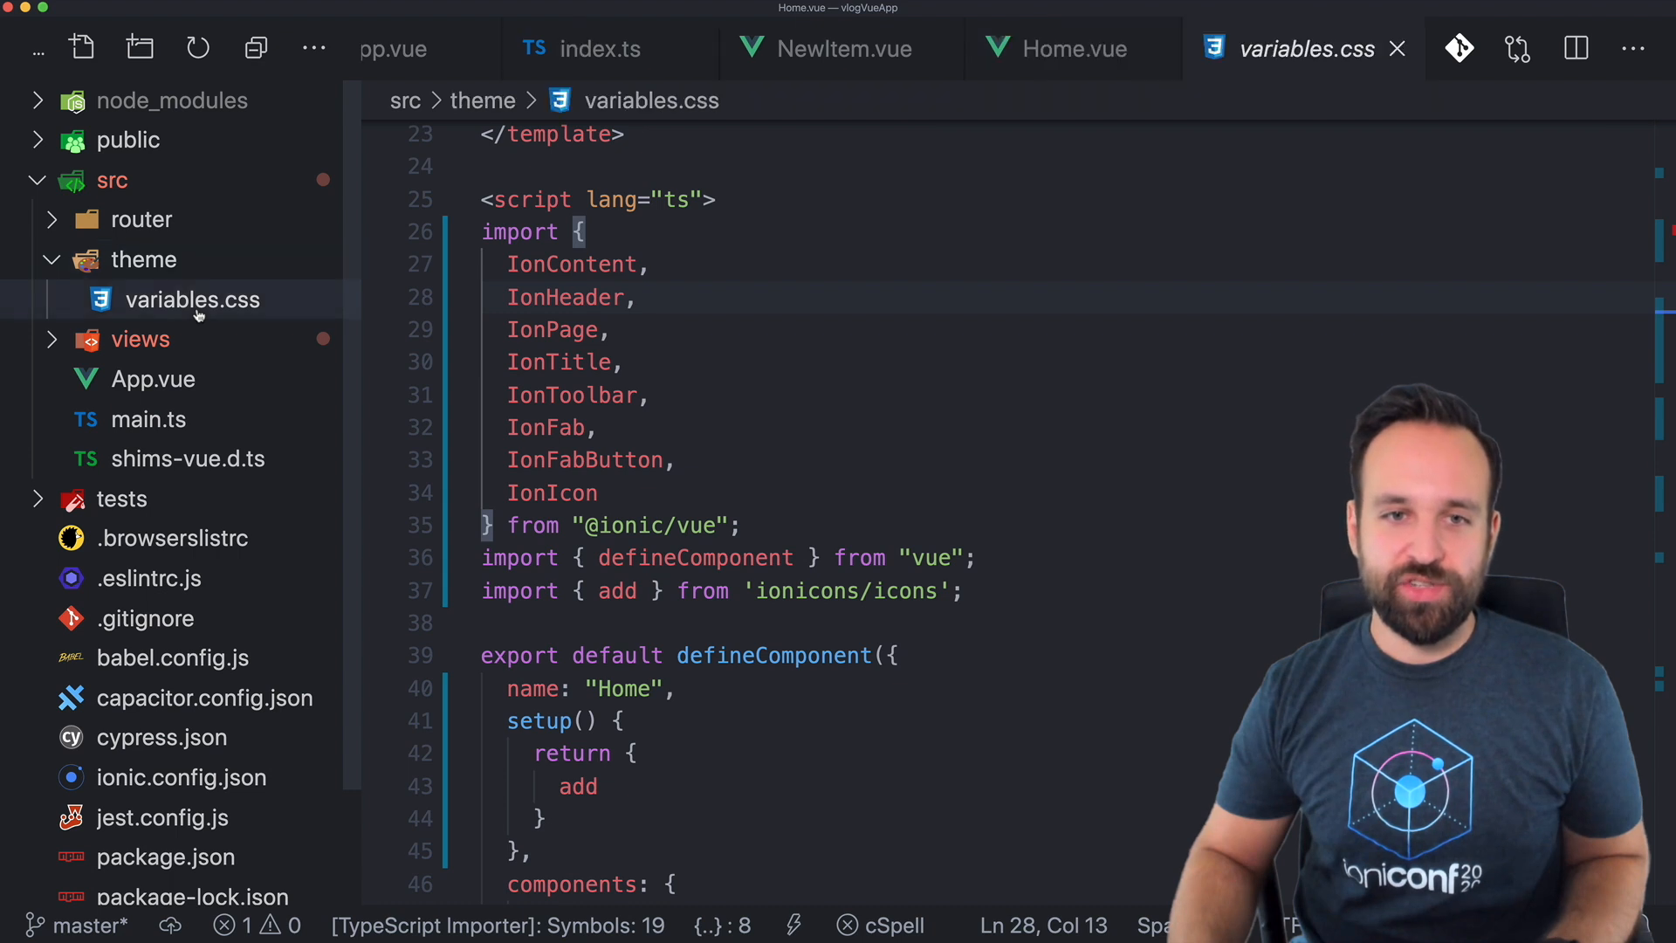
click(1071, 49)
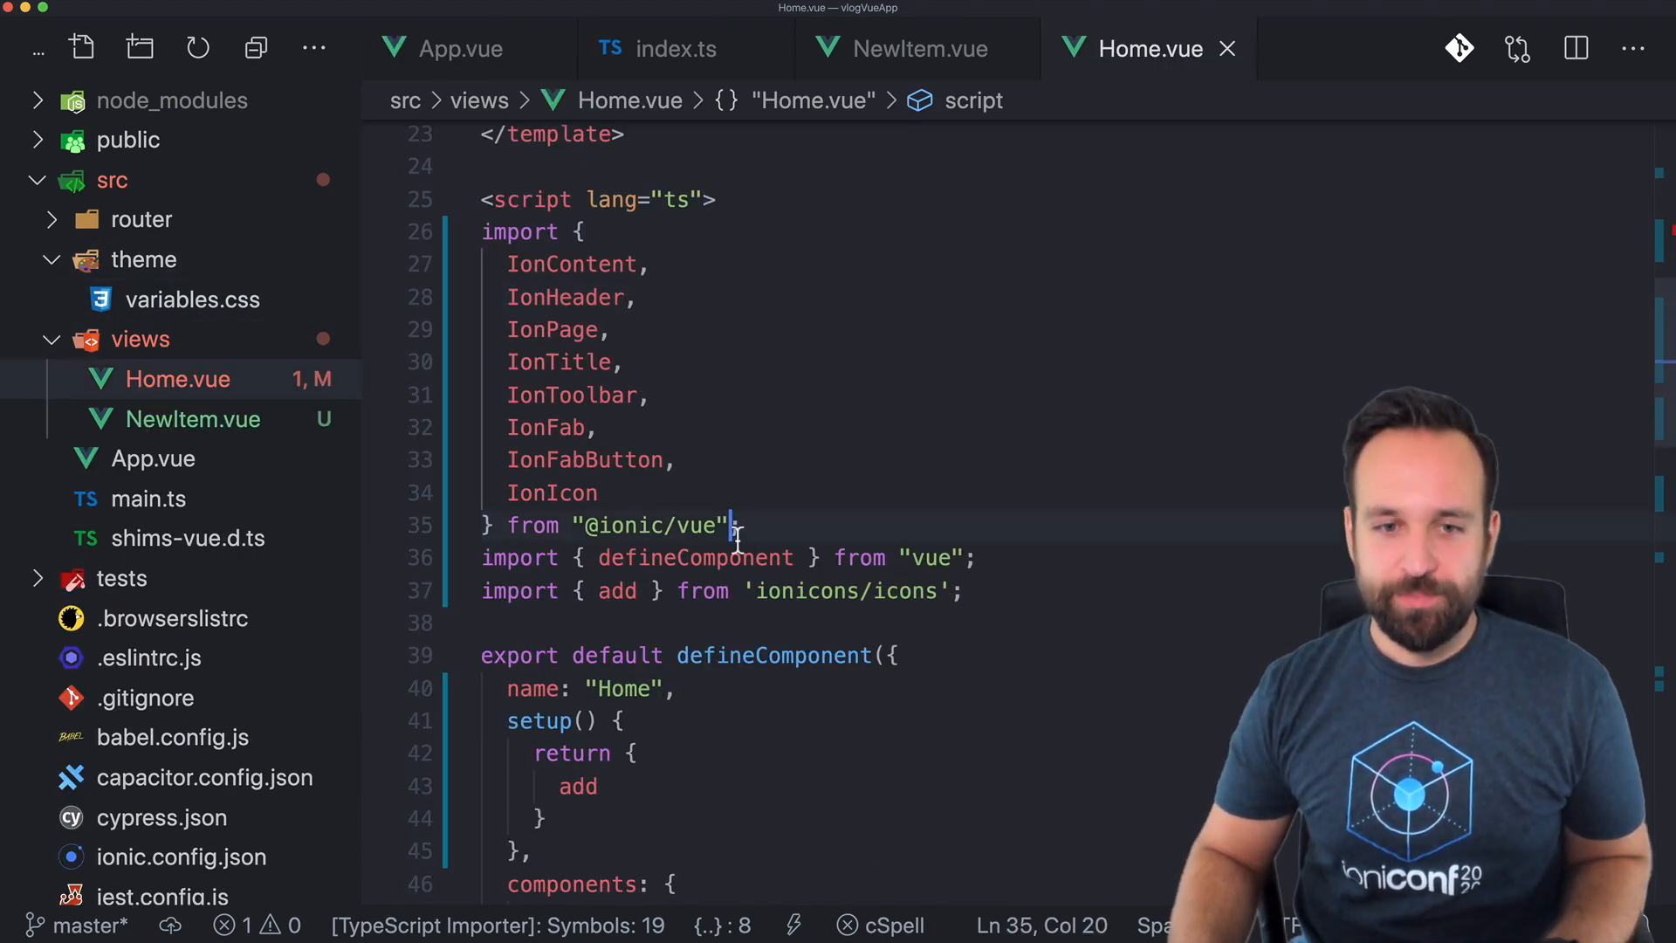
Scroll the Vue.js comparison guide to the Angular / TypeScript section.
scroll(down, 3)
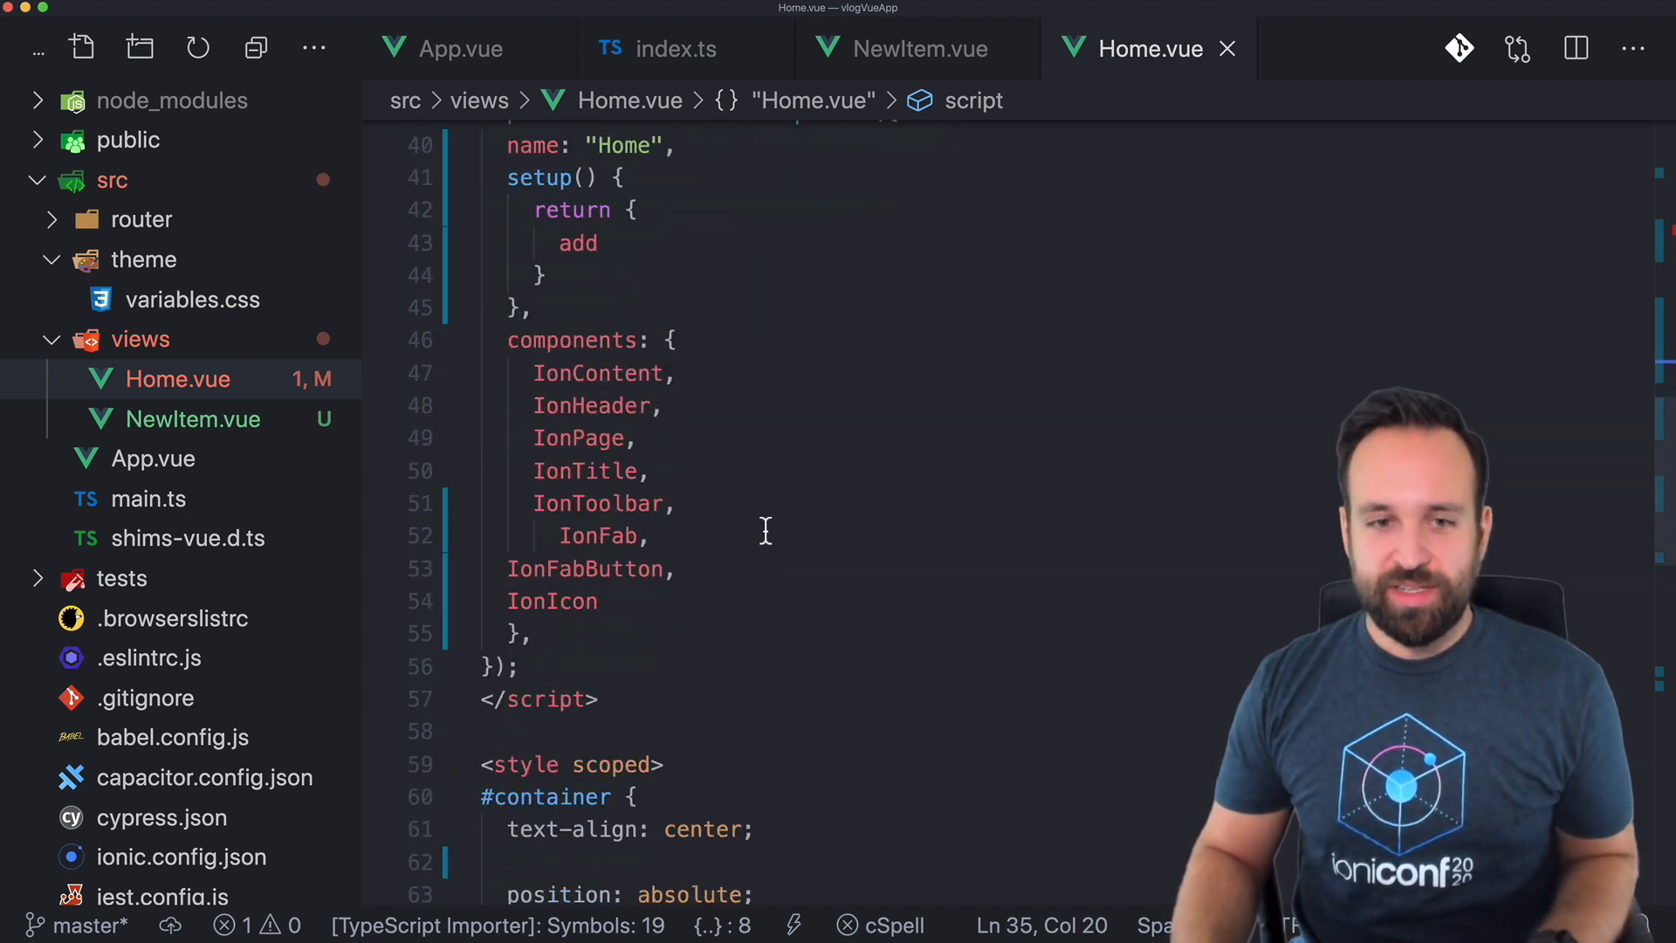
scroll(down, 3)
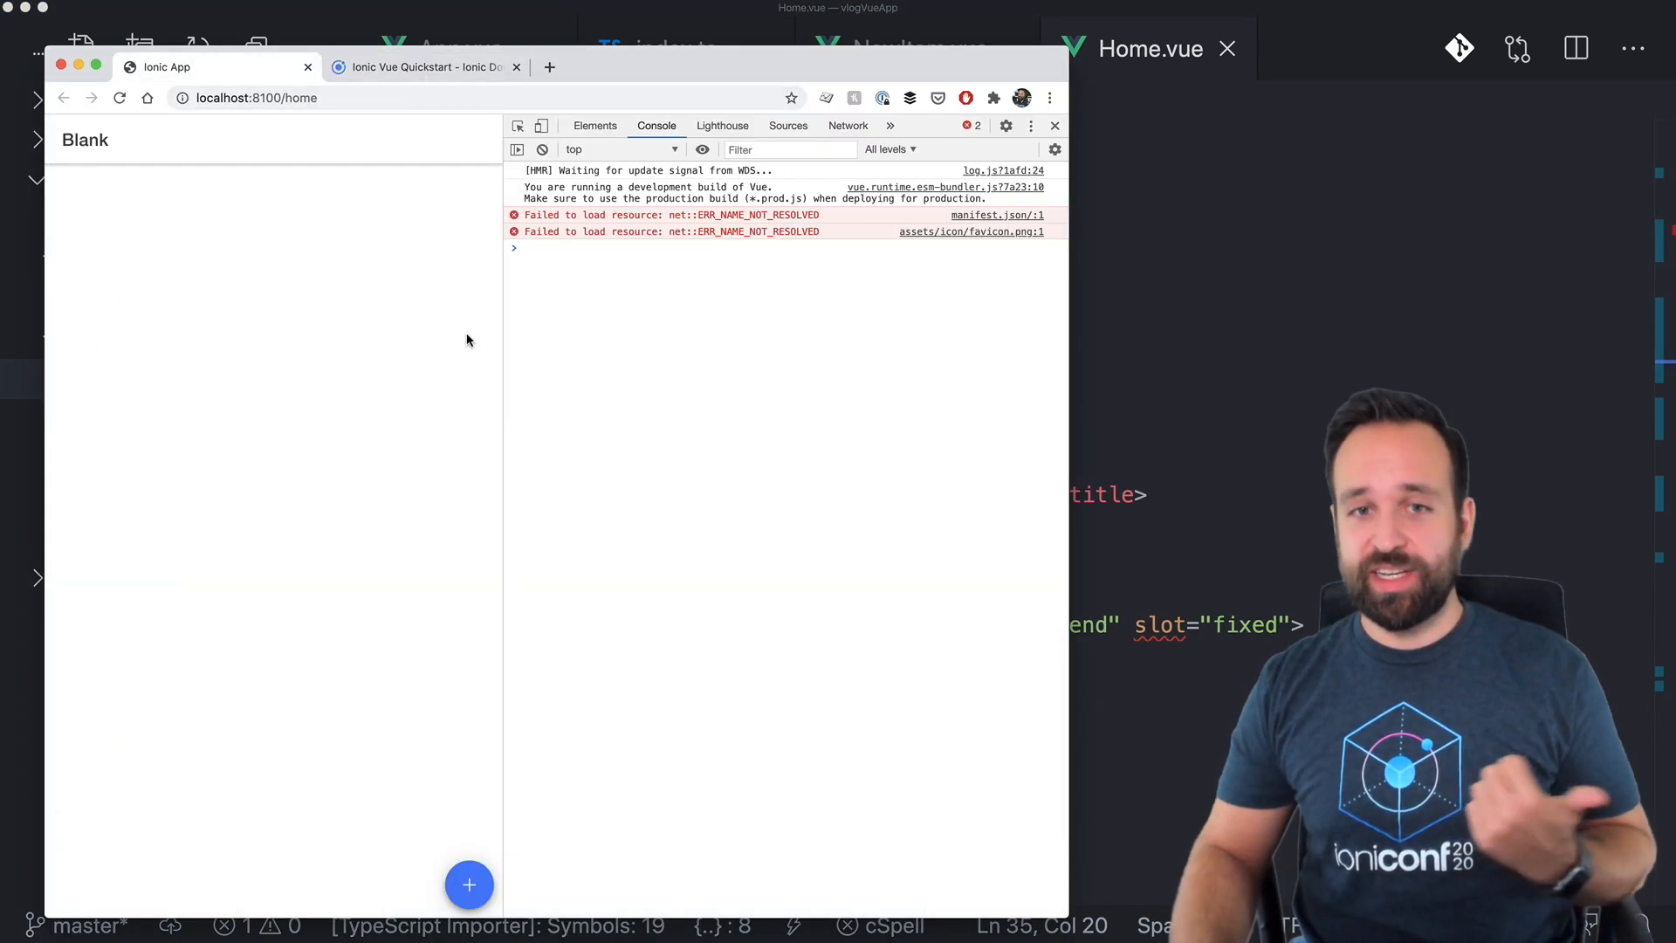
mouse_move(987, 377)
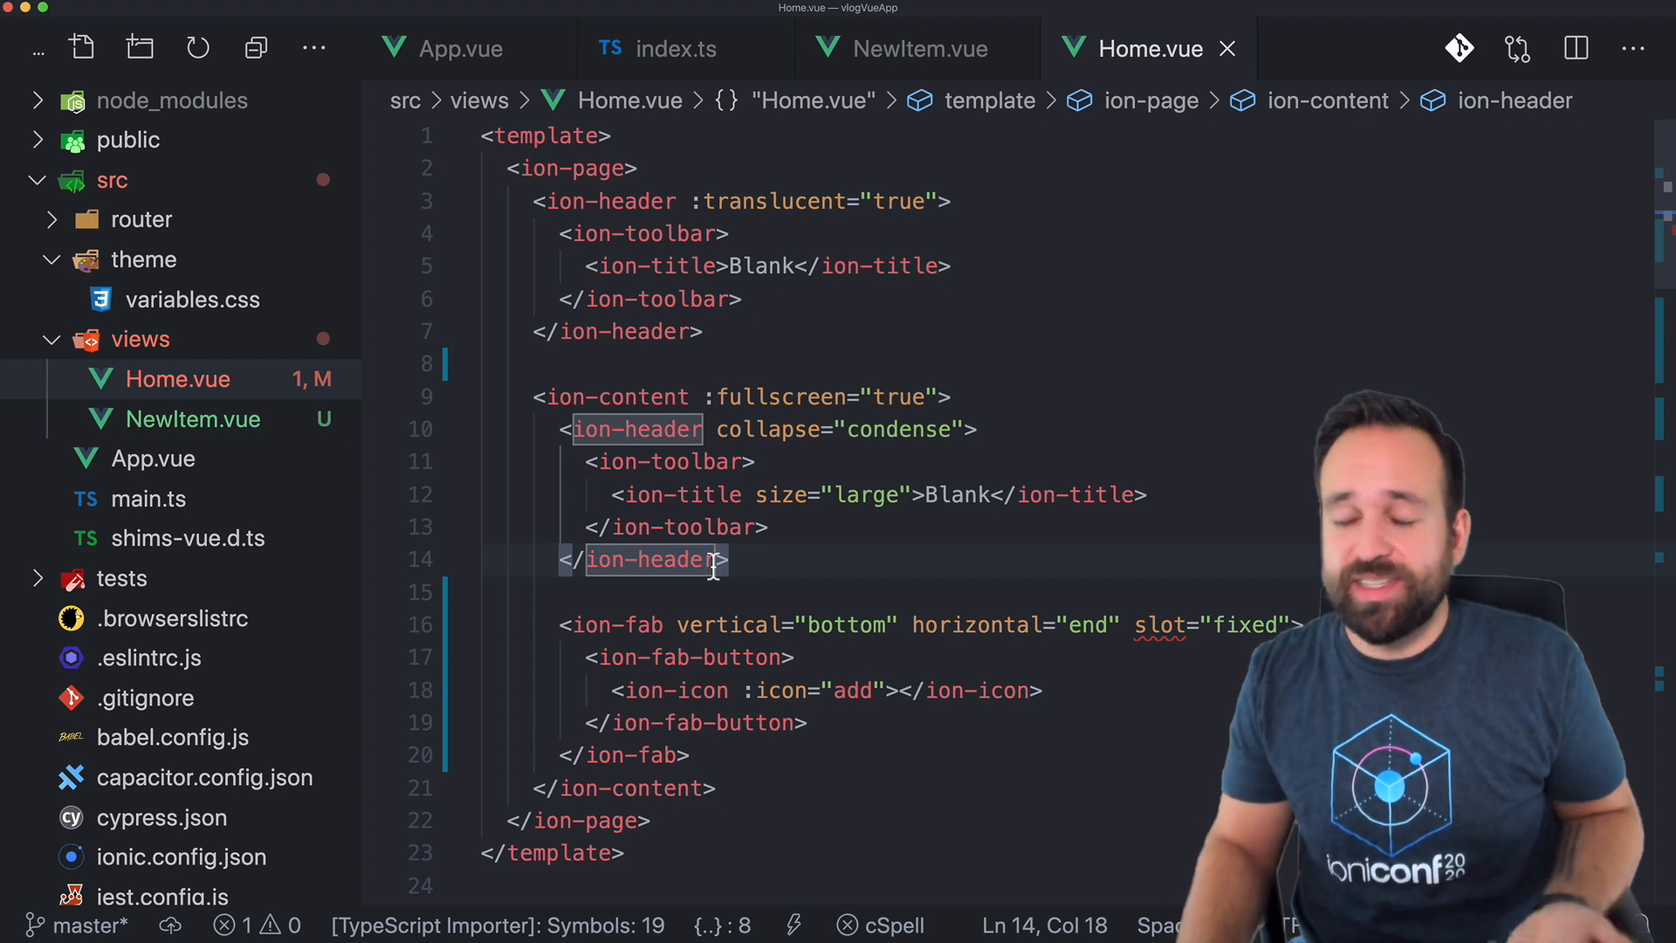
scroll(down, 3)
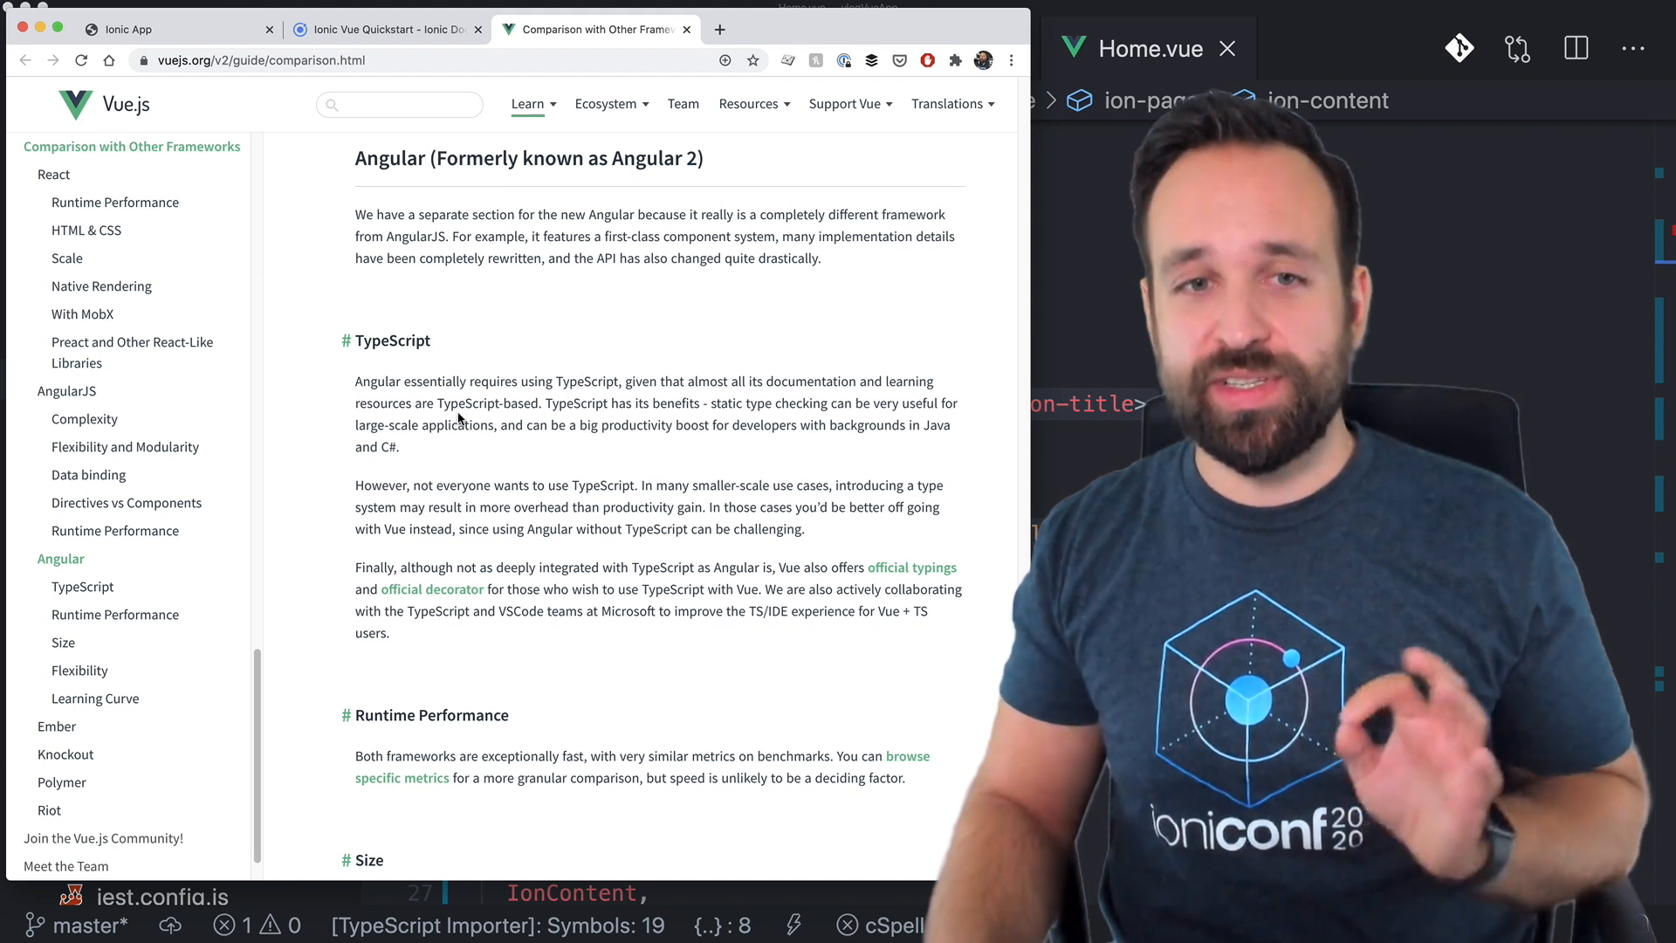
Read the guide's Size, Flexibility and Learning Curve sections before returning to Home.vue.
scroll(down, 3)
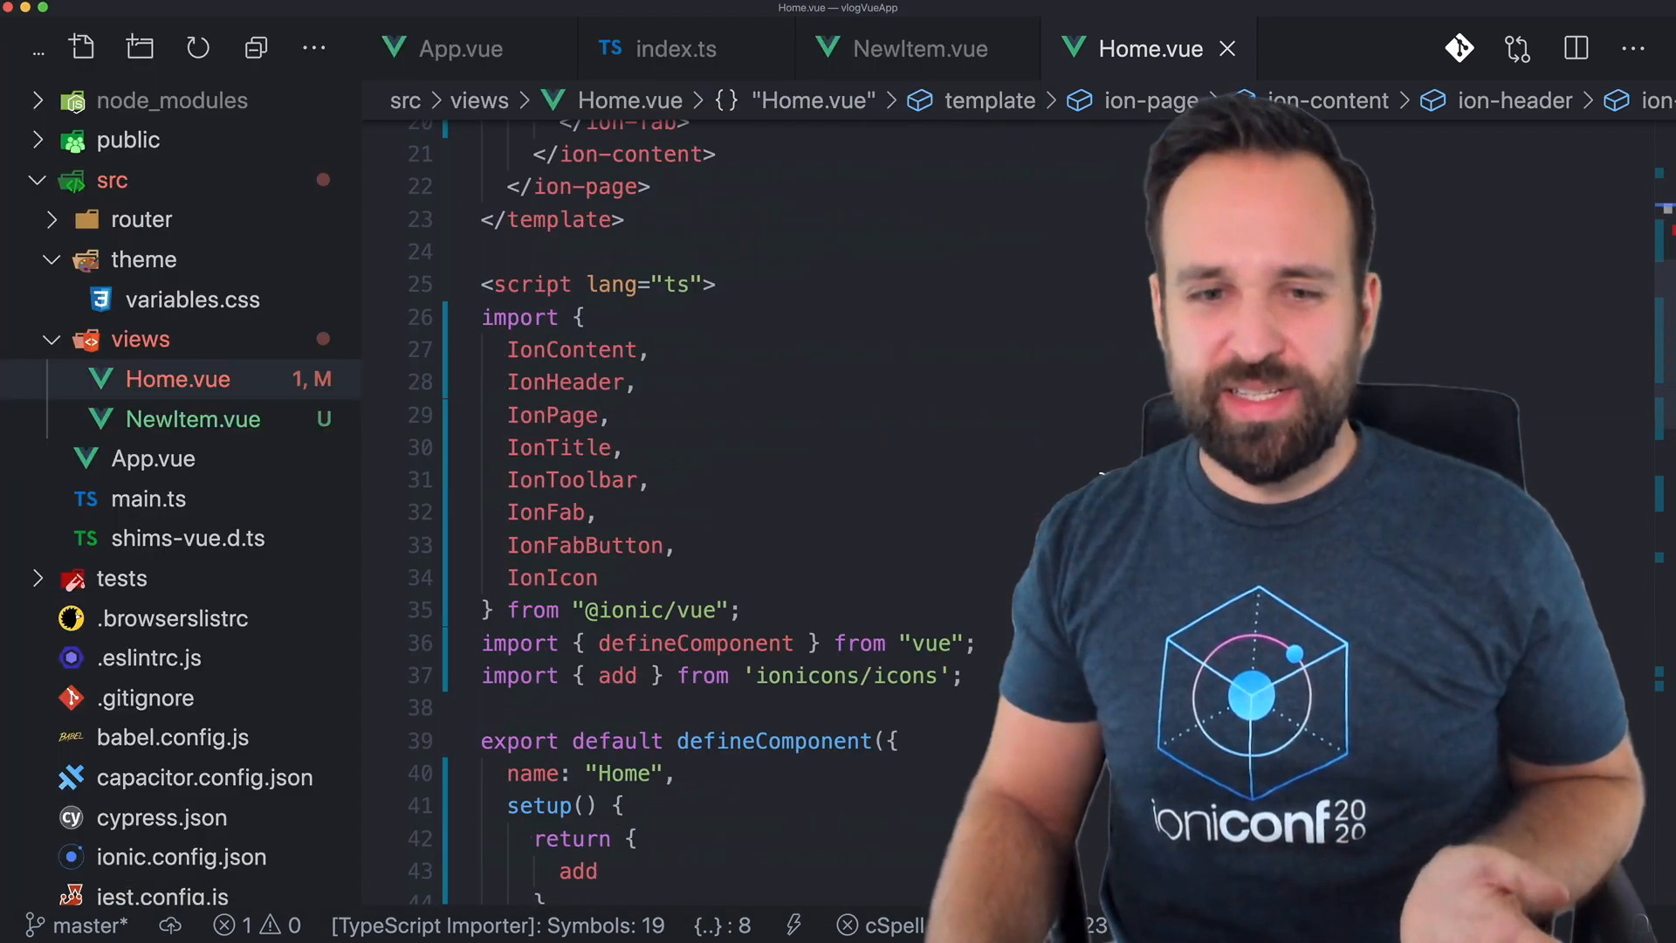
scroll(down, 3)
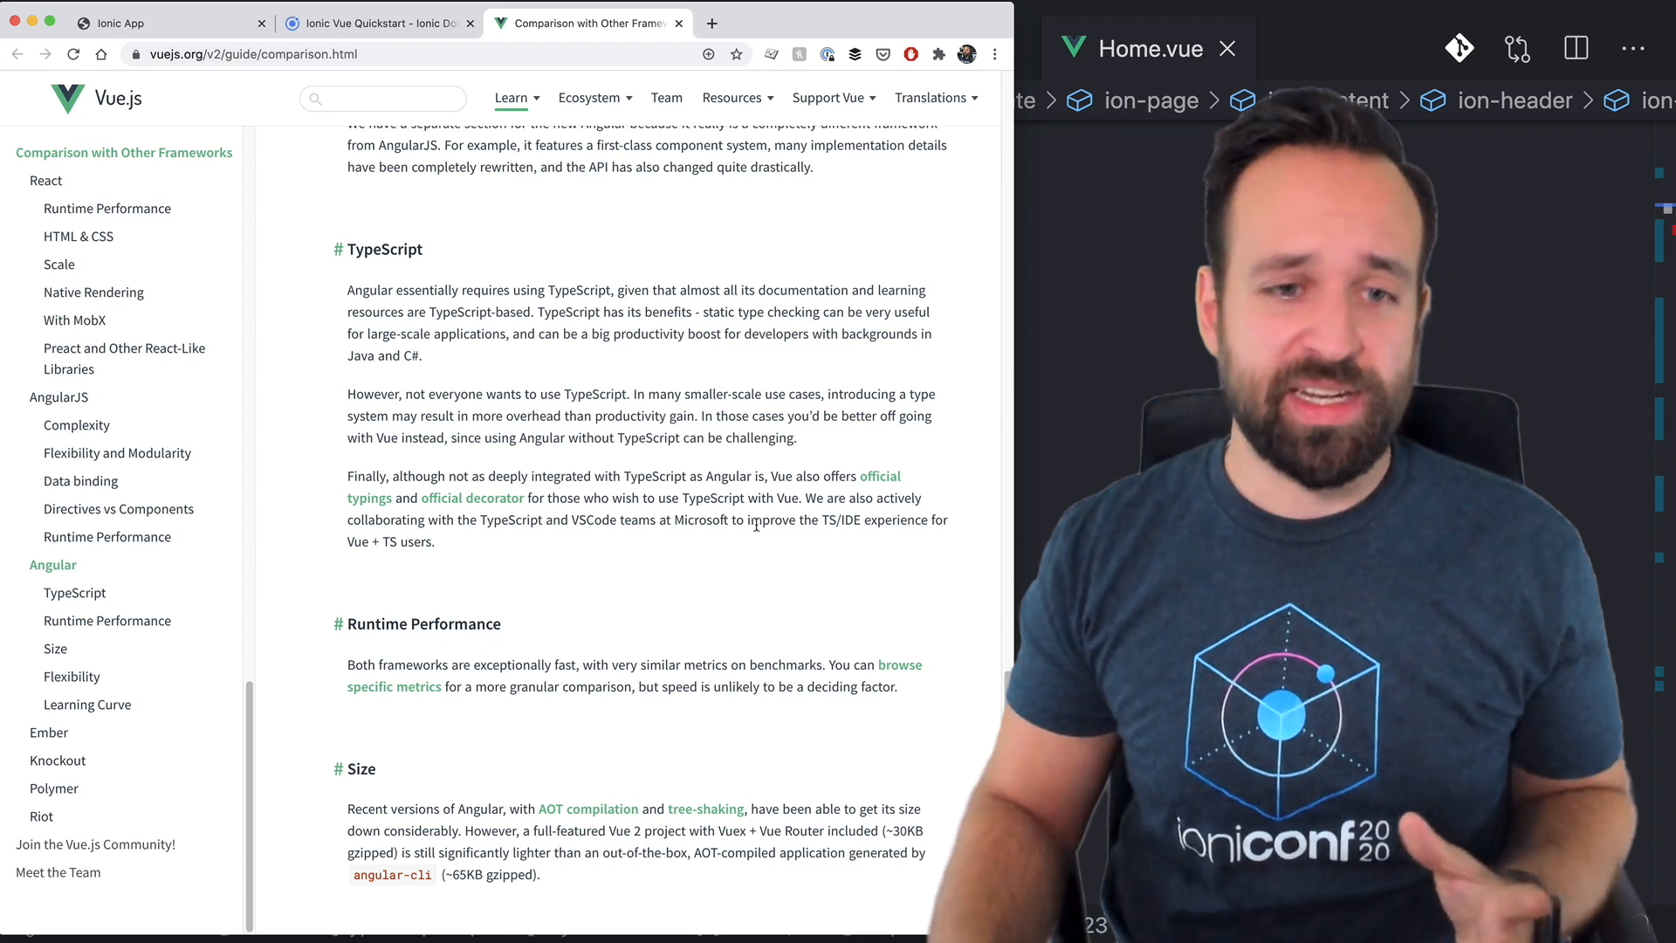
scroll(down, 3)
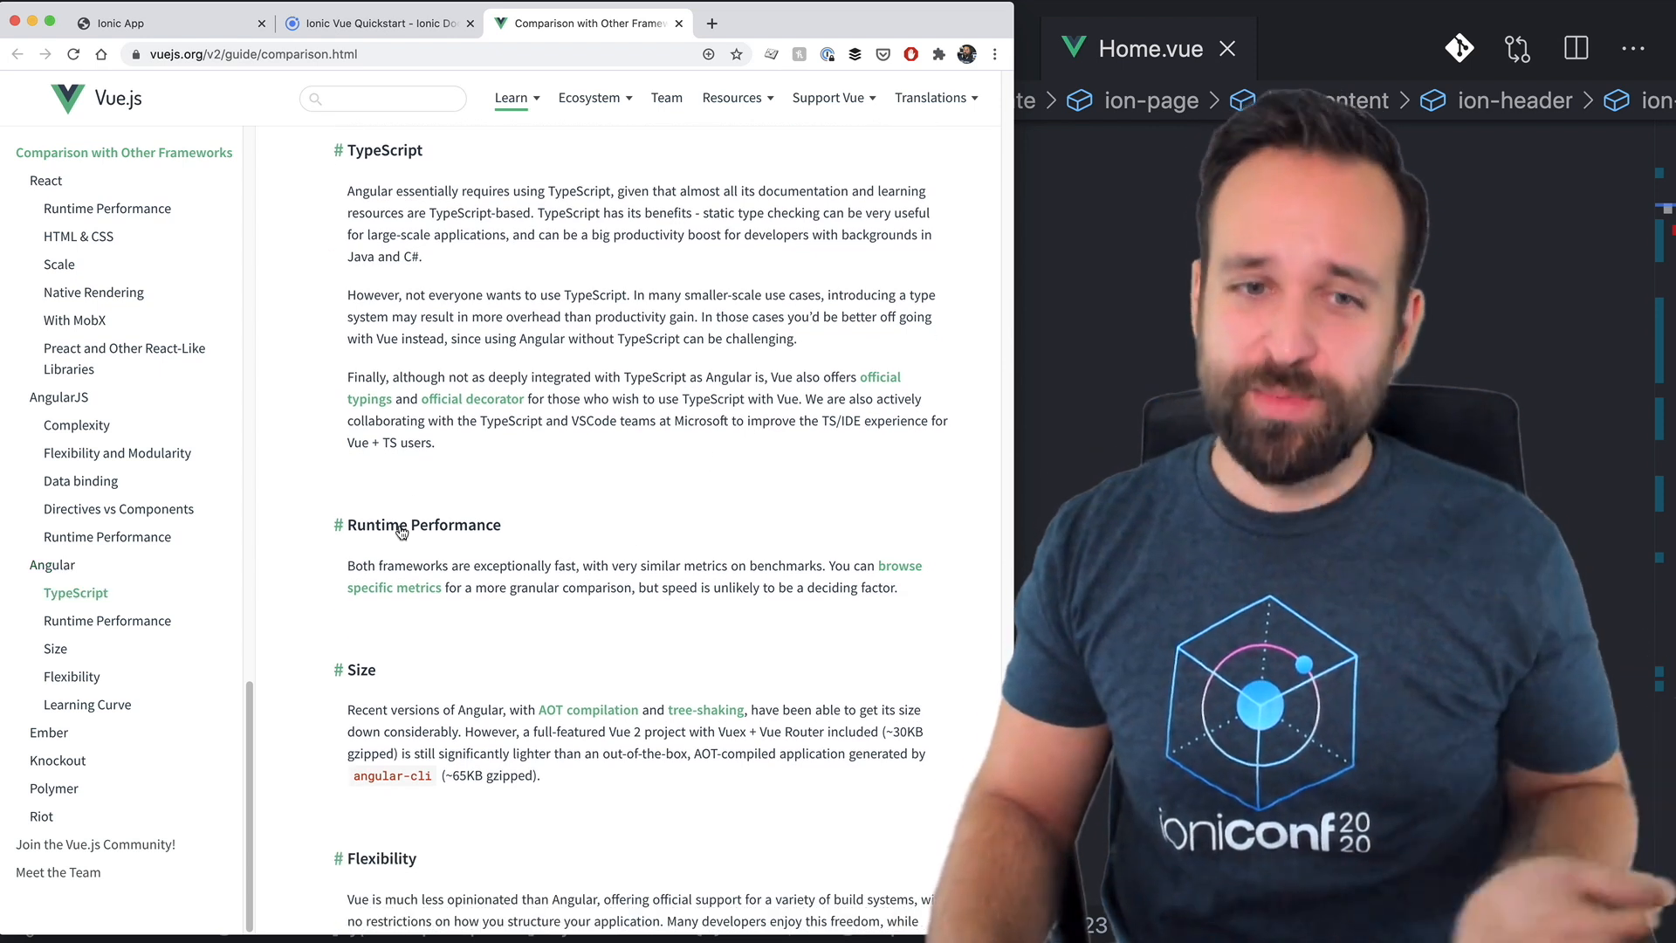
scroll(down, 3)
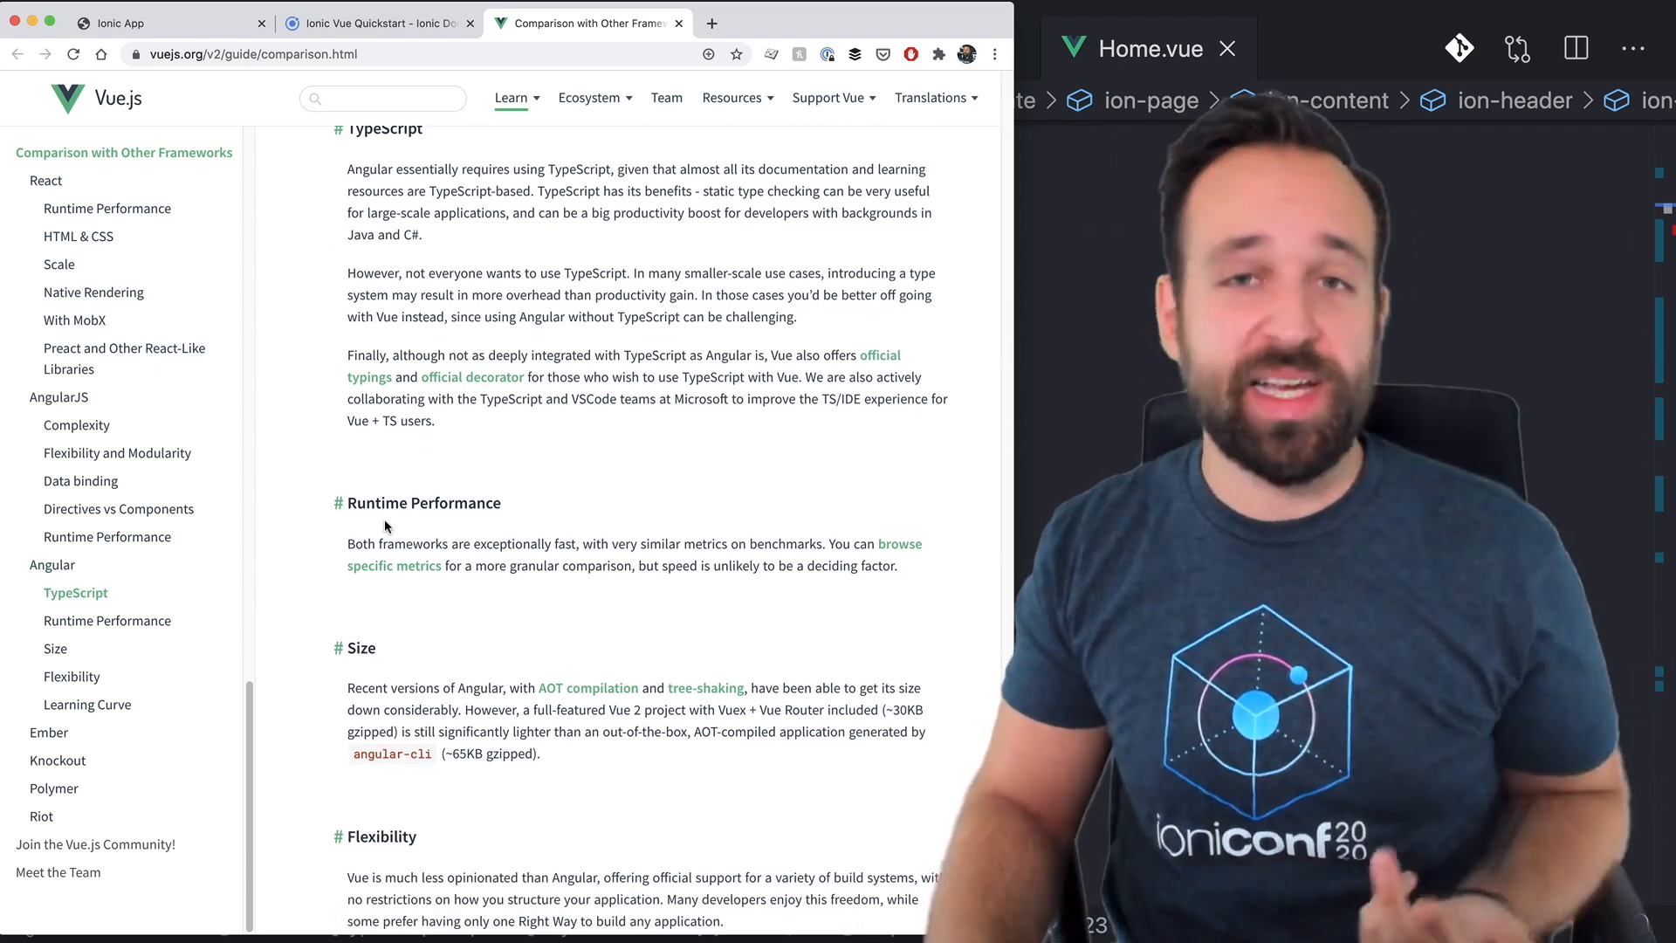
scroll(down, 3)
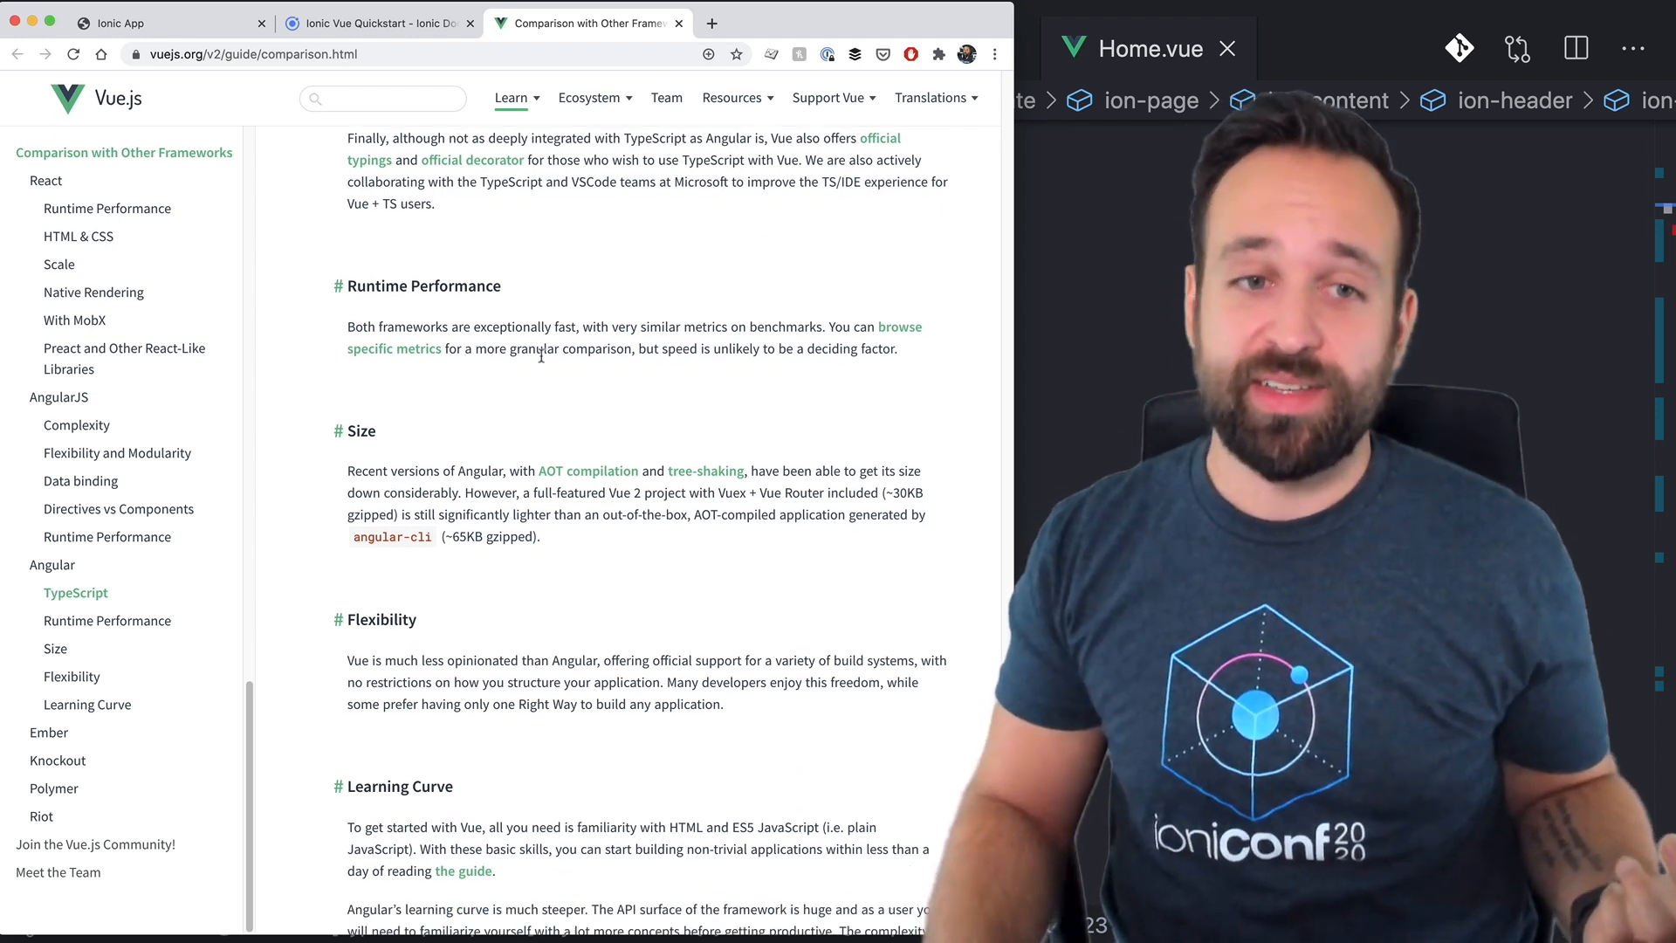
scroll(down, 3)
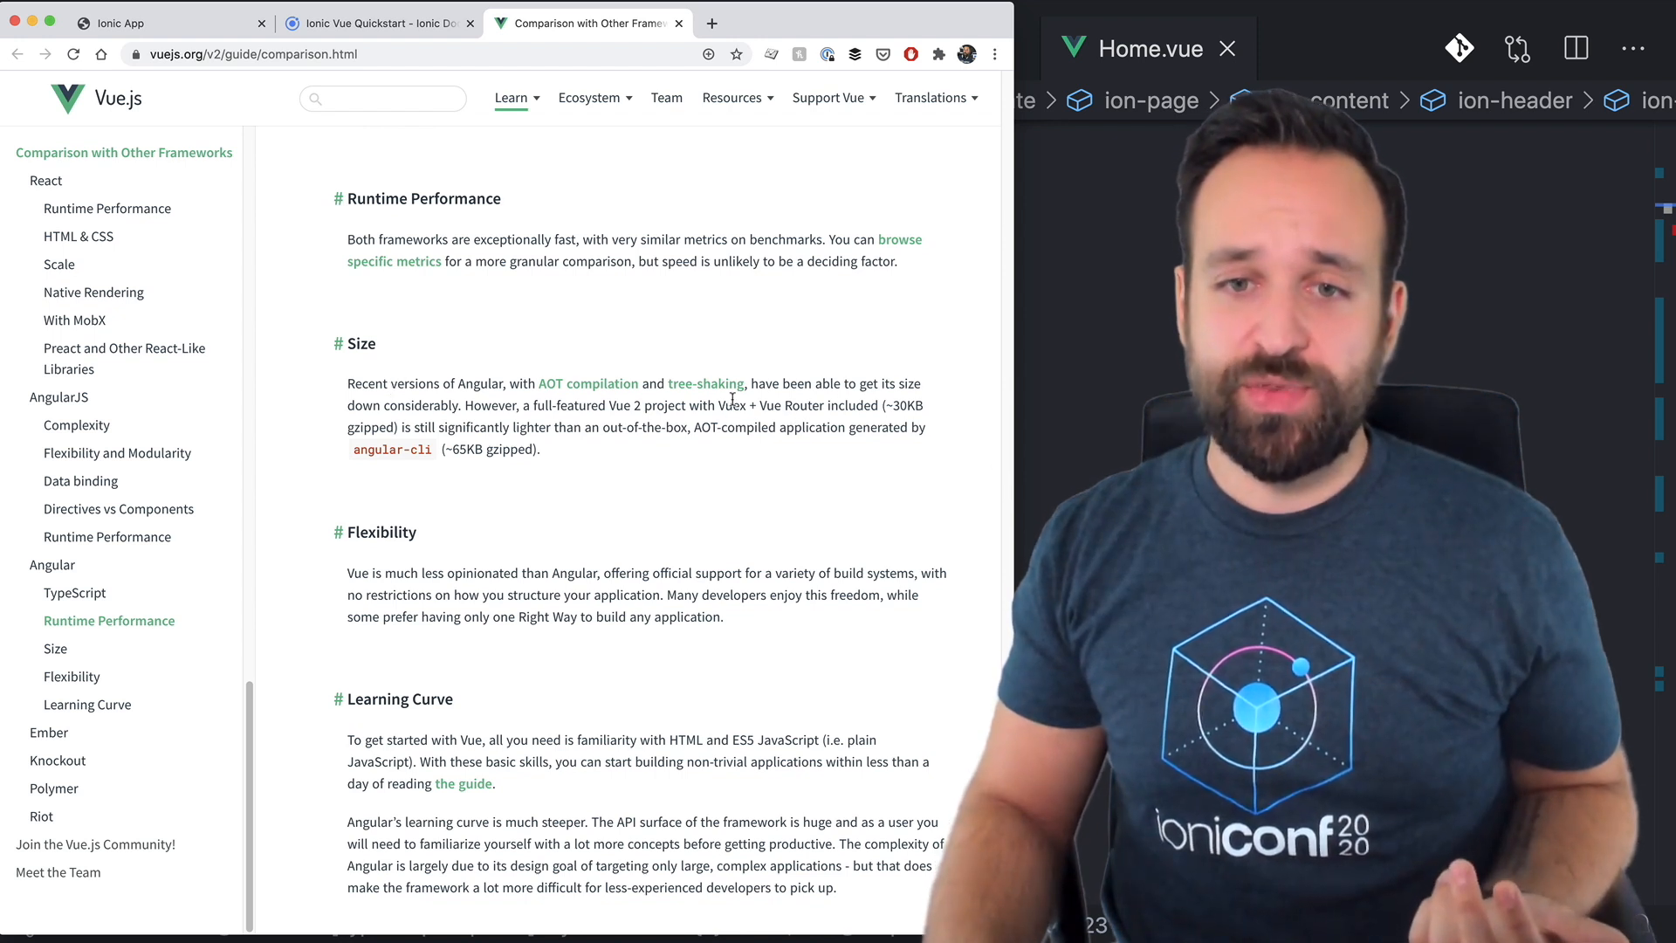
scroll(down, 3)
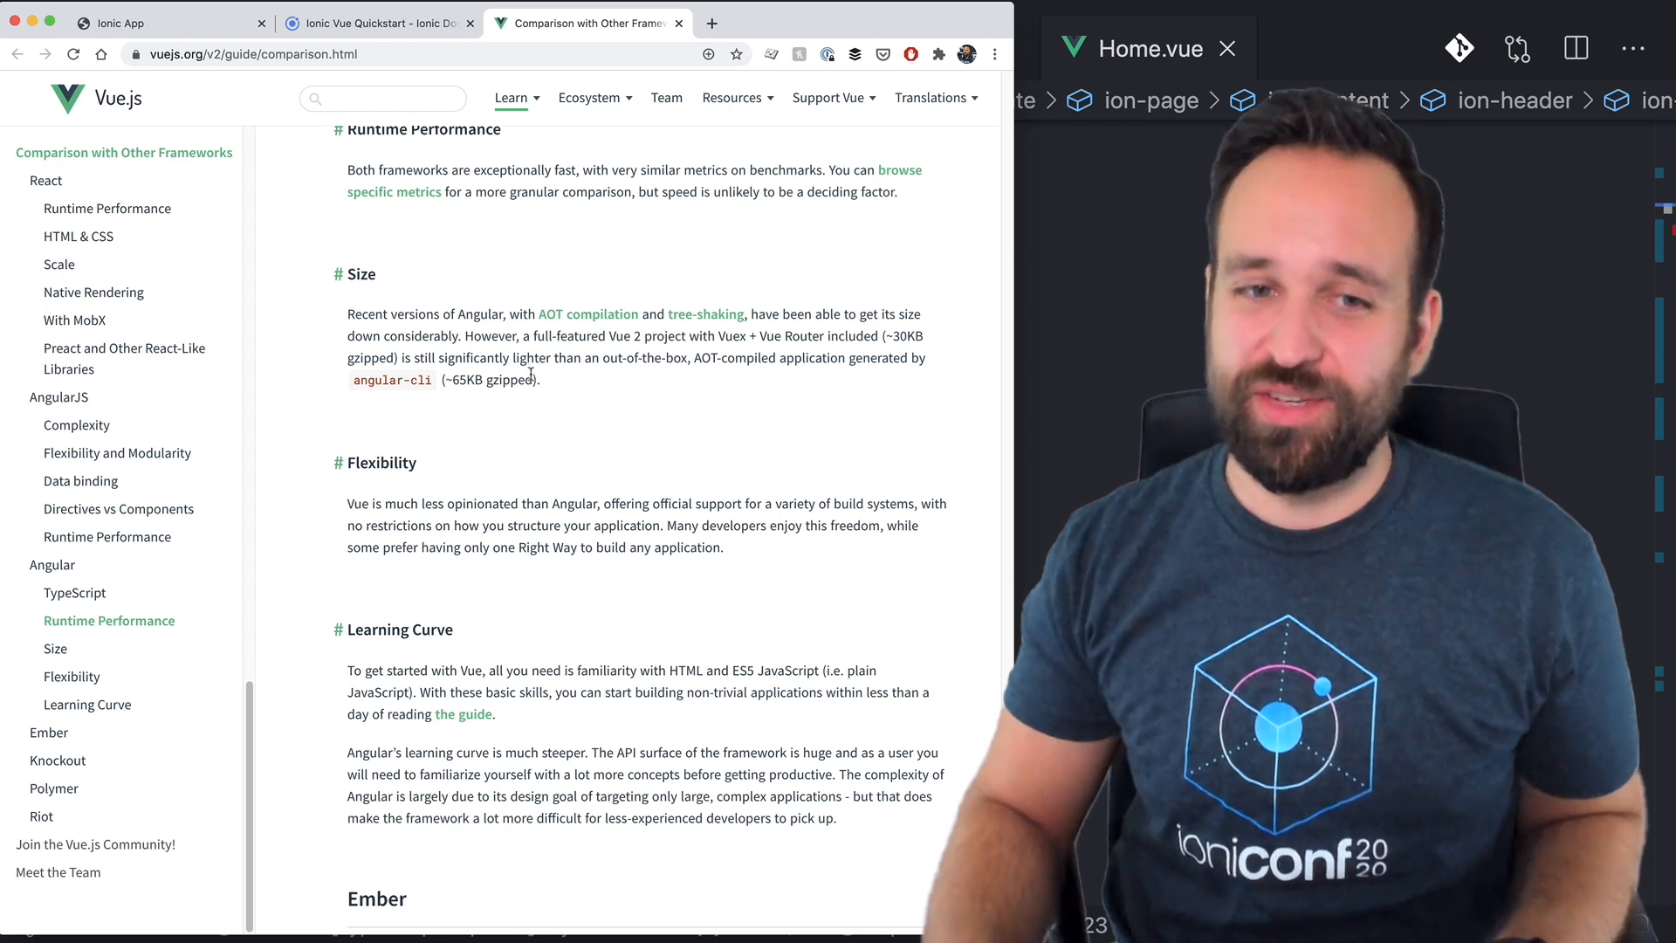
scroll(down, 3)
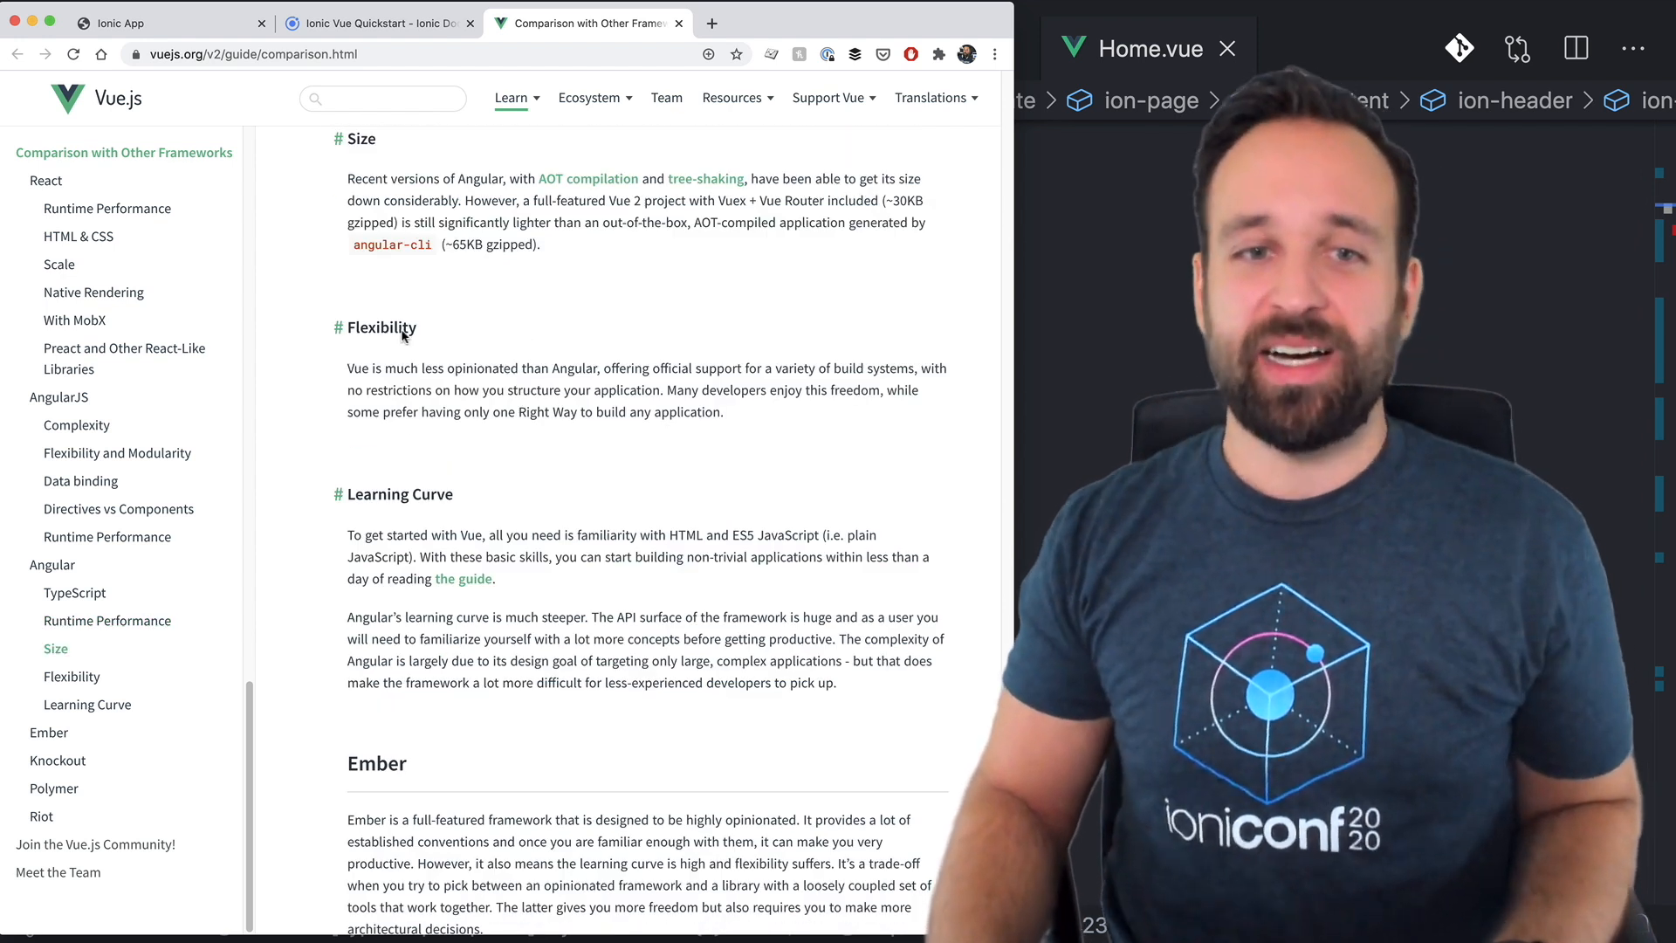
drag(415, 368, 573, 369)
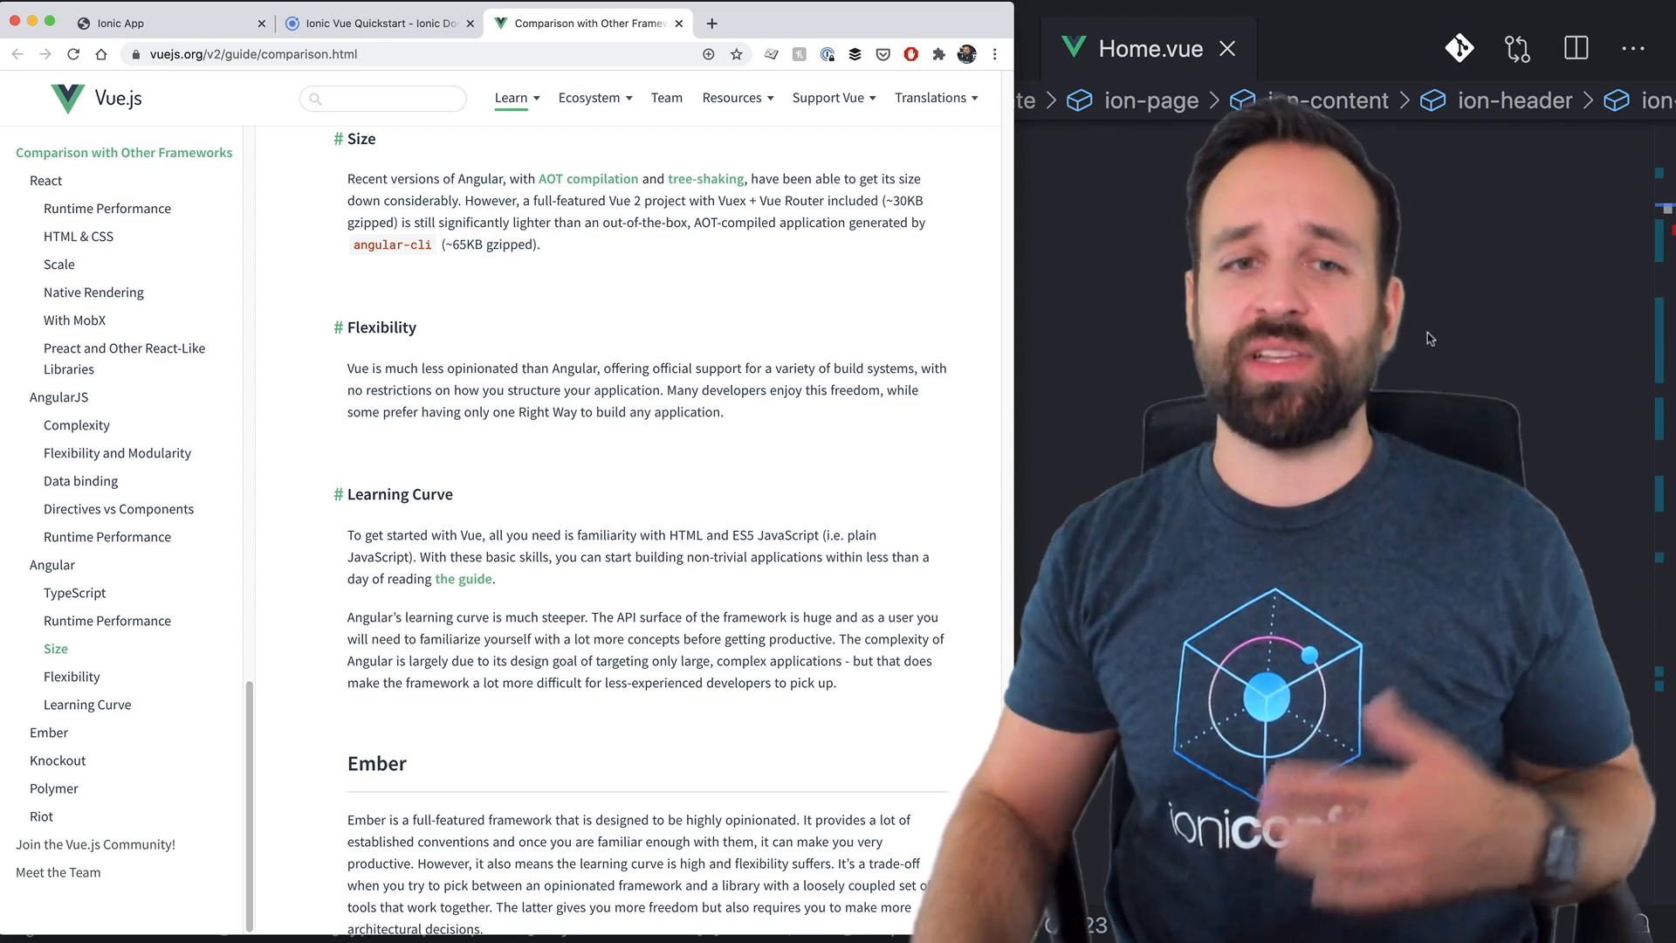
mouse_move(527, 471)
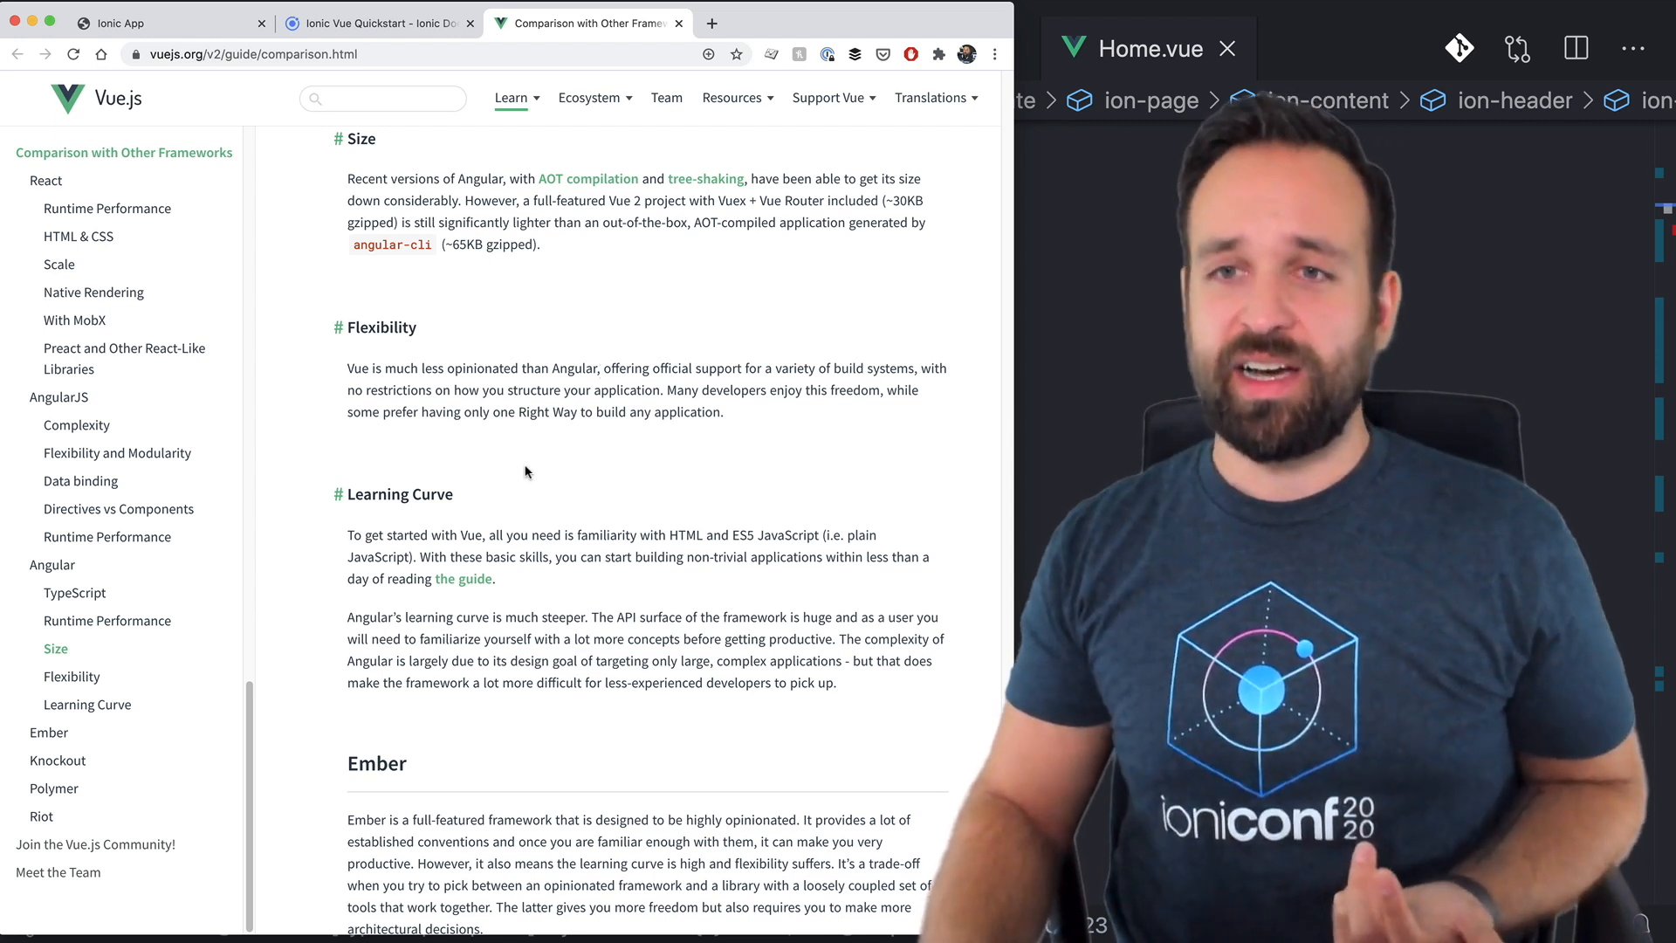
scroll(down, 3)
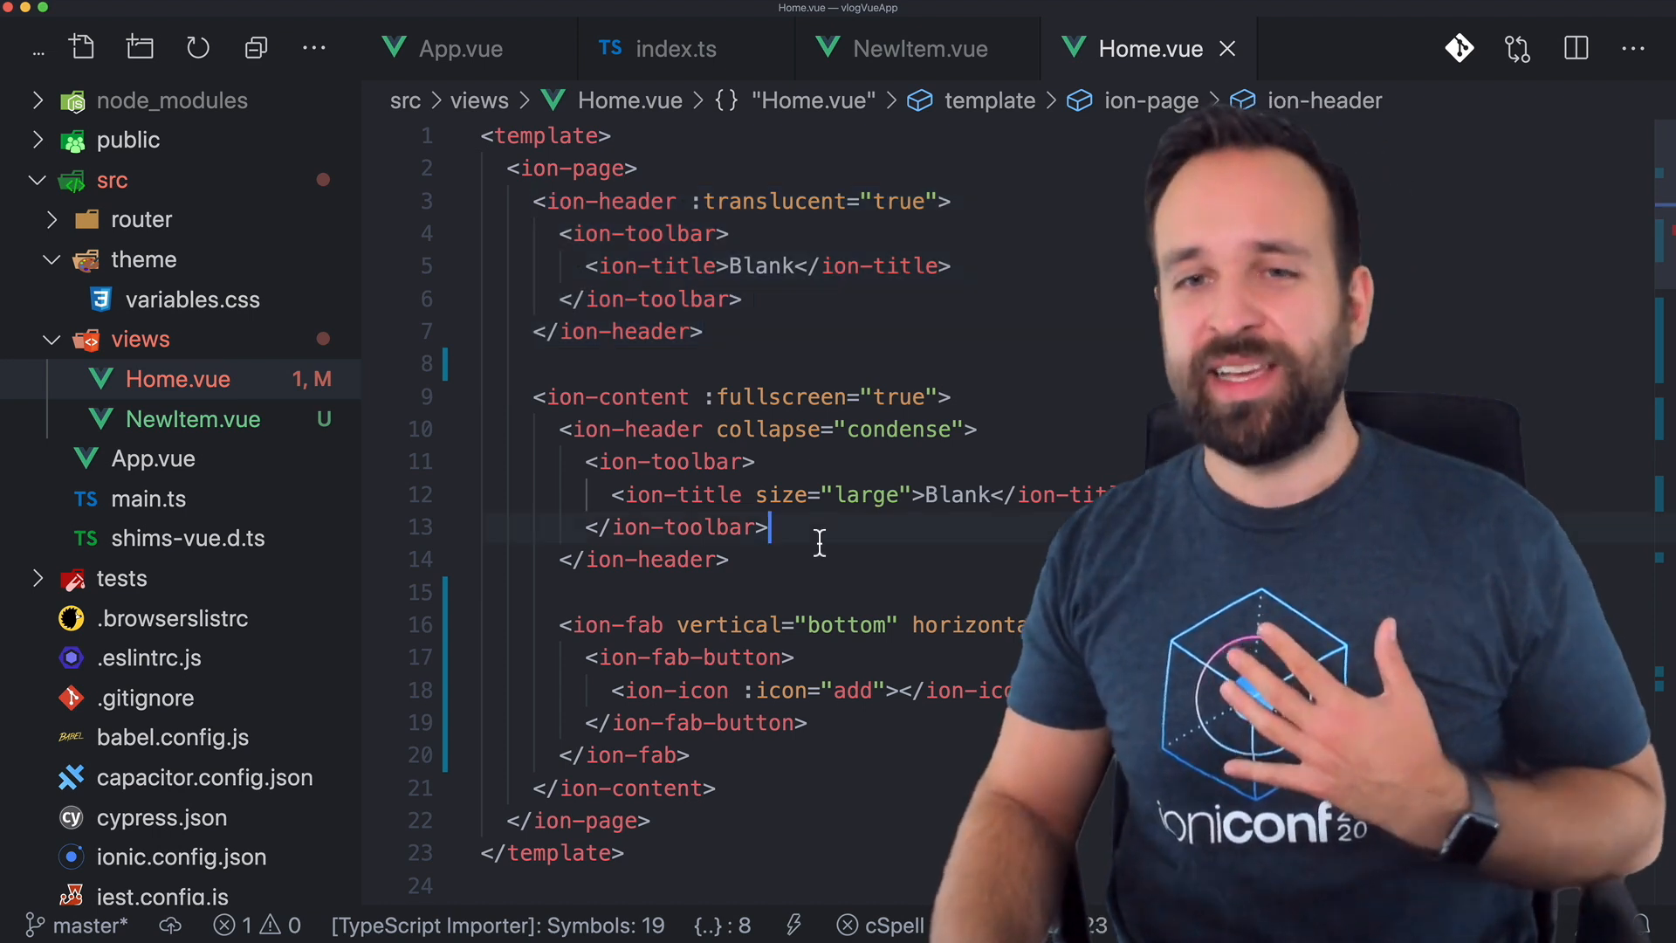
scroll(down, 3)
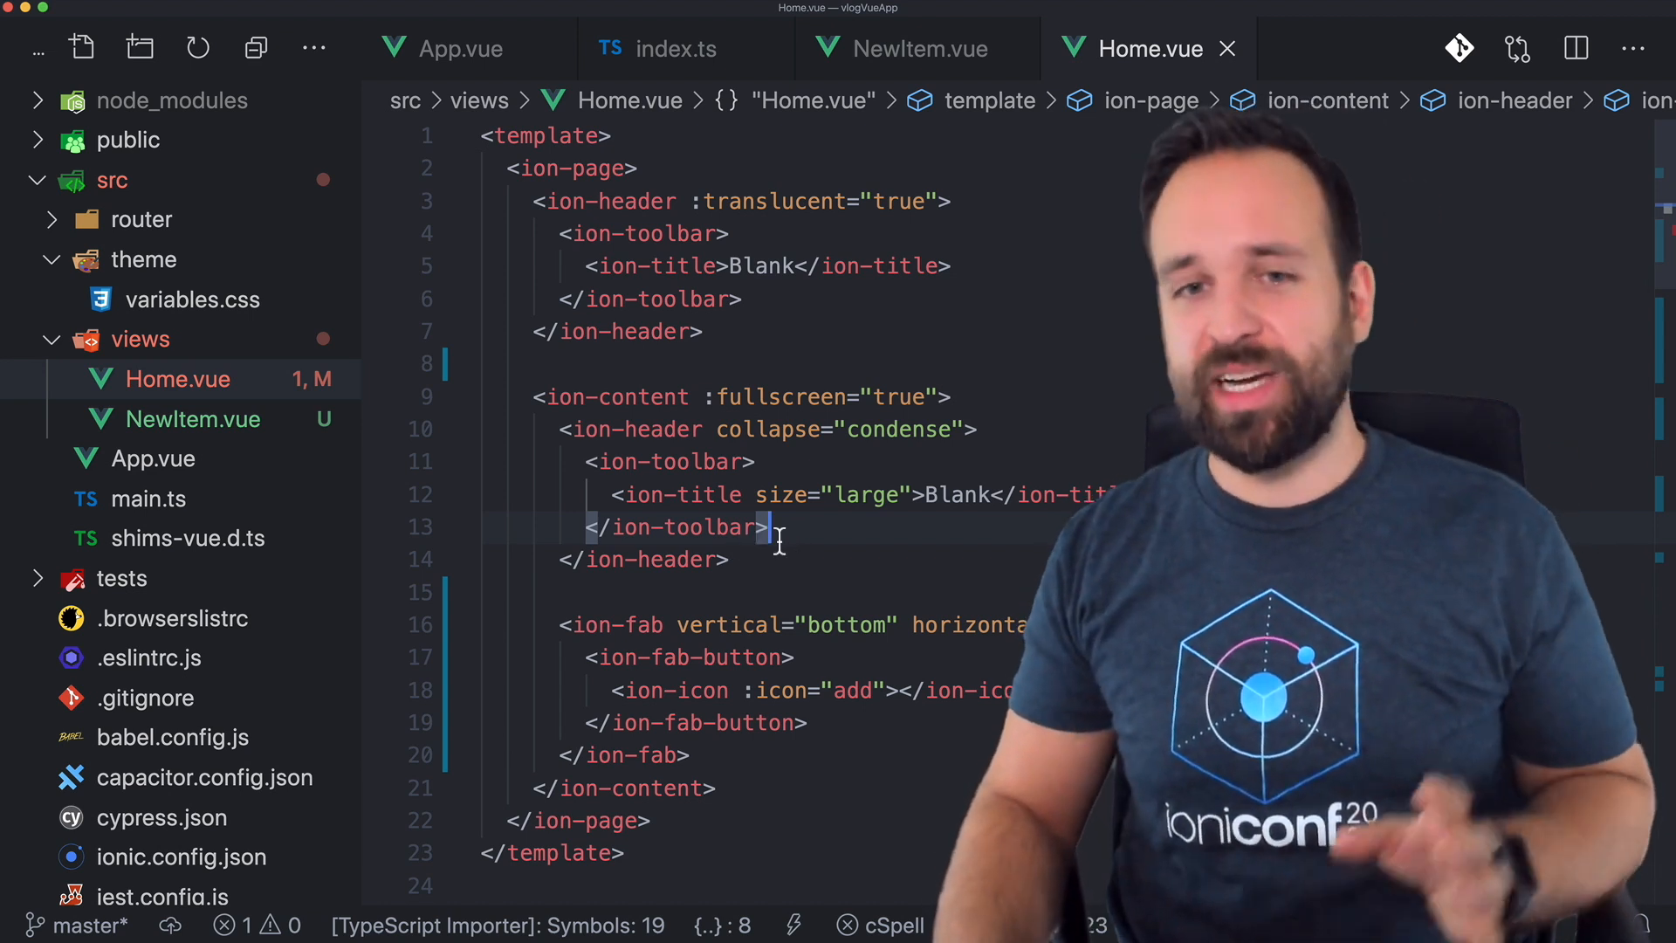
double_click(665, 461)
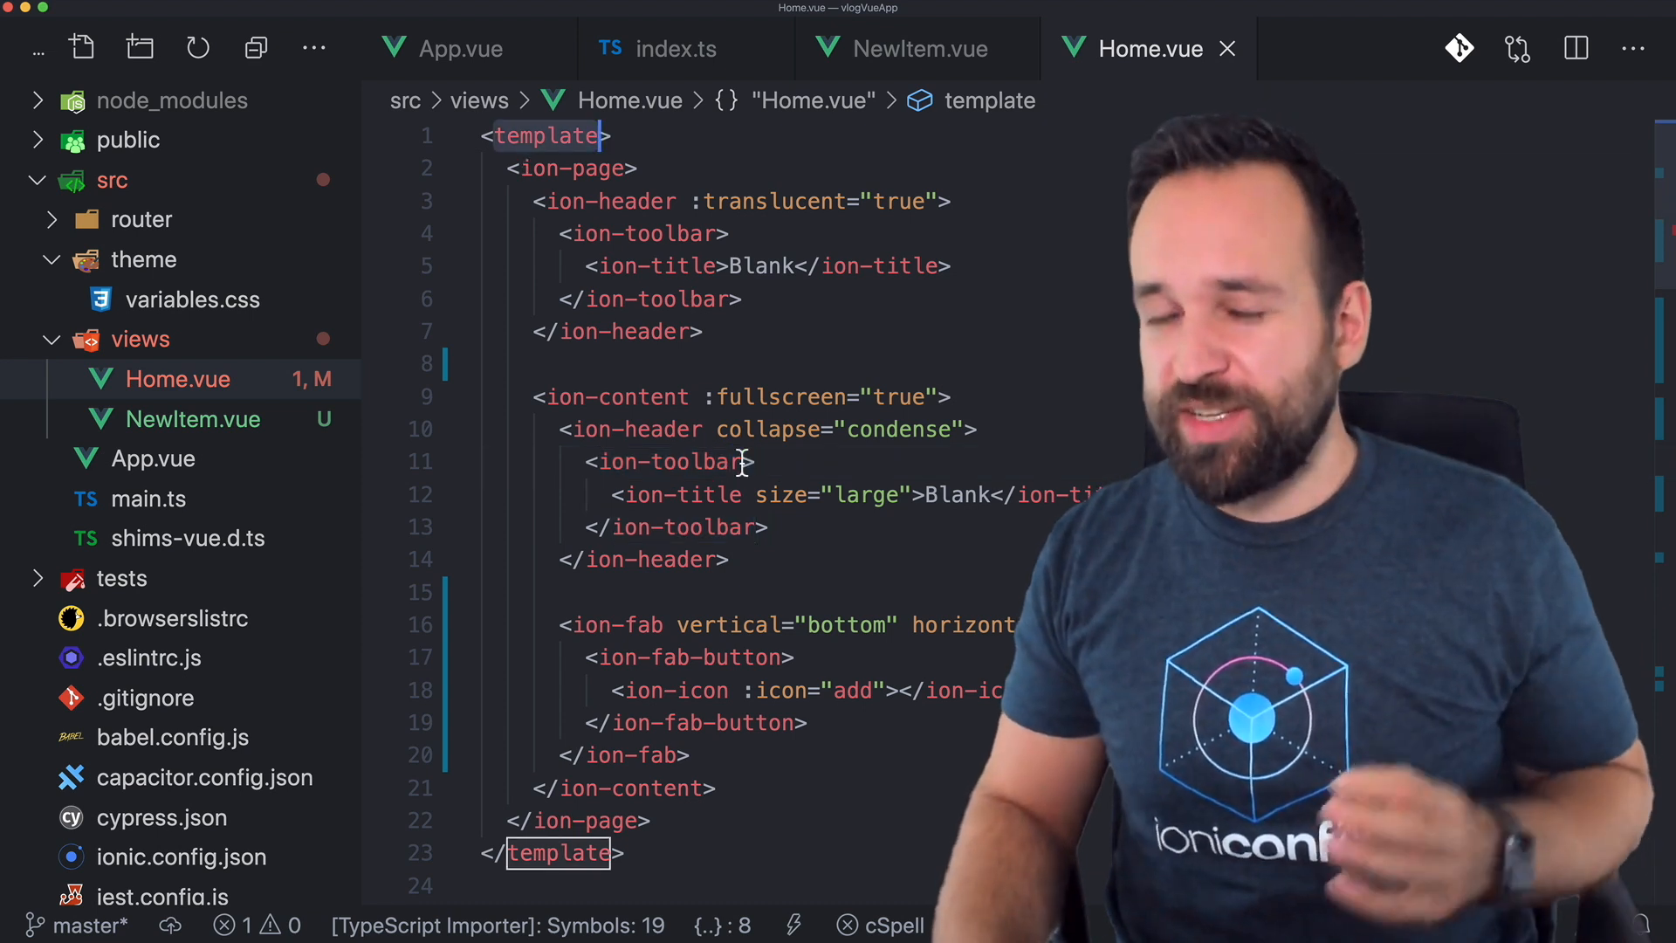
scroll(down, 3)
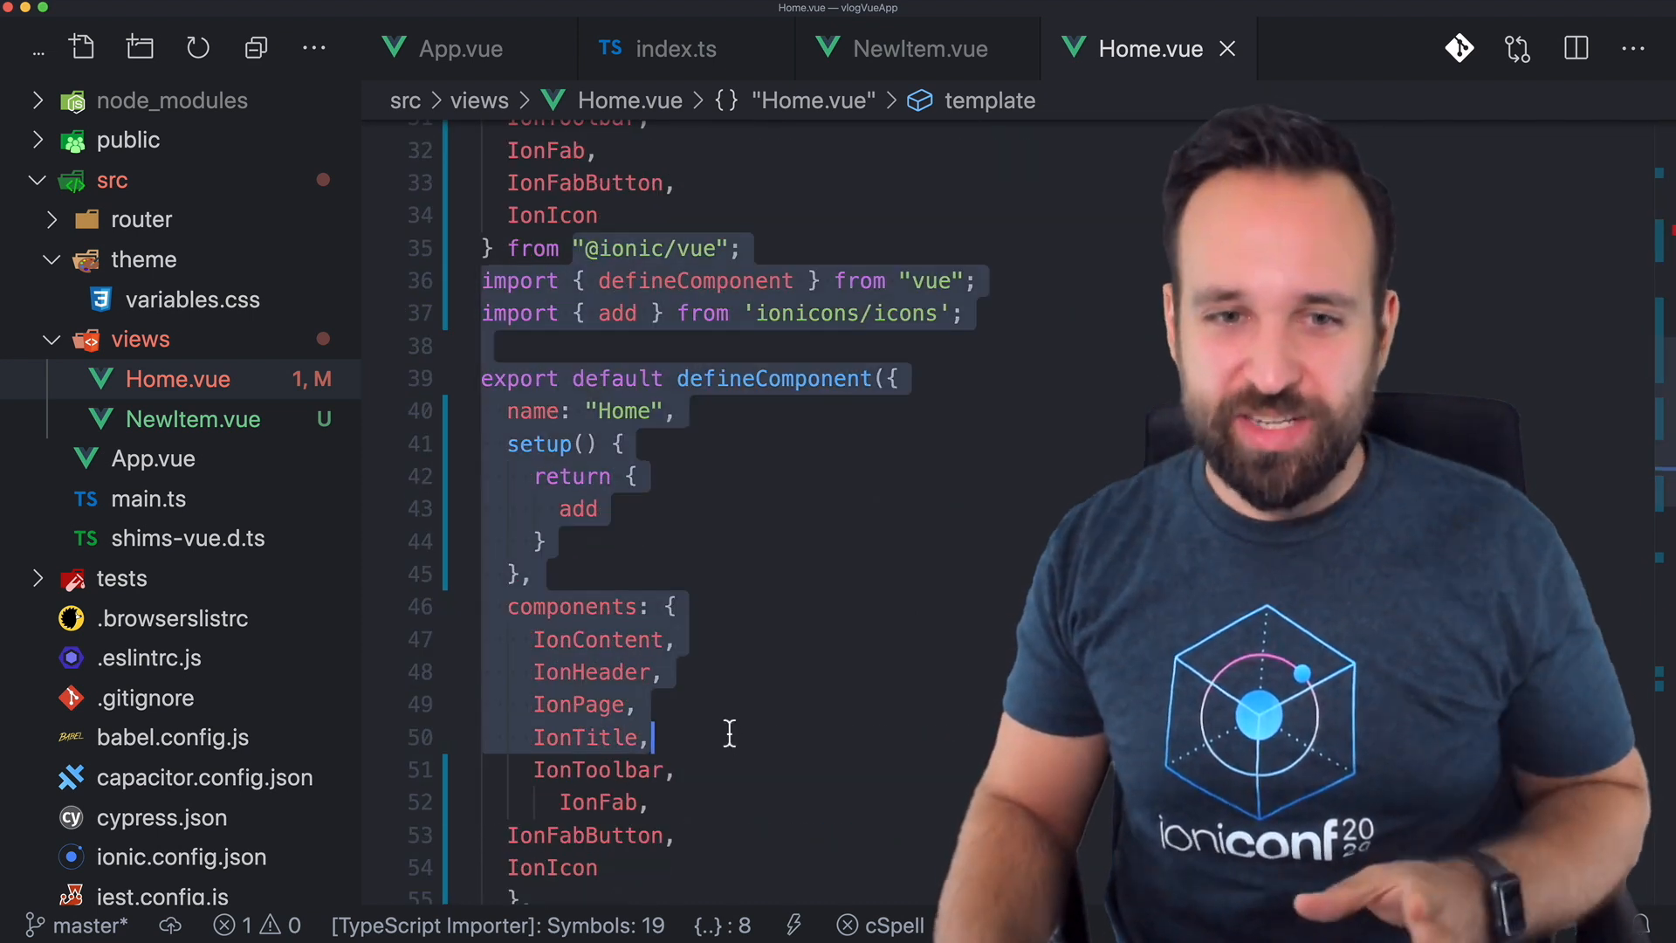
scroll(down, 3)
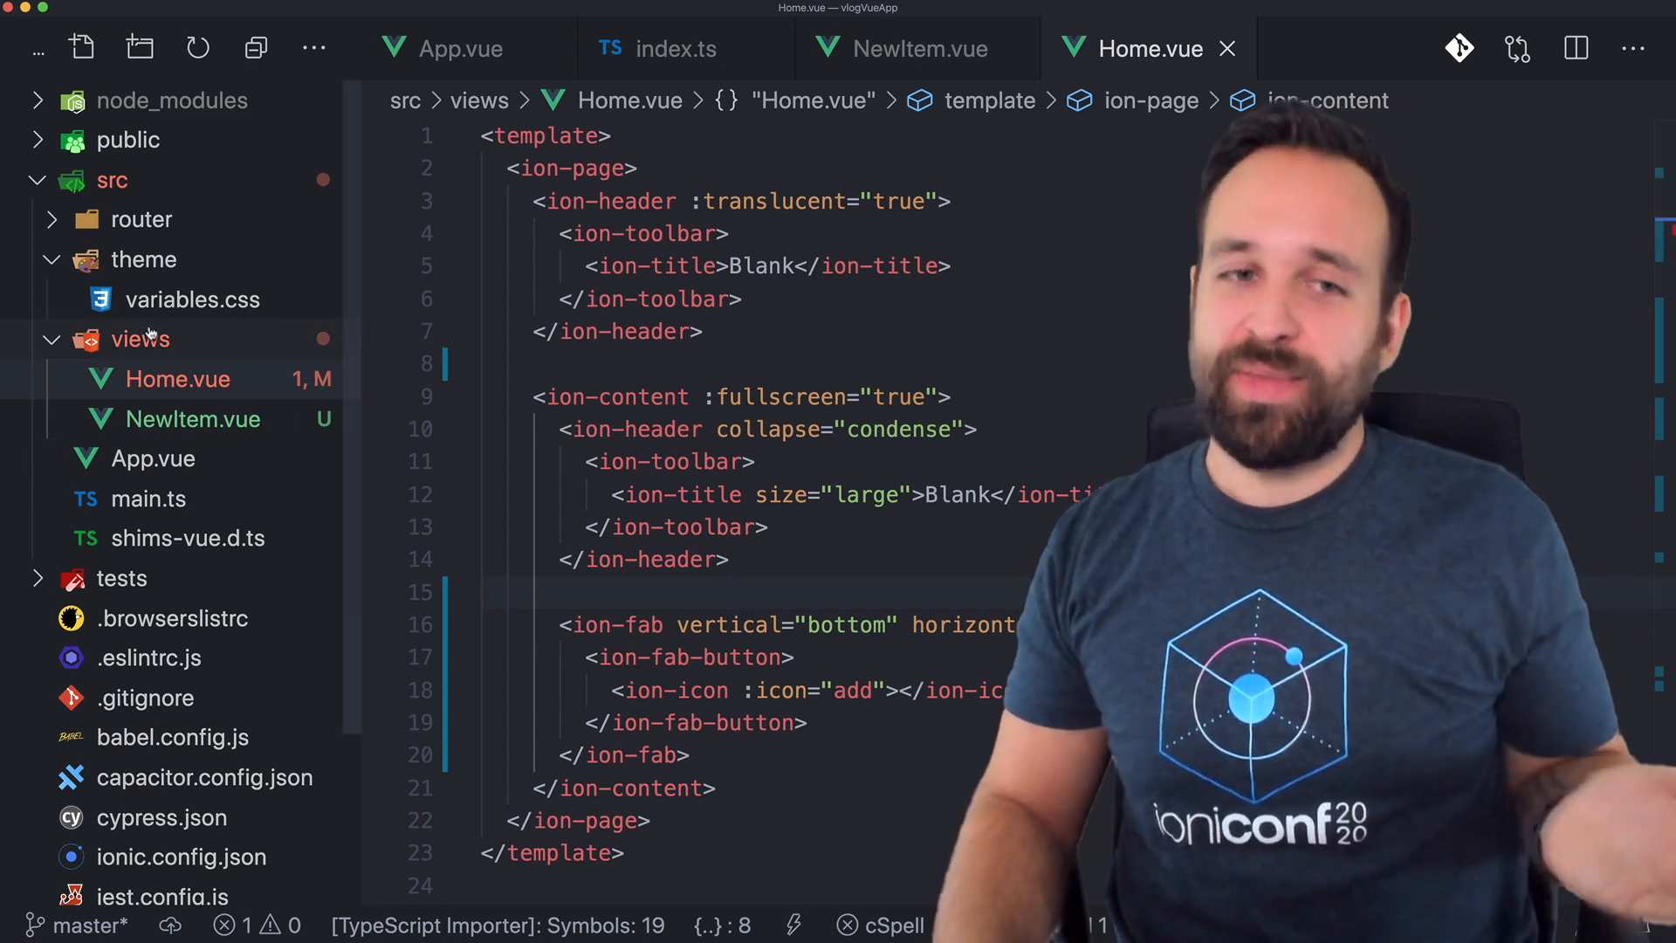
scroll(down, 3)
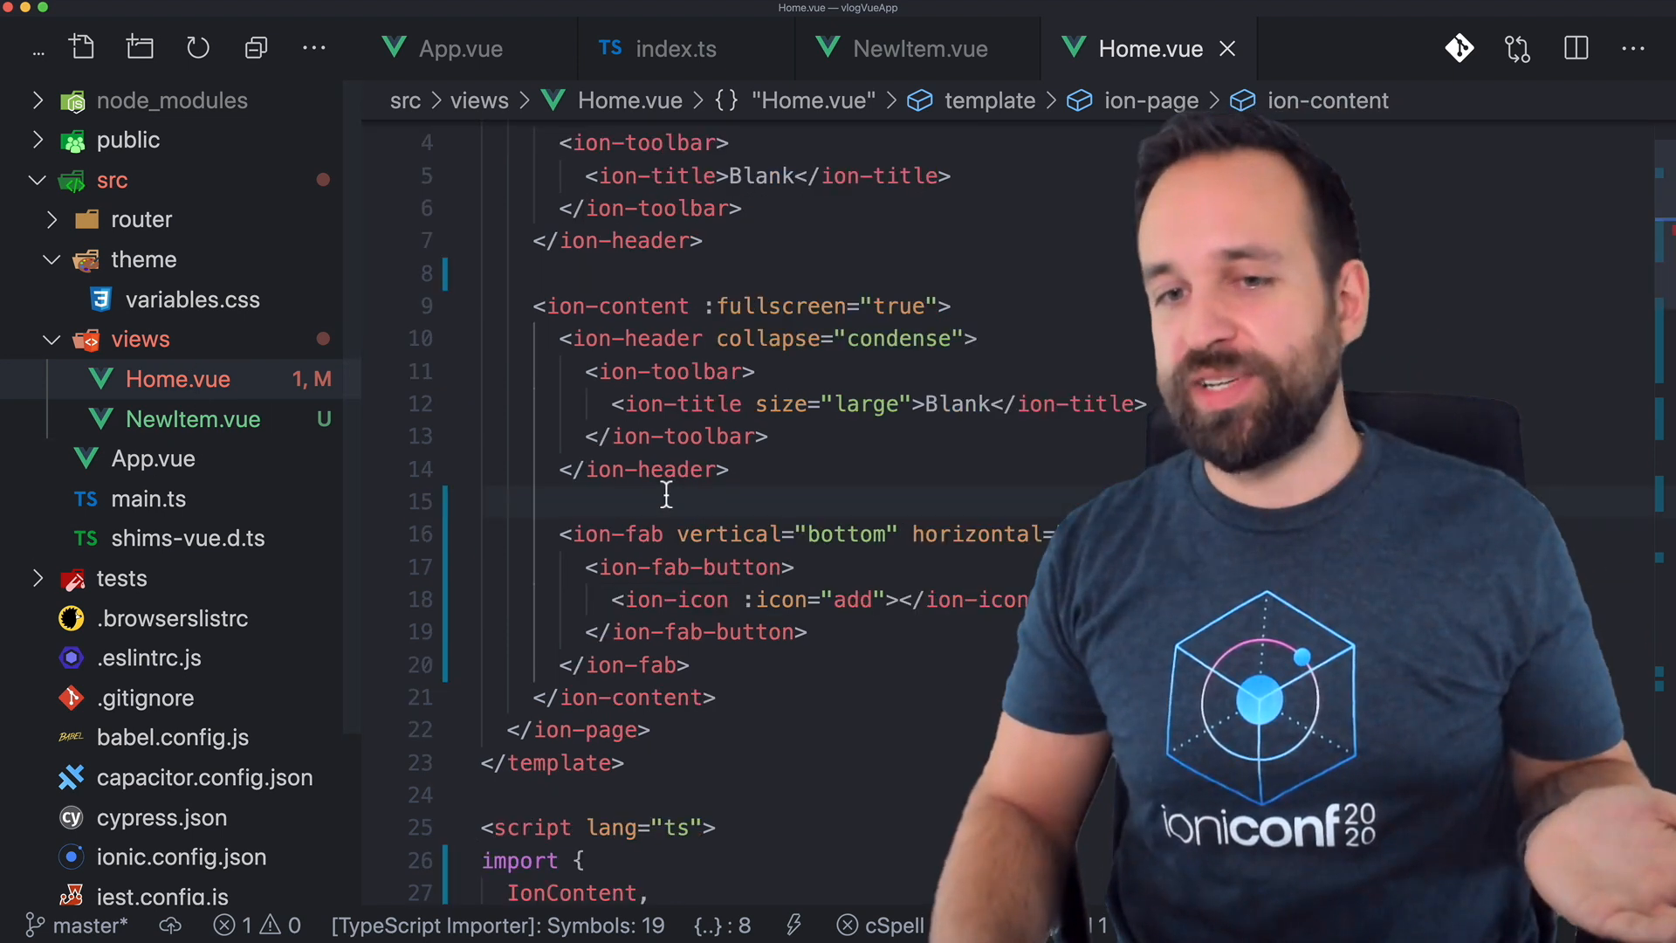
scroll(down, 3)
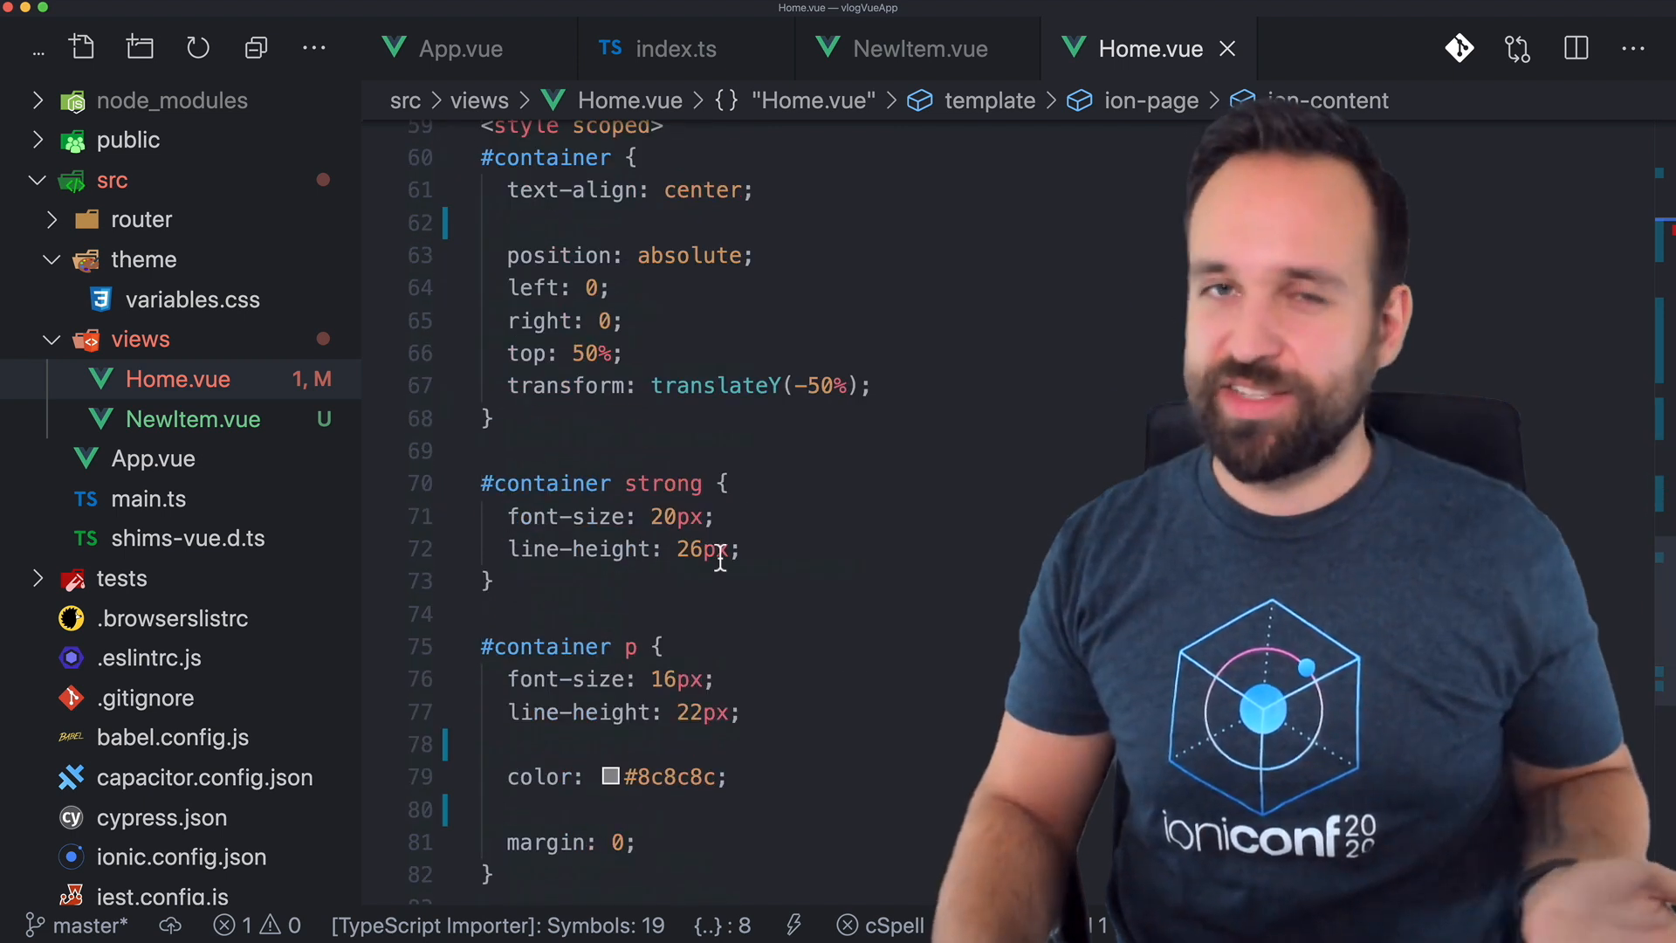